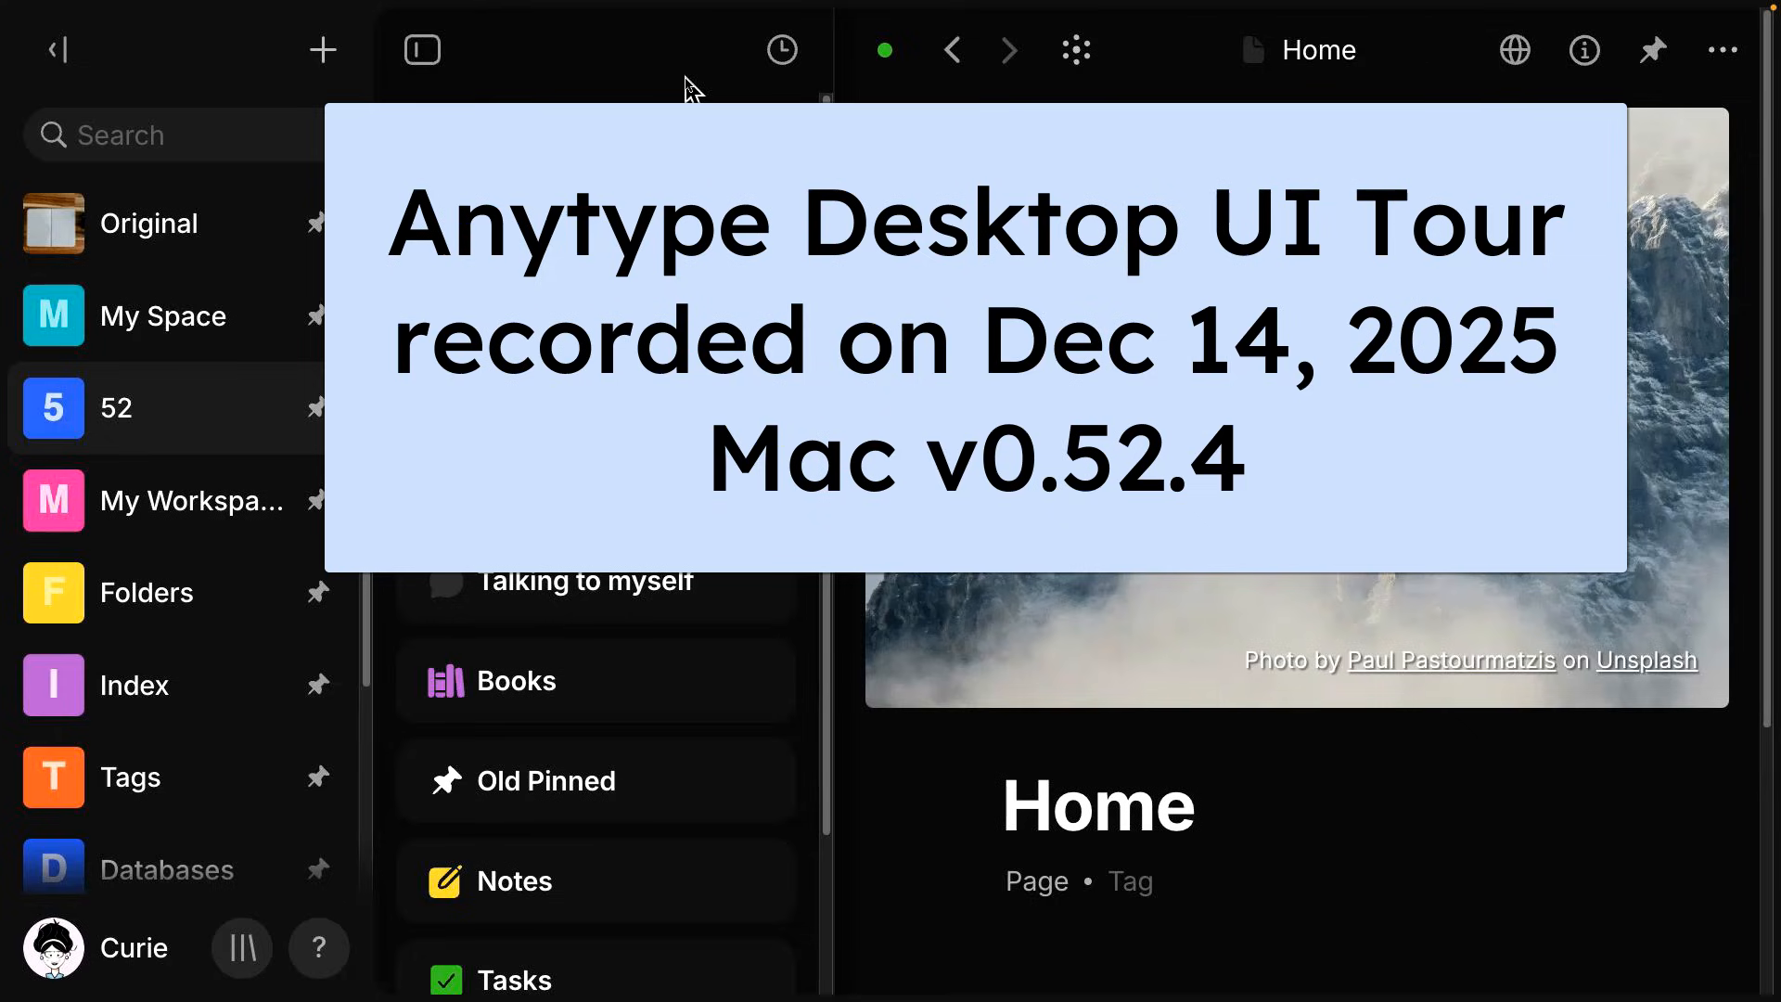
Peek at the help menu, then open account settings via the sidebar profile avatar.
click(319, 948)
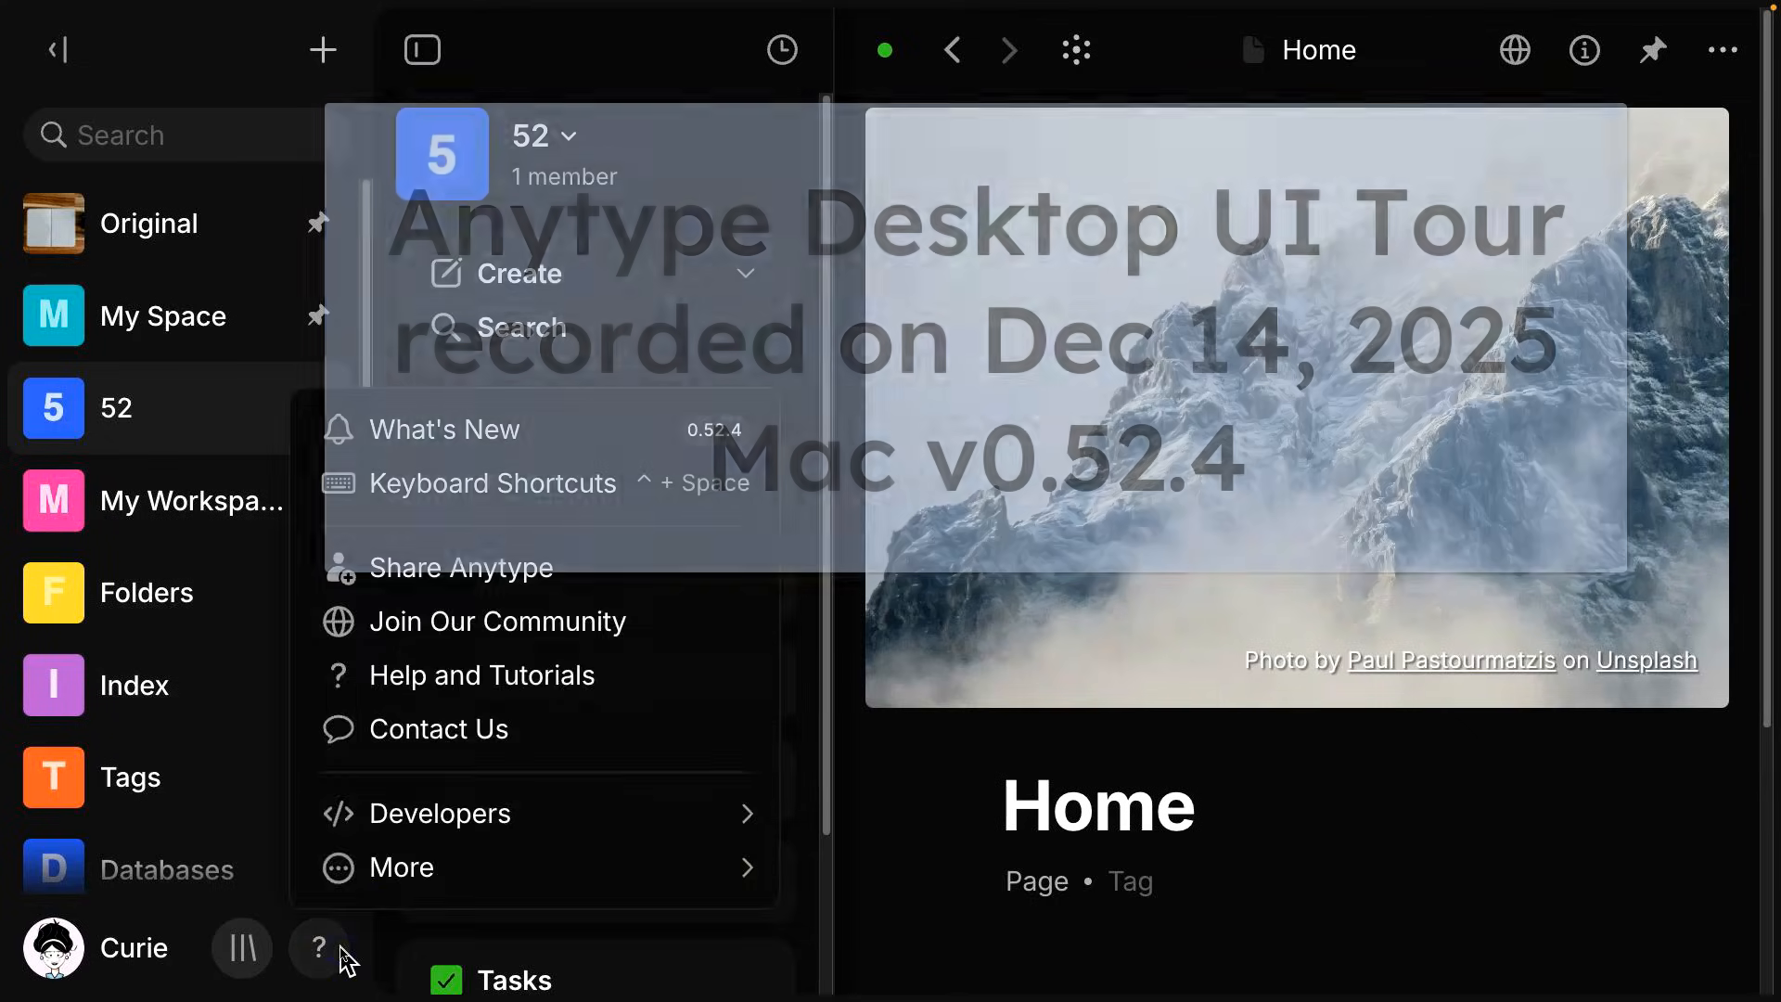
click(319, 948)
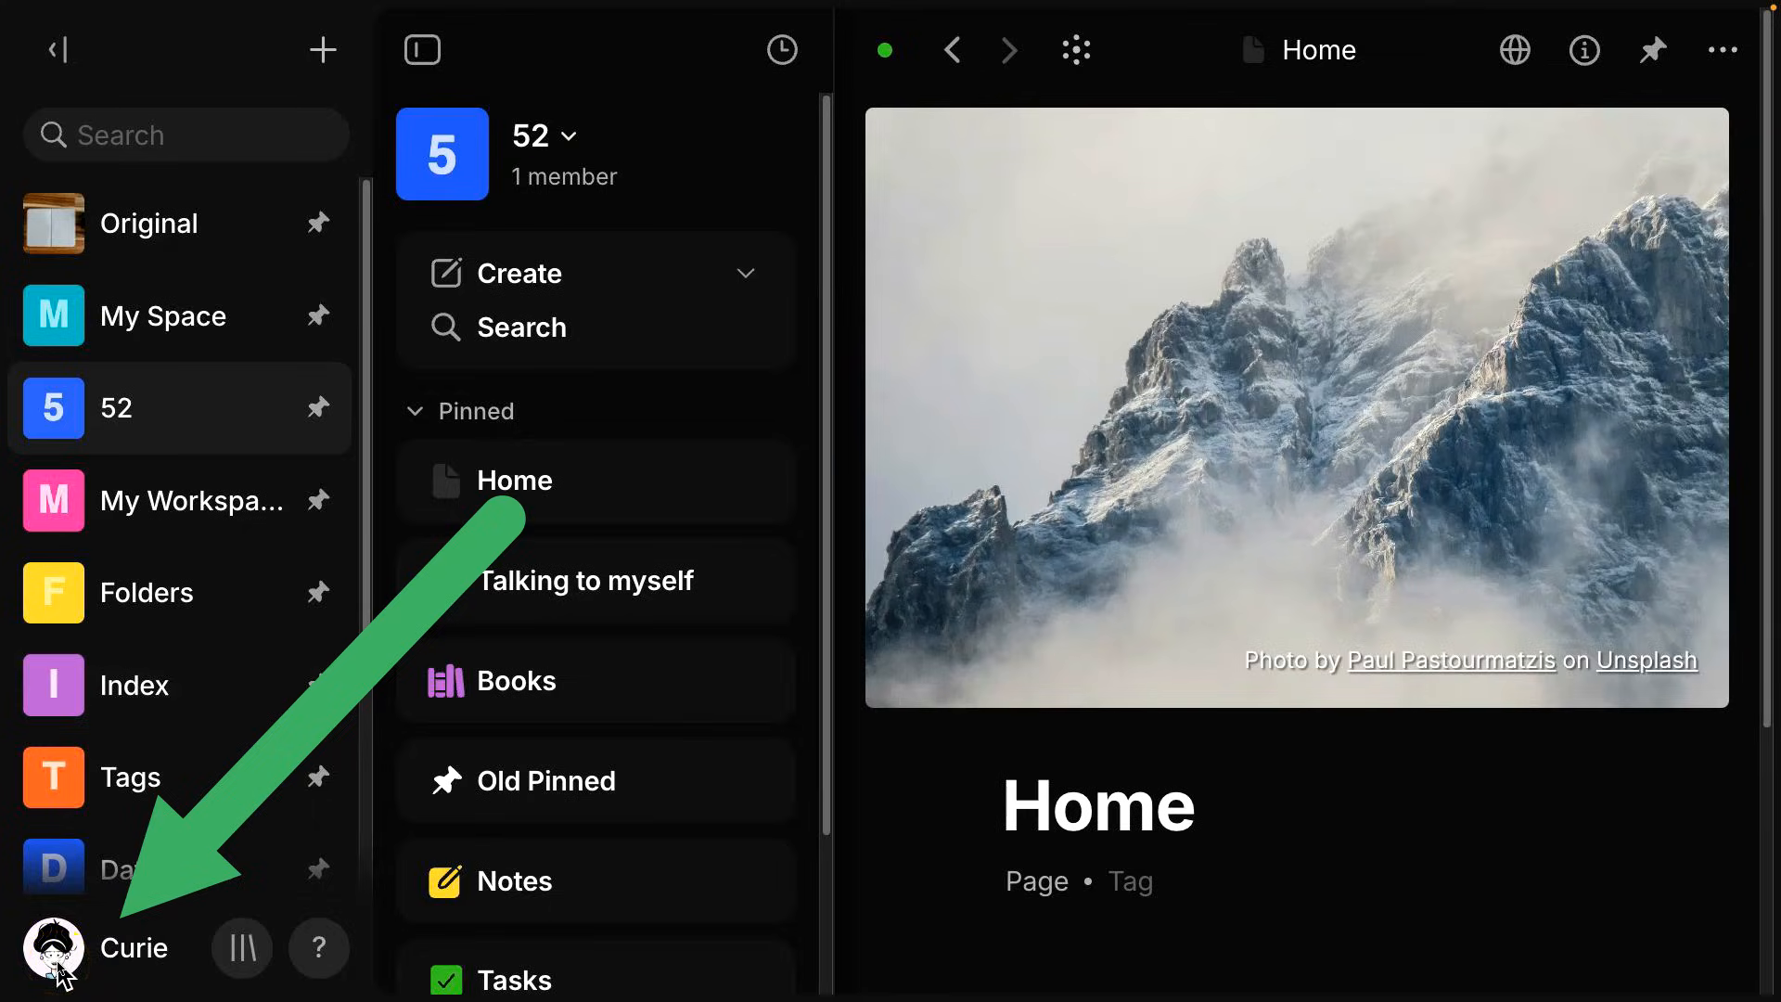
click(91, 948)
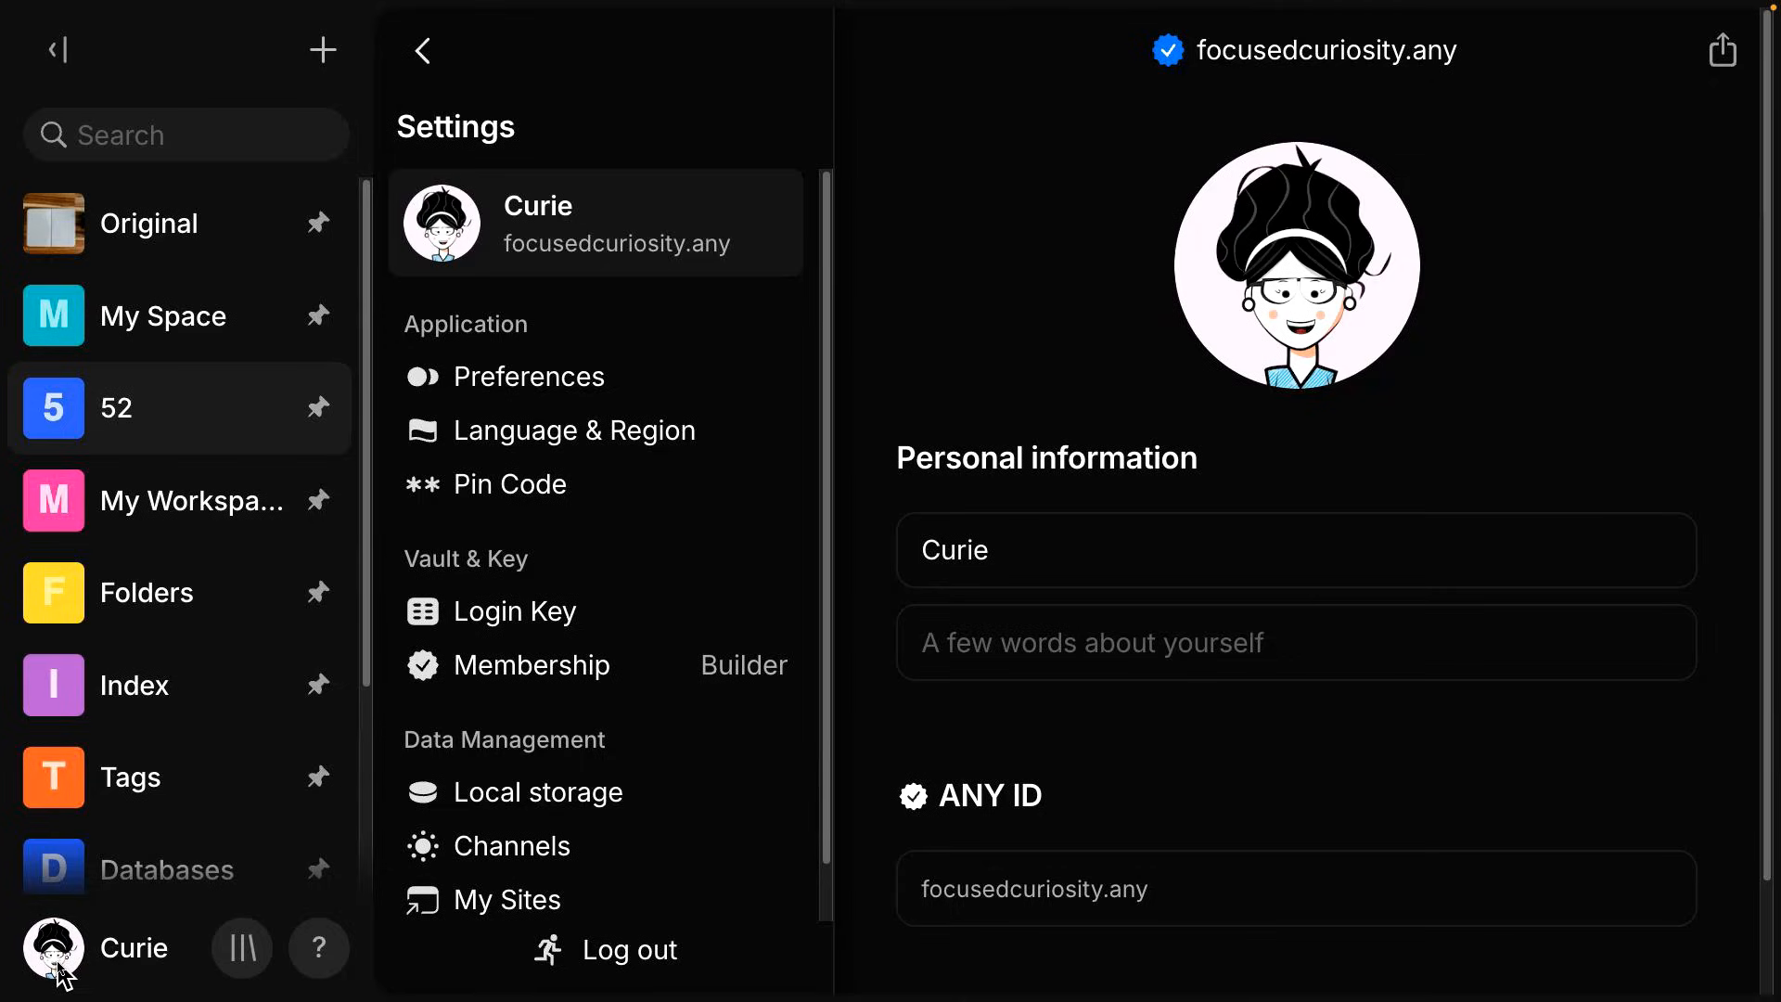
mouse_move(760, 525)
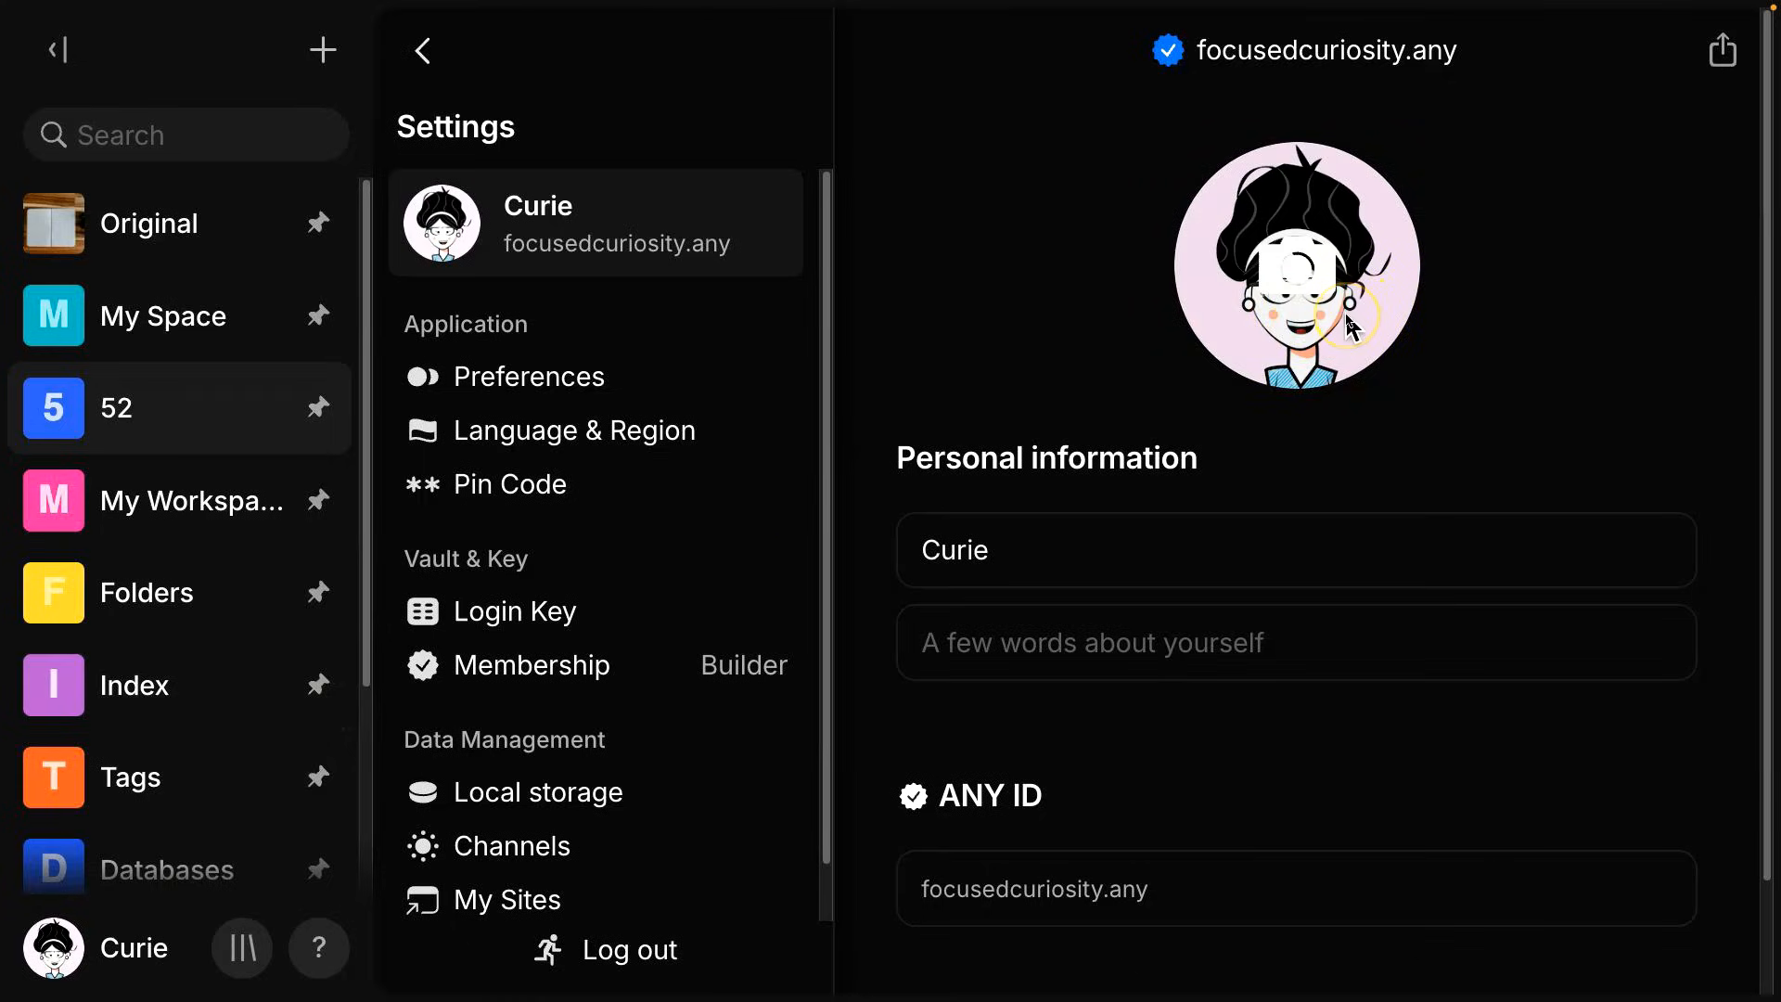
mouse_move(1256, 380)
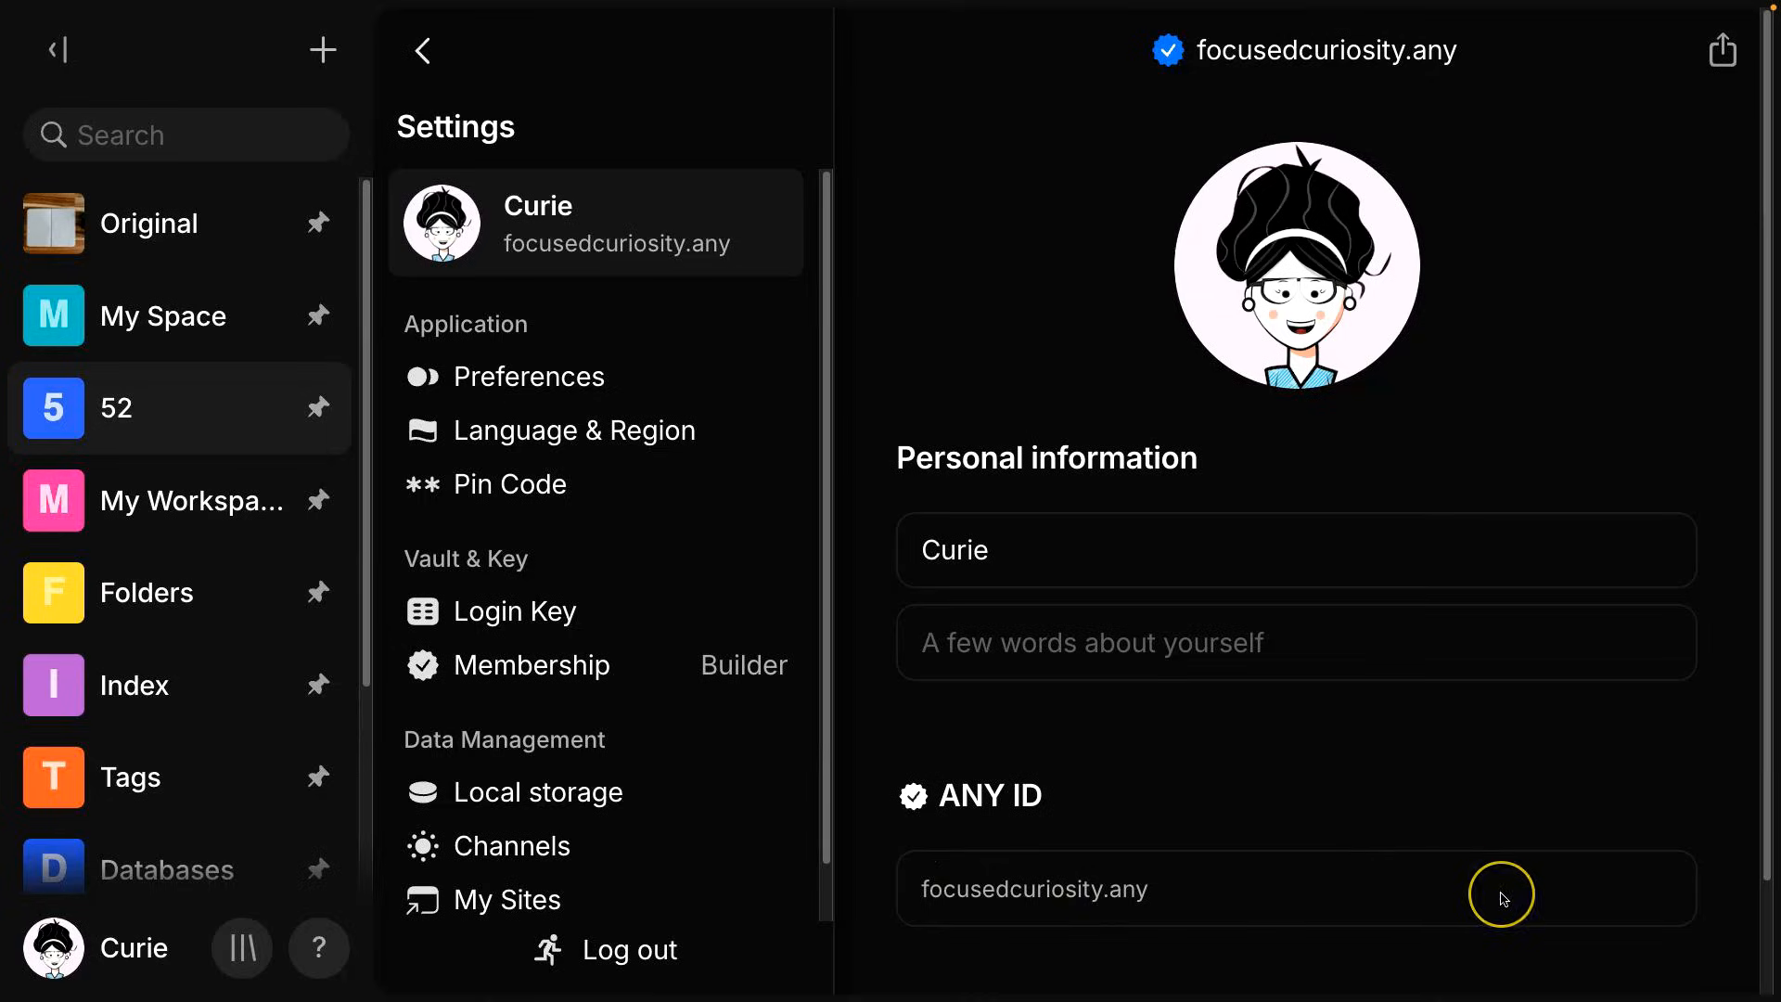
mouse_move(1510, 907)
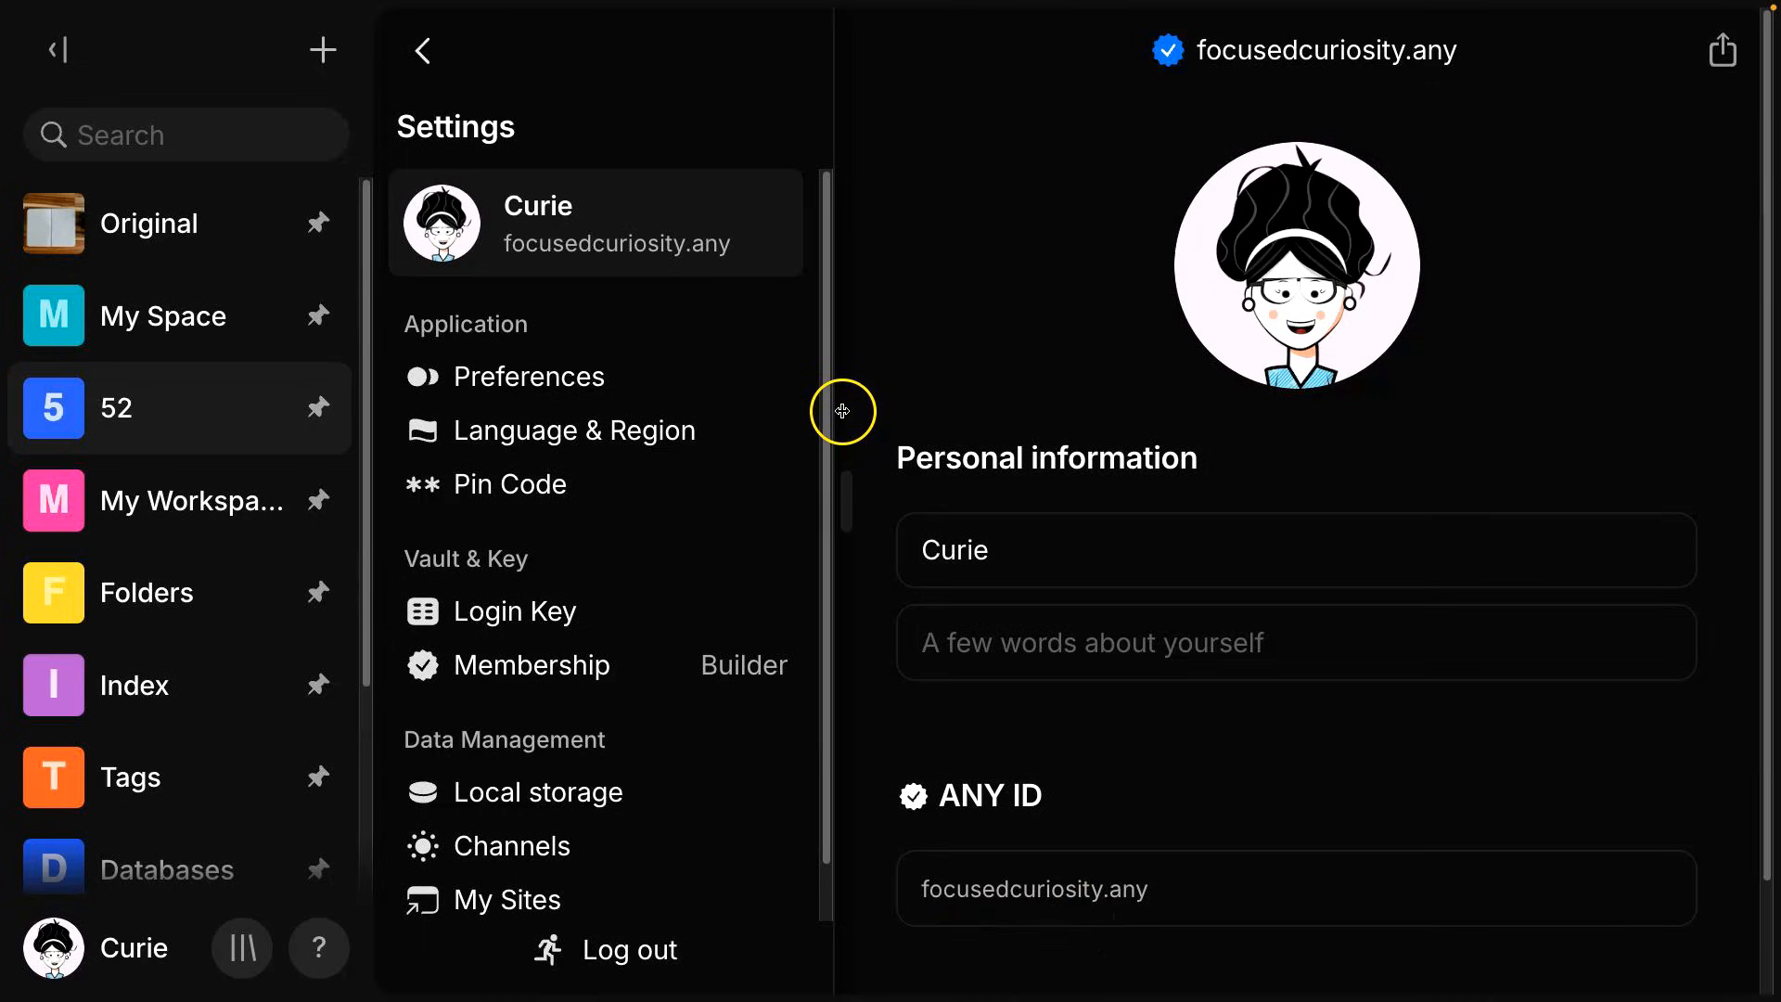
mouse_move(636, 361)
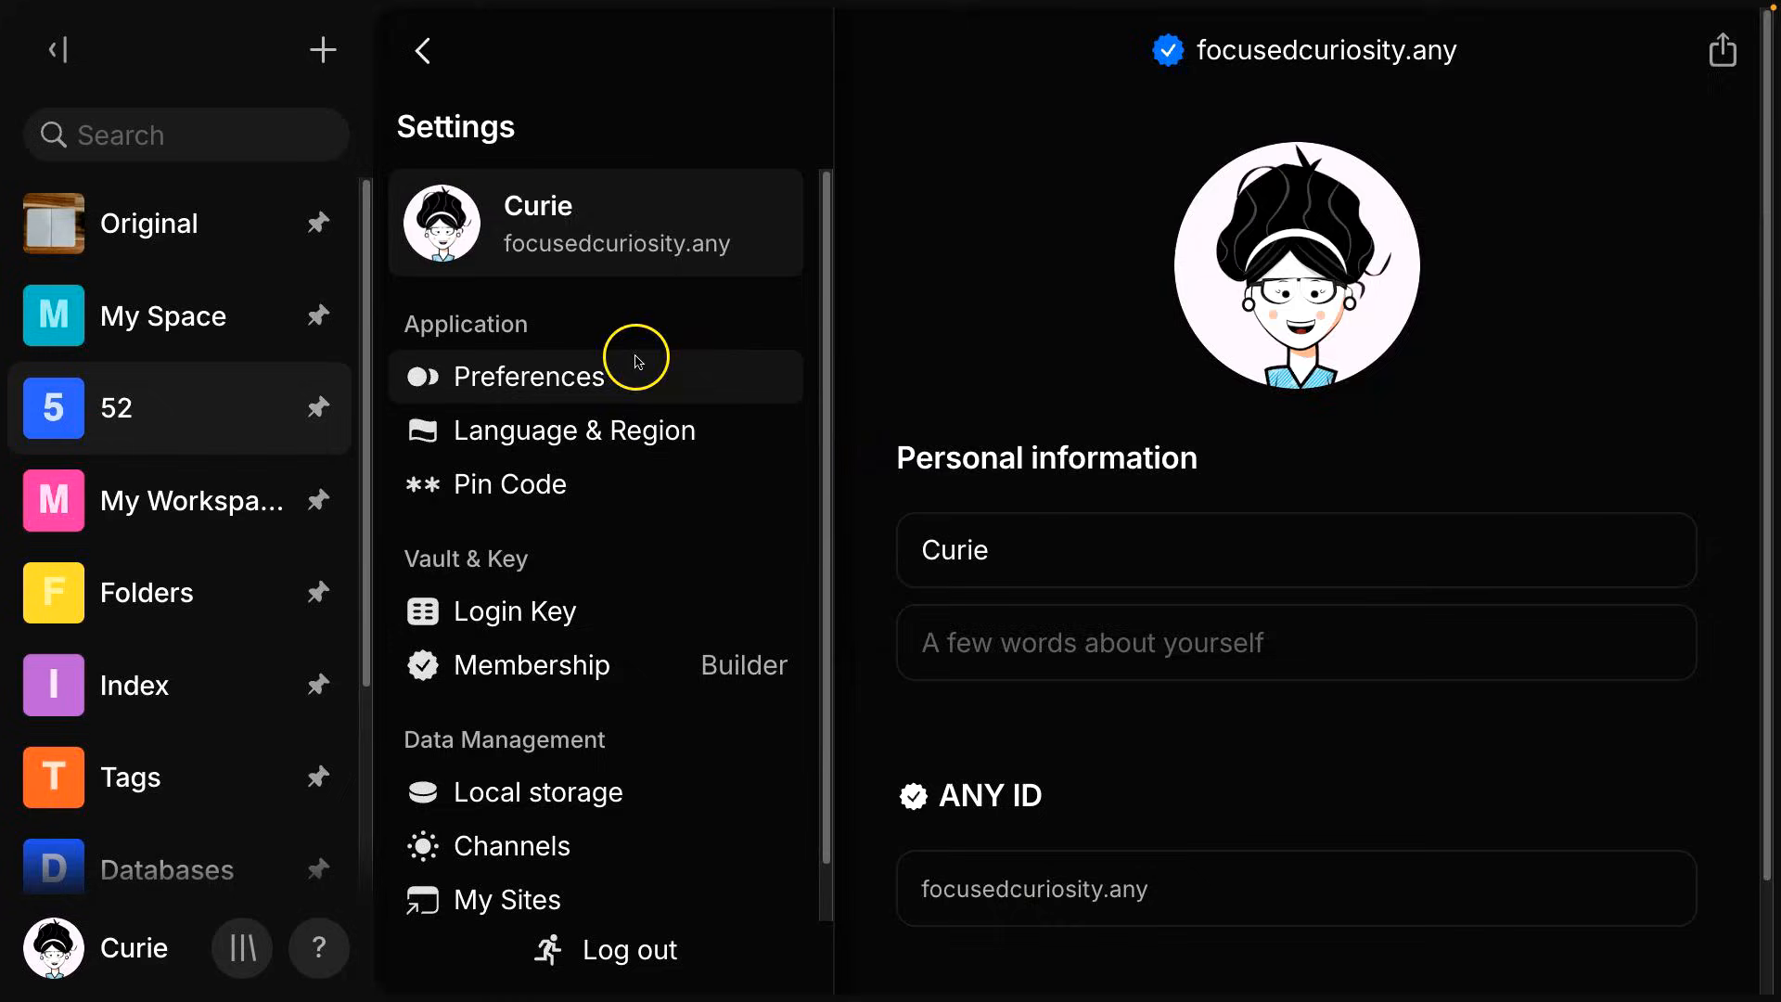
Review the appearance Preferences, then the Language & Region options including date and time.
click(527, 376)
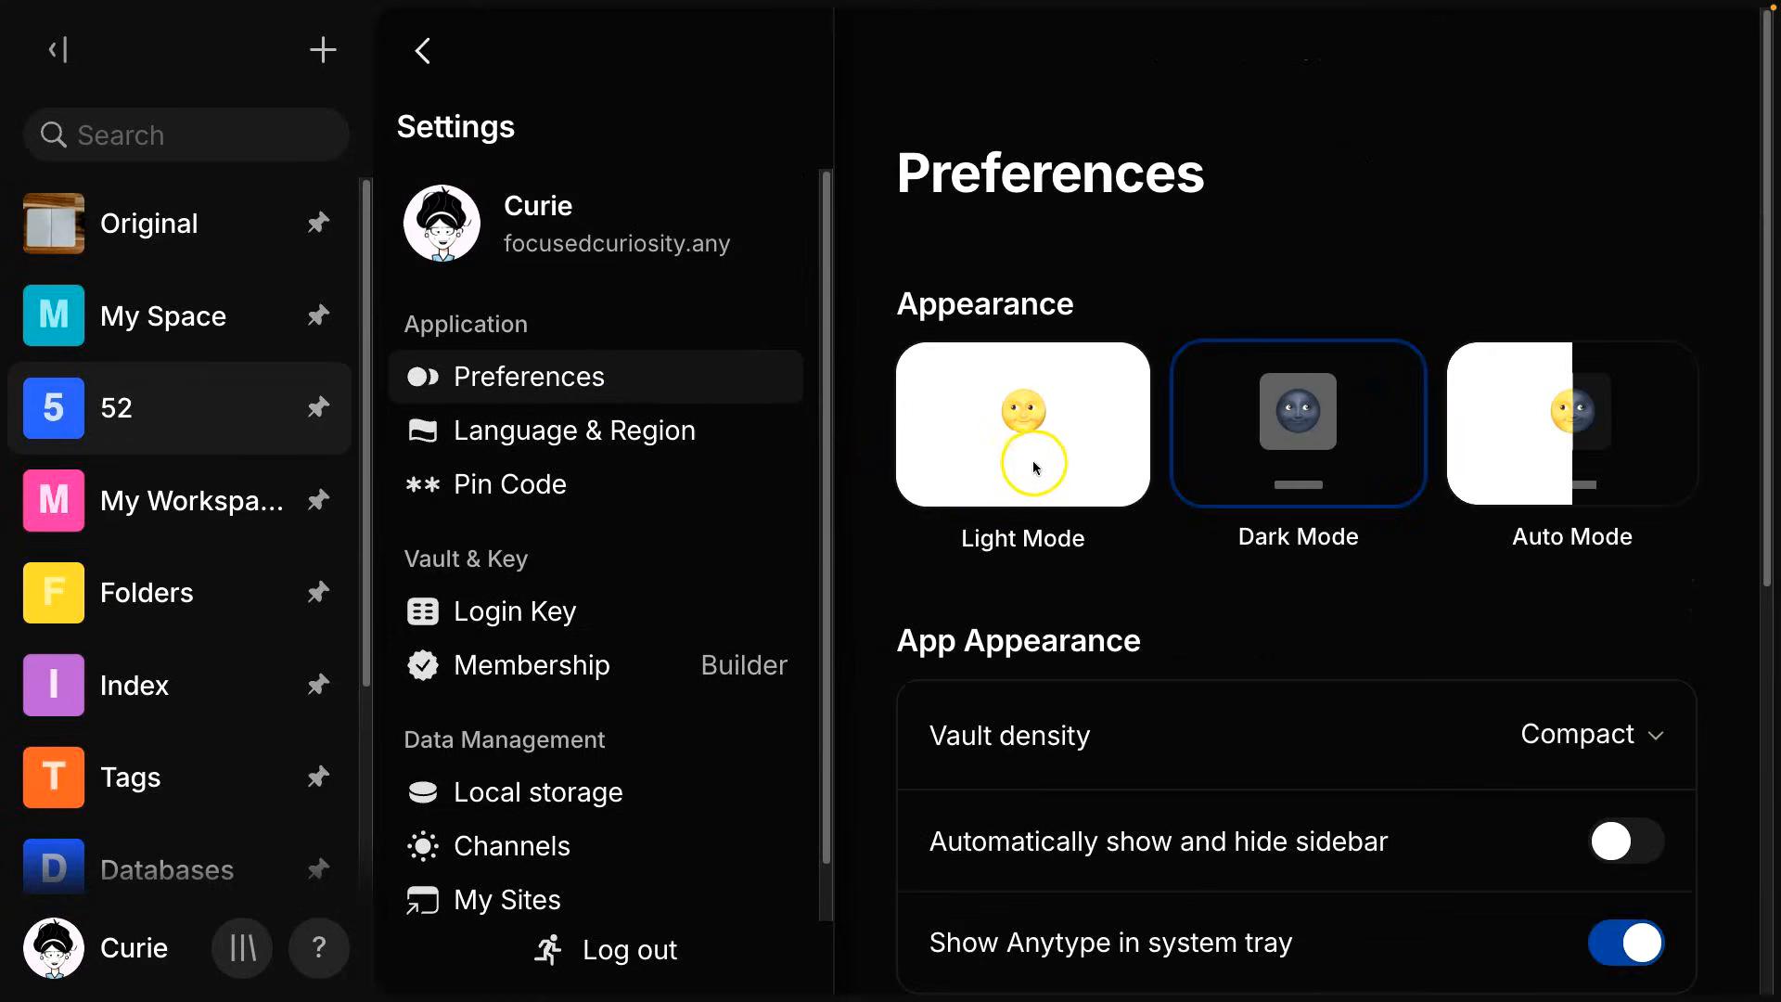
mouse_move(1096, 473)
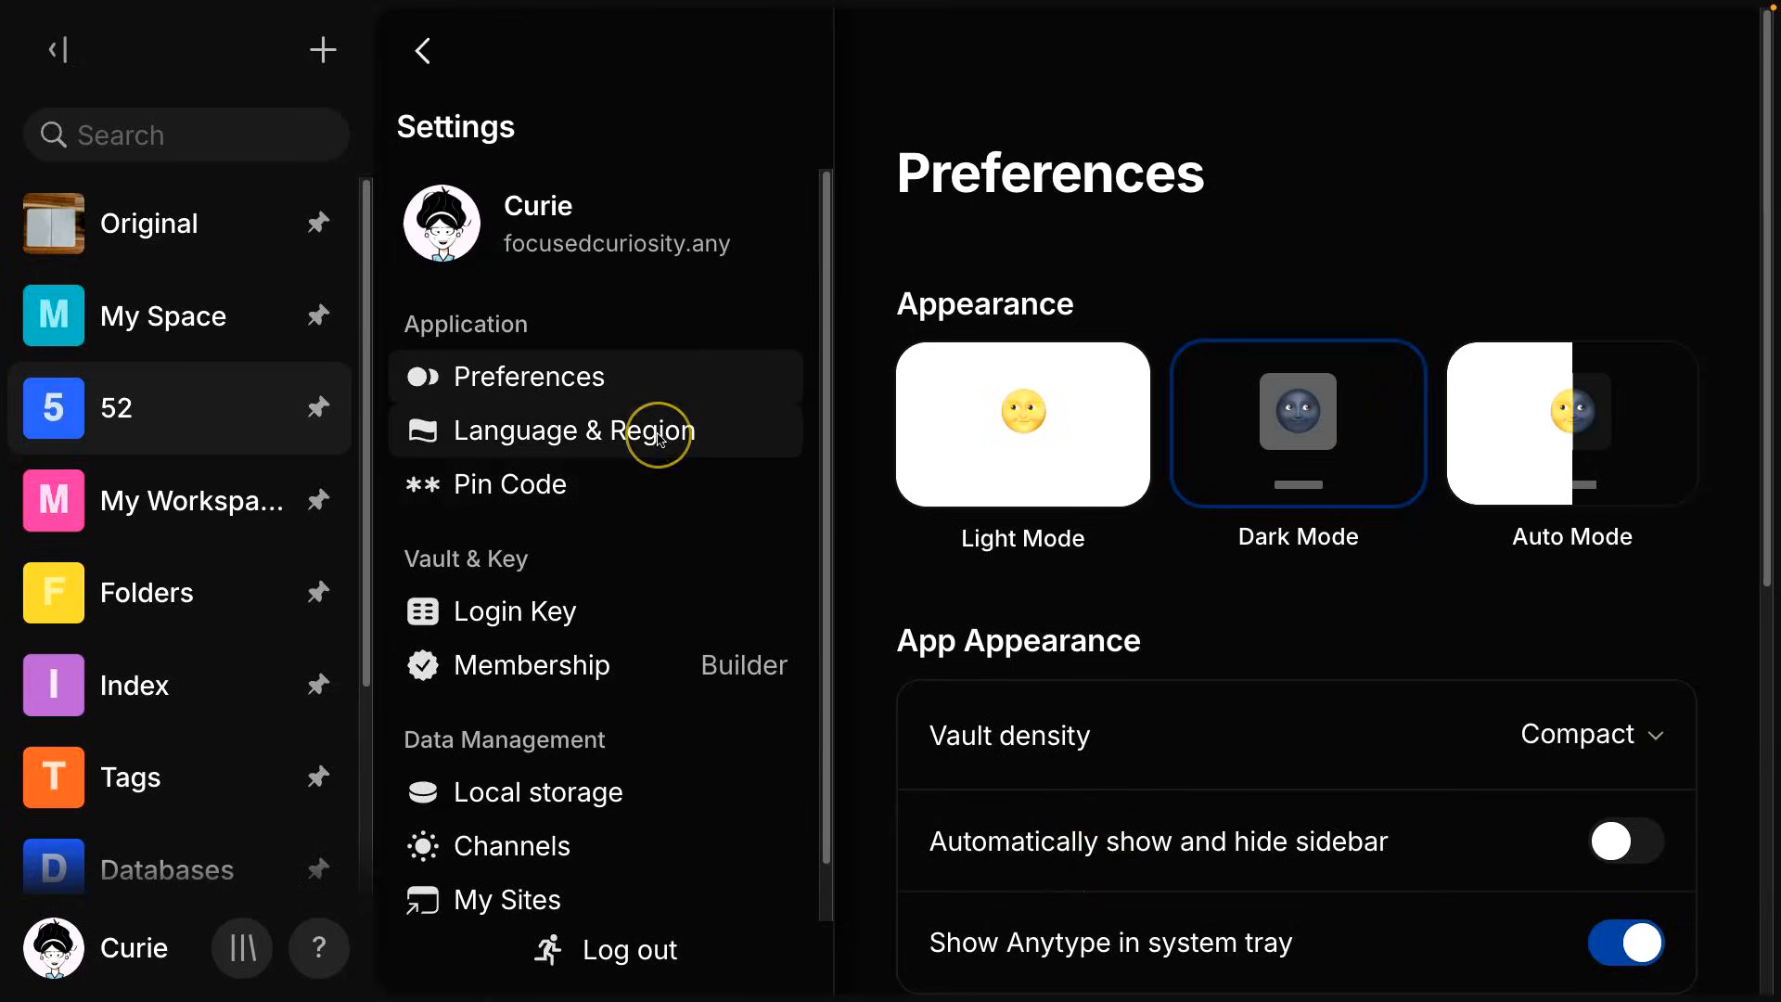
click(573, 428)
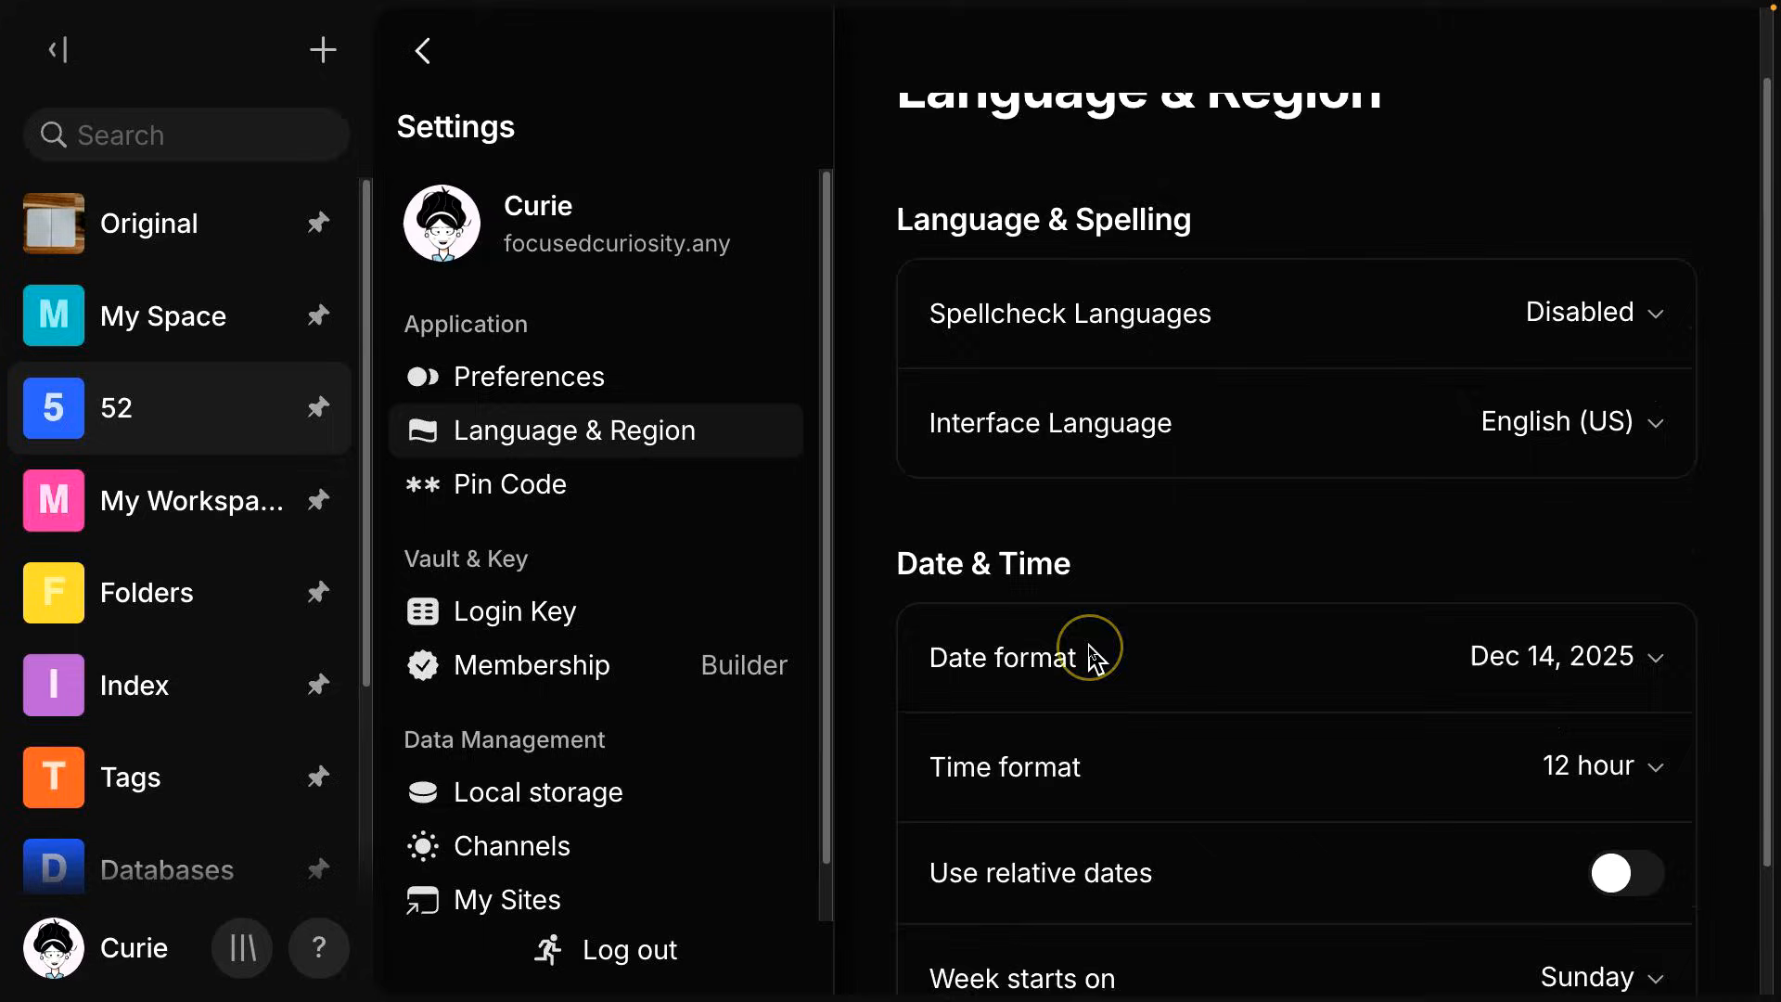
scroll(down, 3)
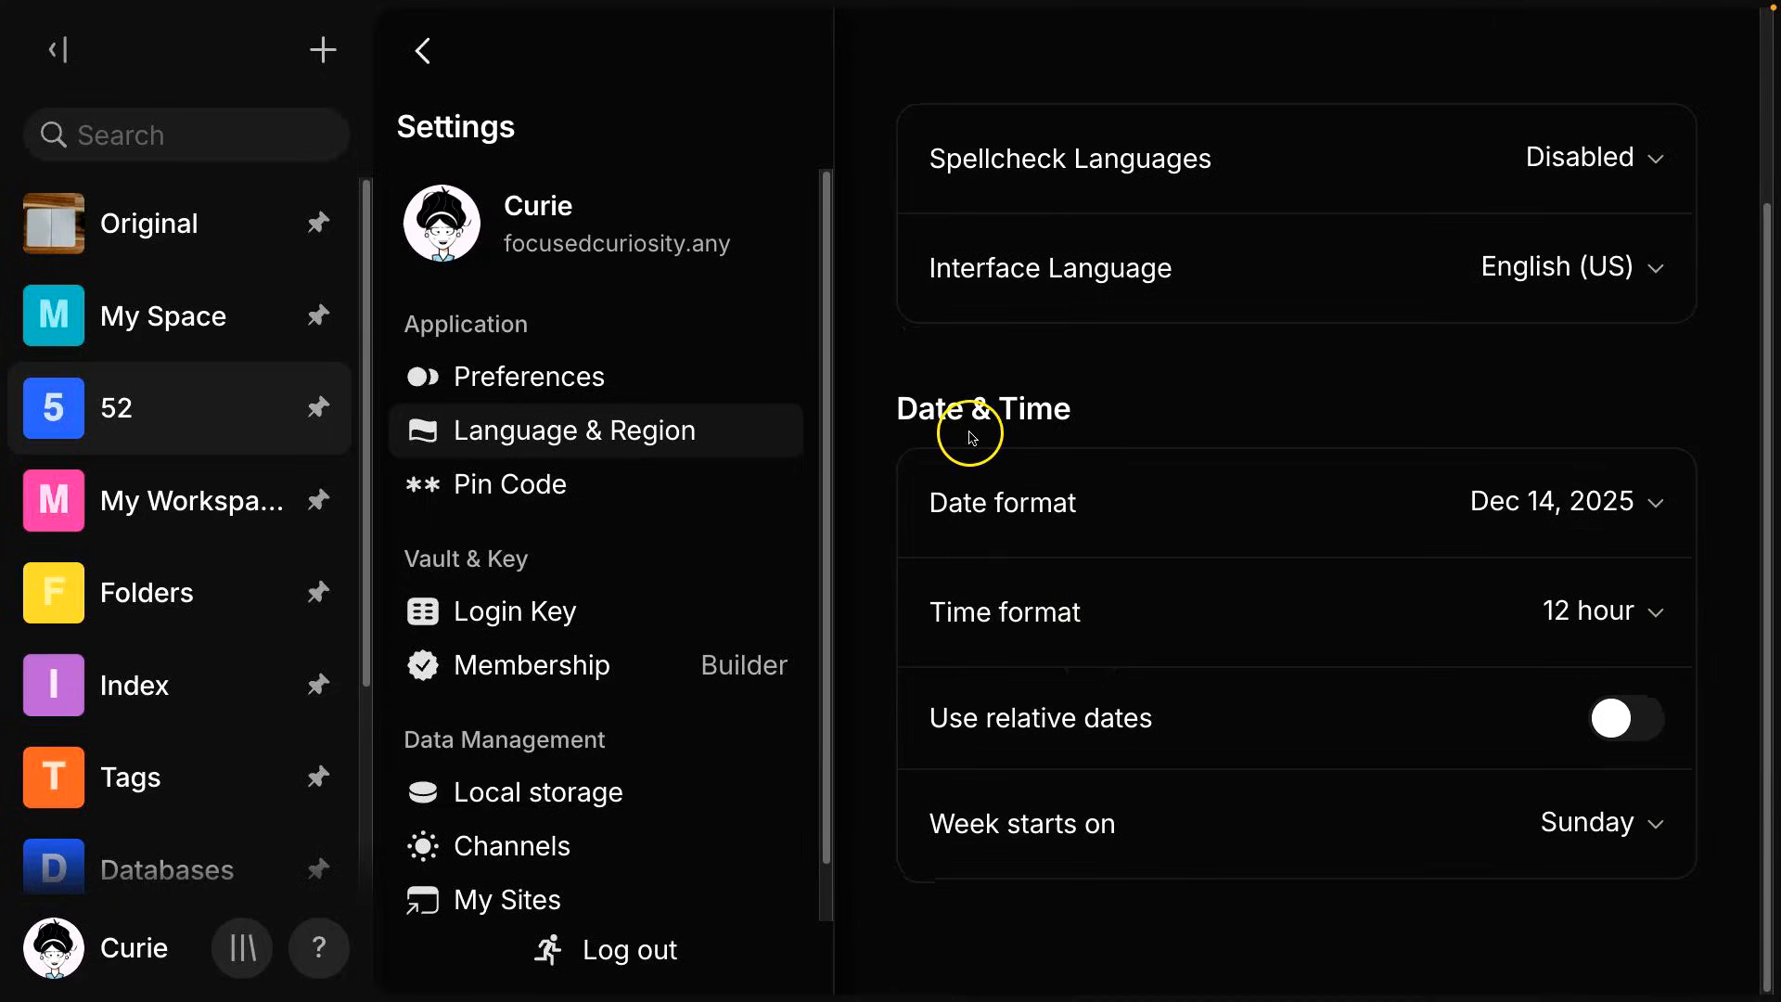
mouse_move(556, 454)
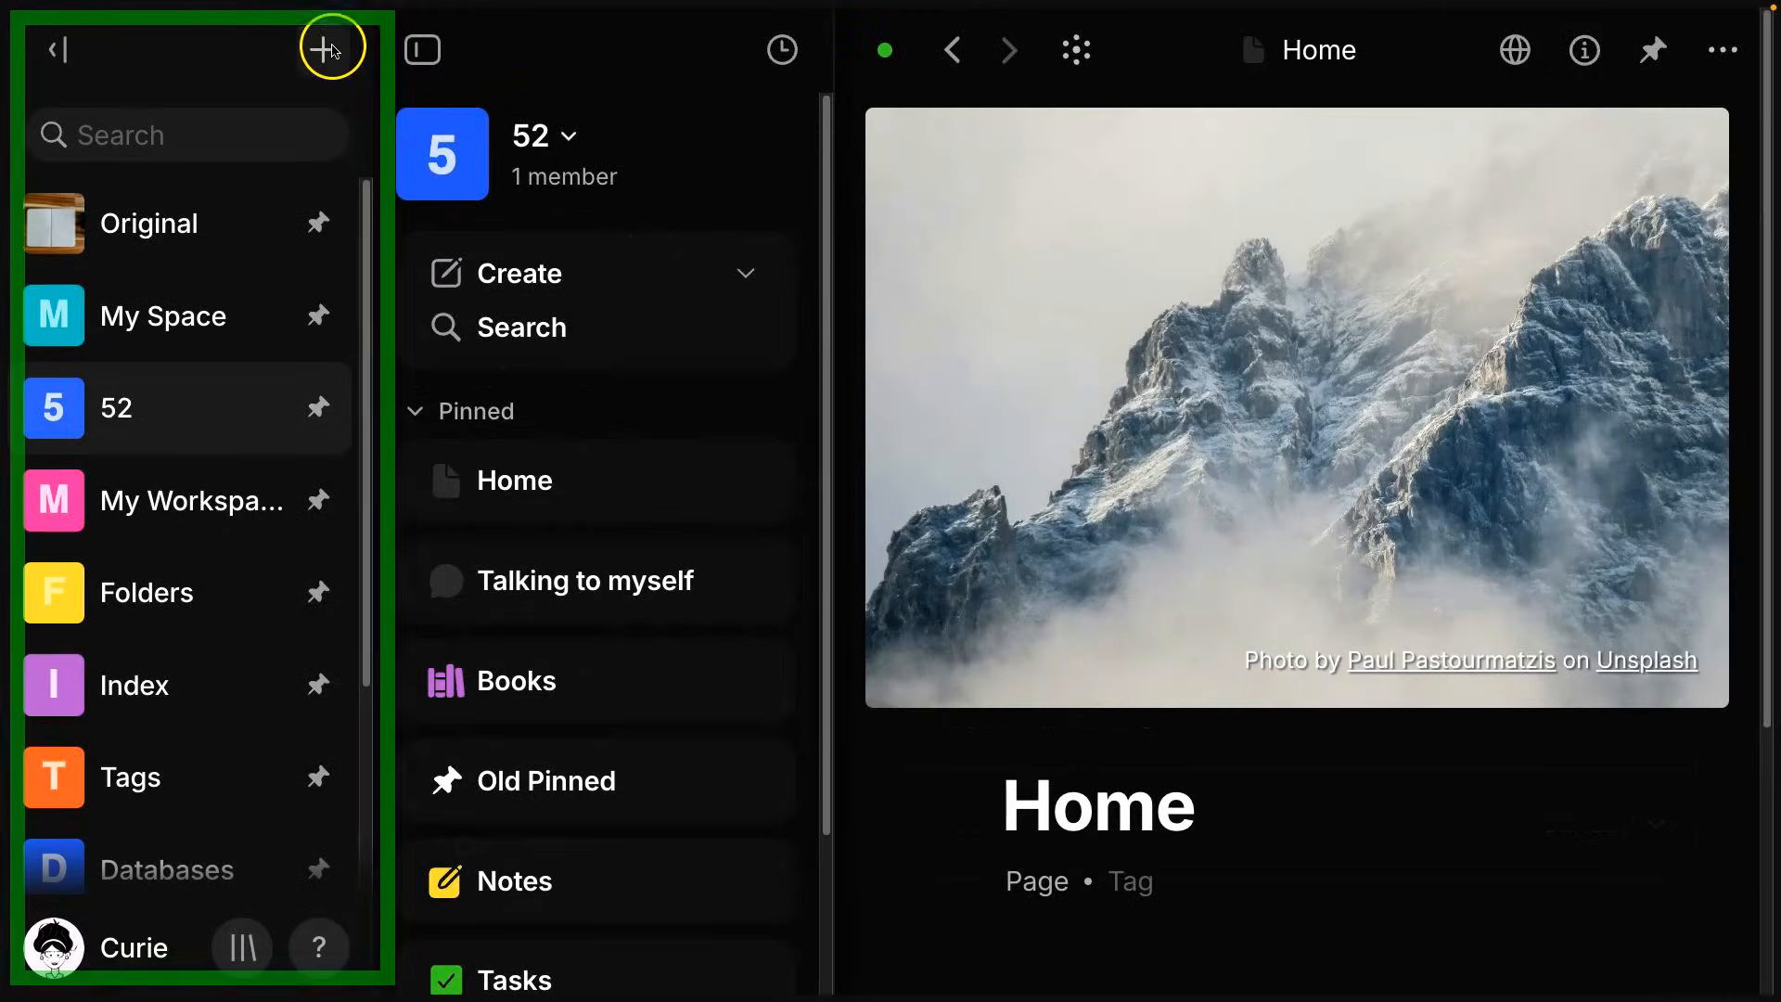
mouse_move(183, 66)
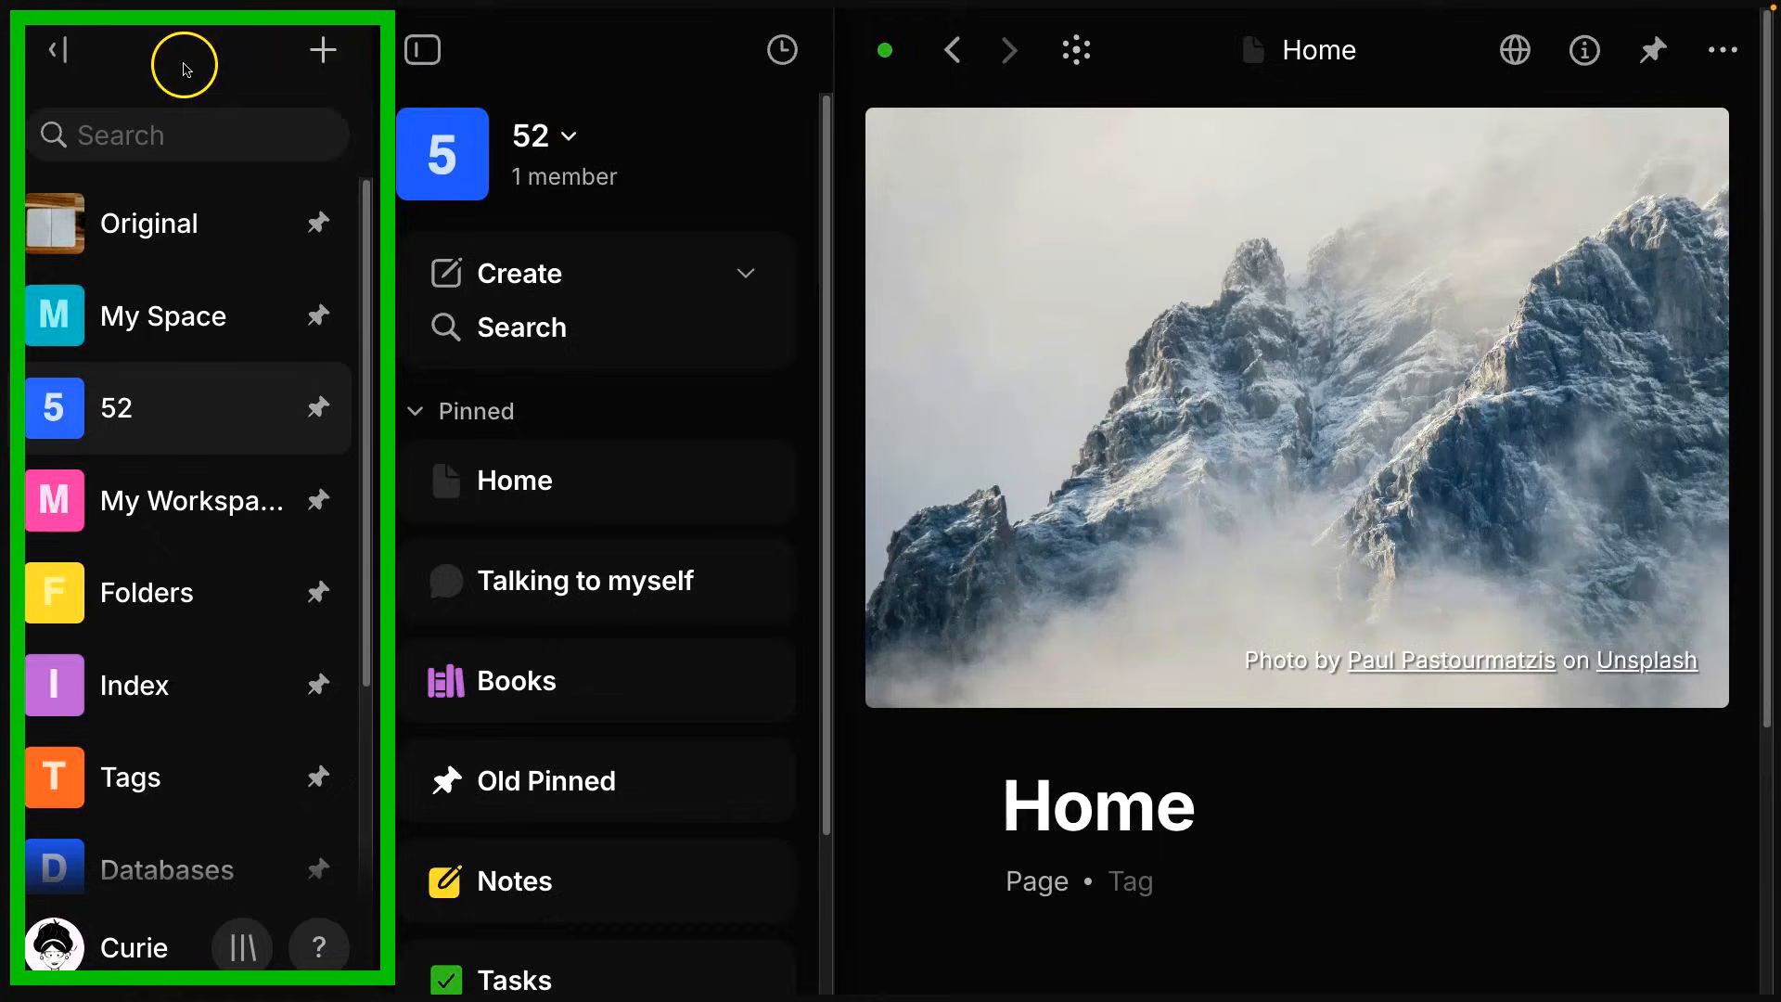
mouse_move(203, 107)
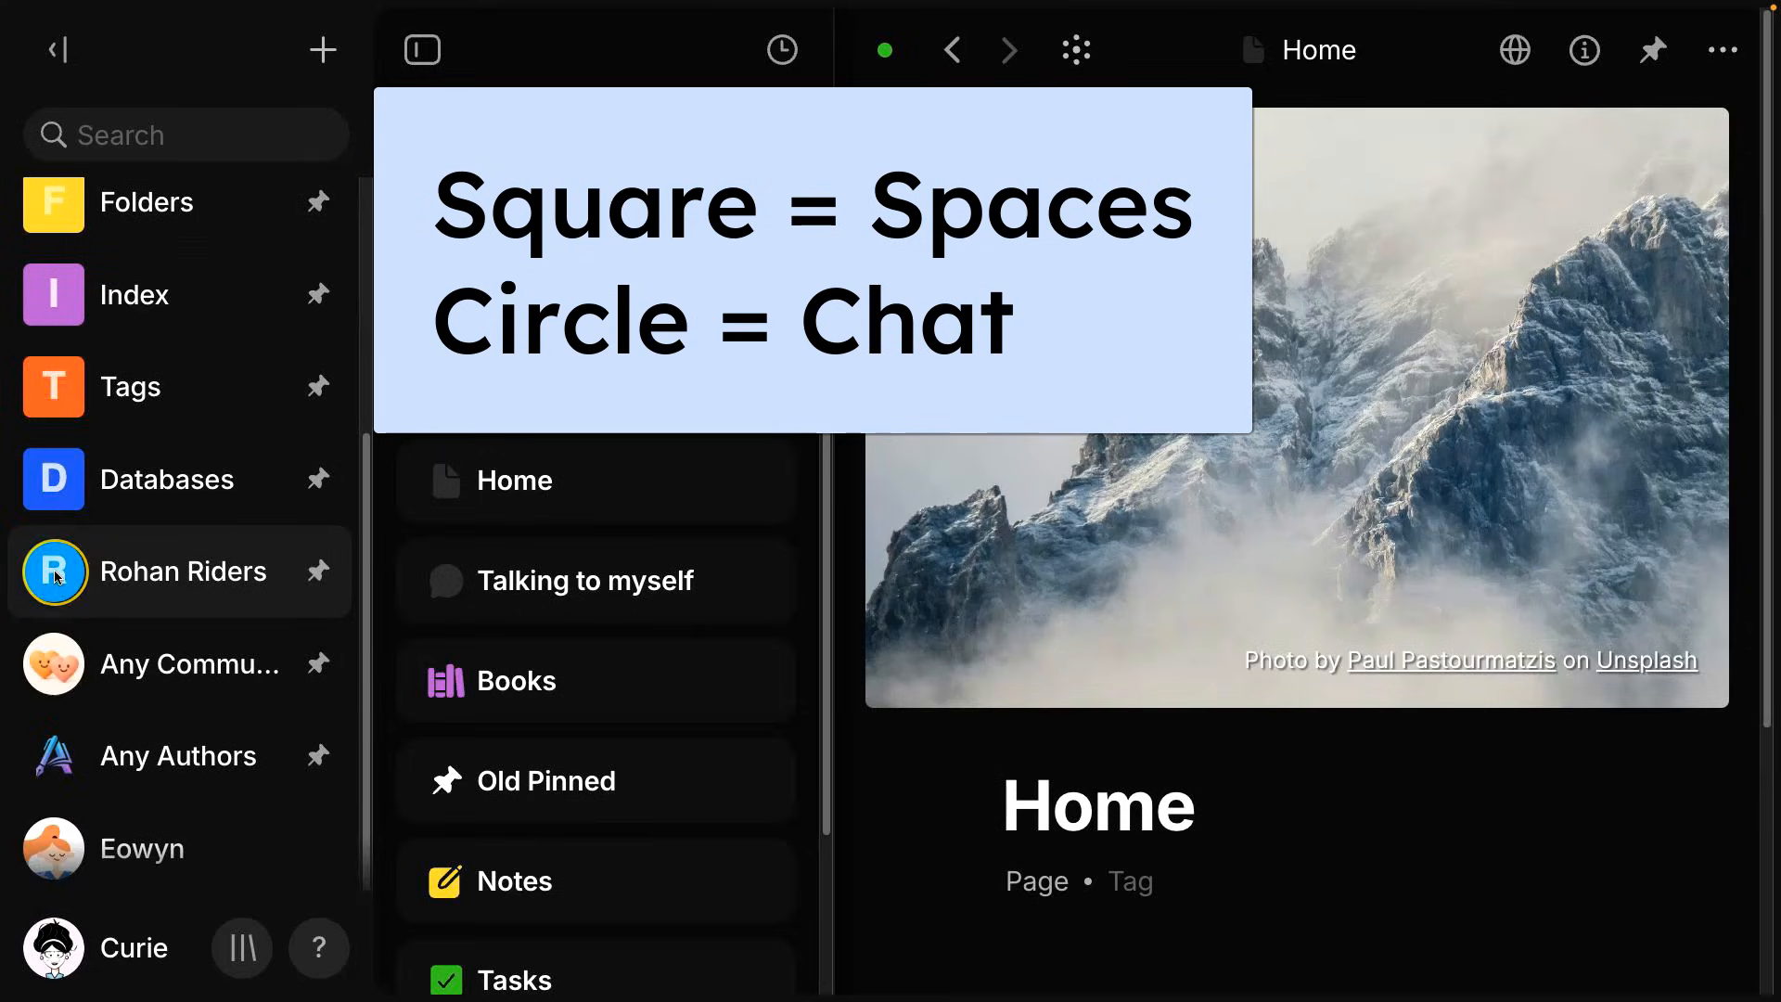
click(54, 572)
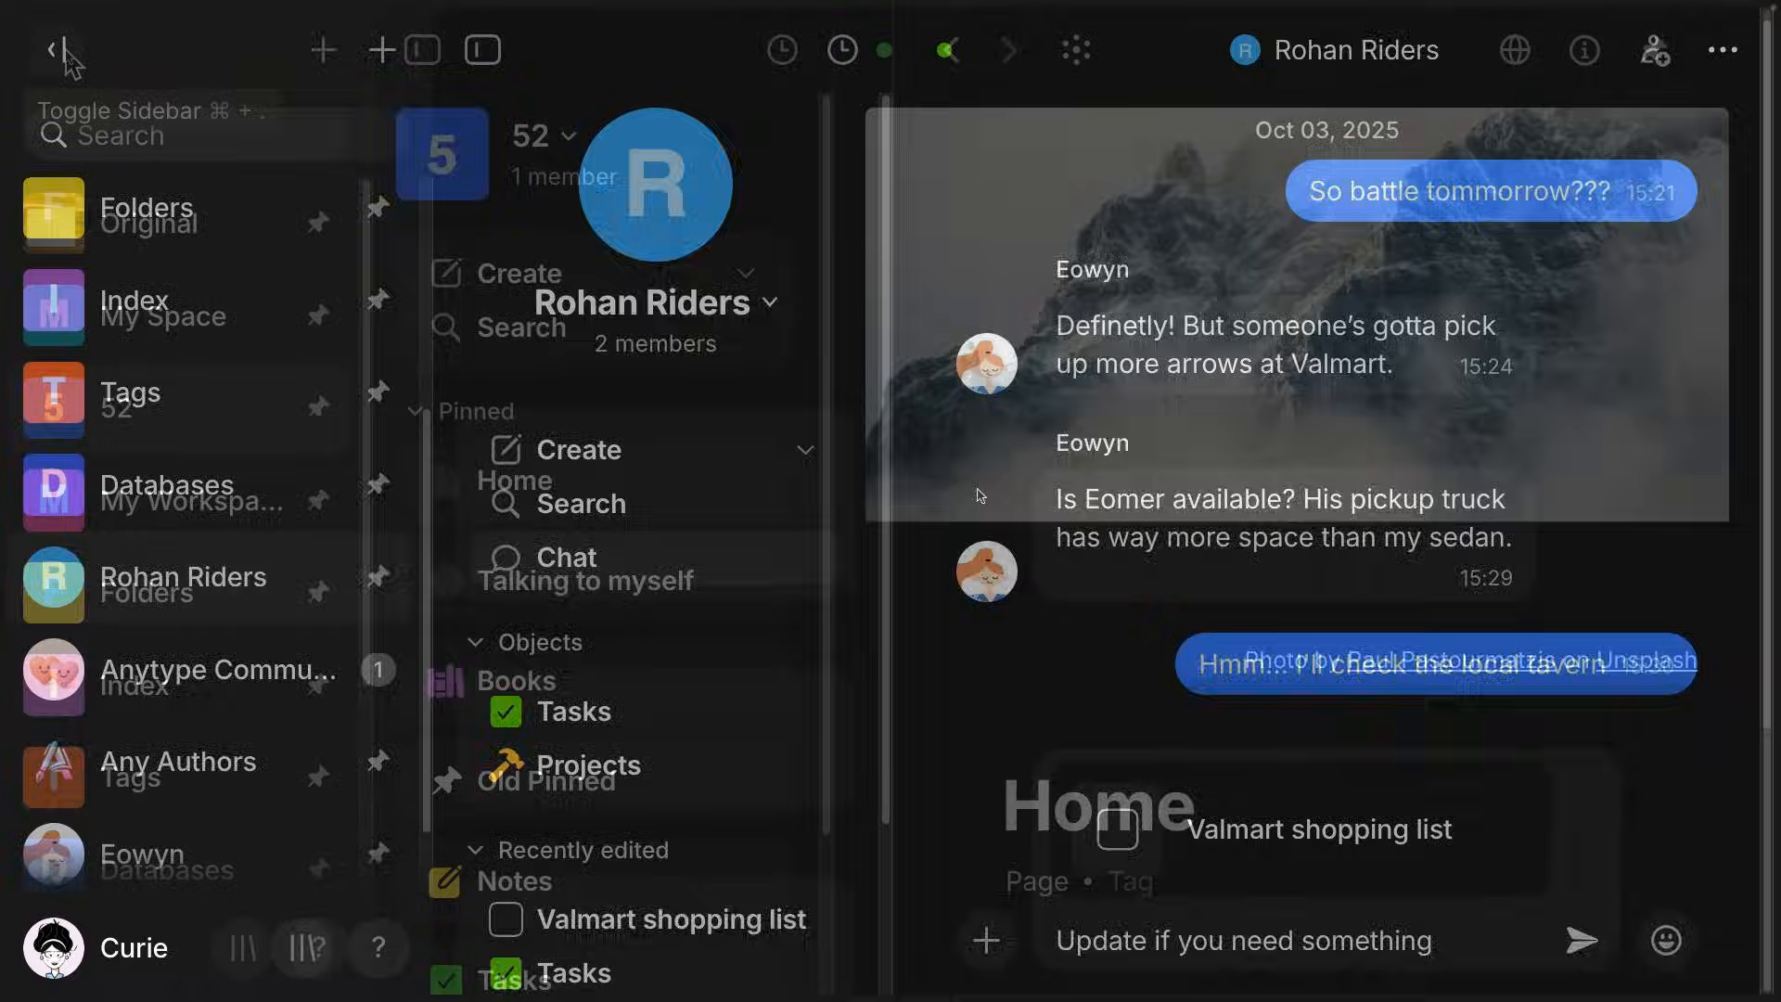
click(54, 51)
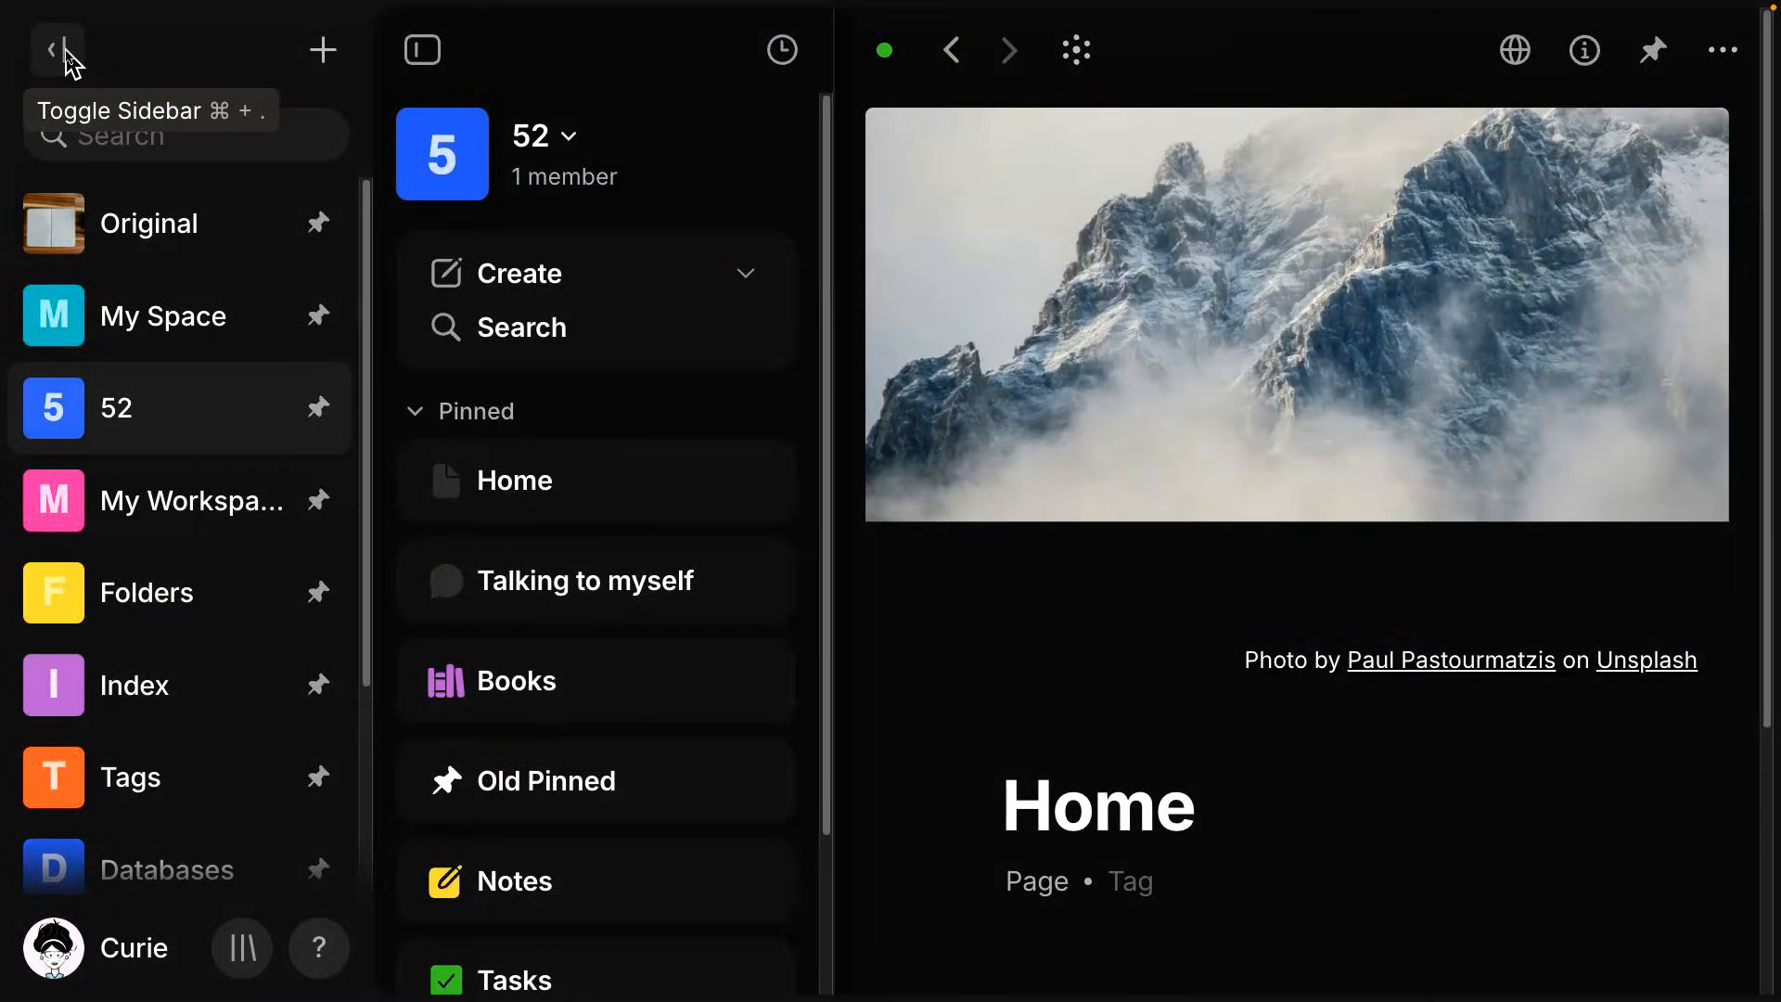
mouse_move(376, 134)
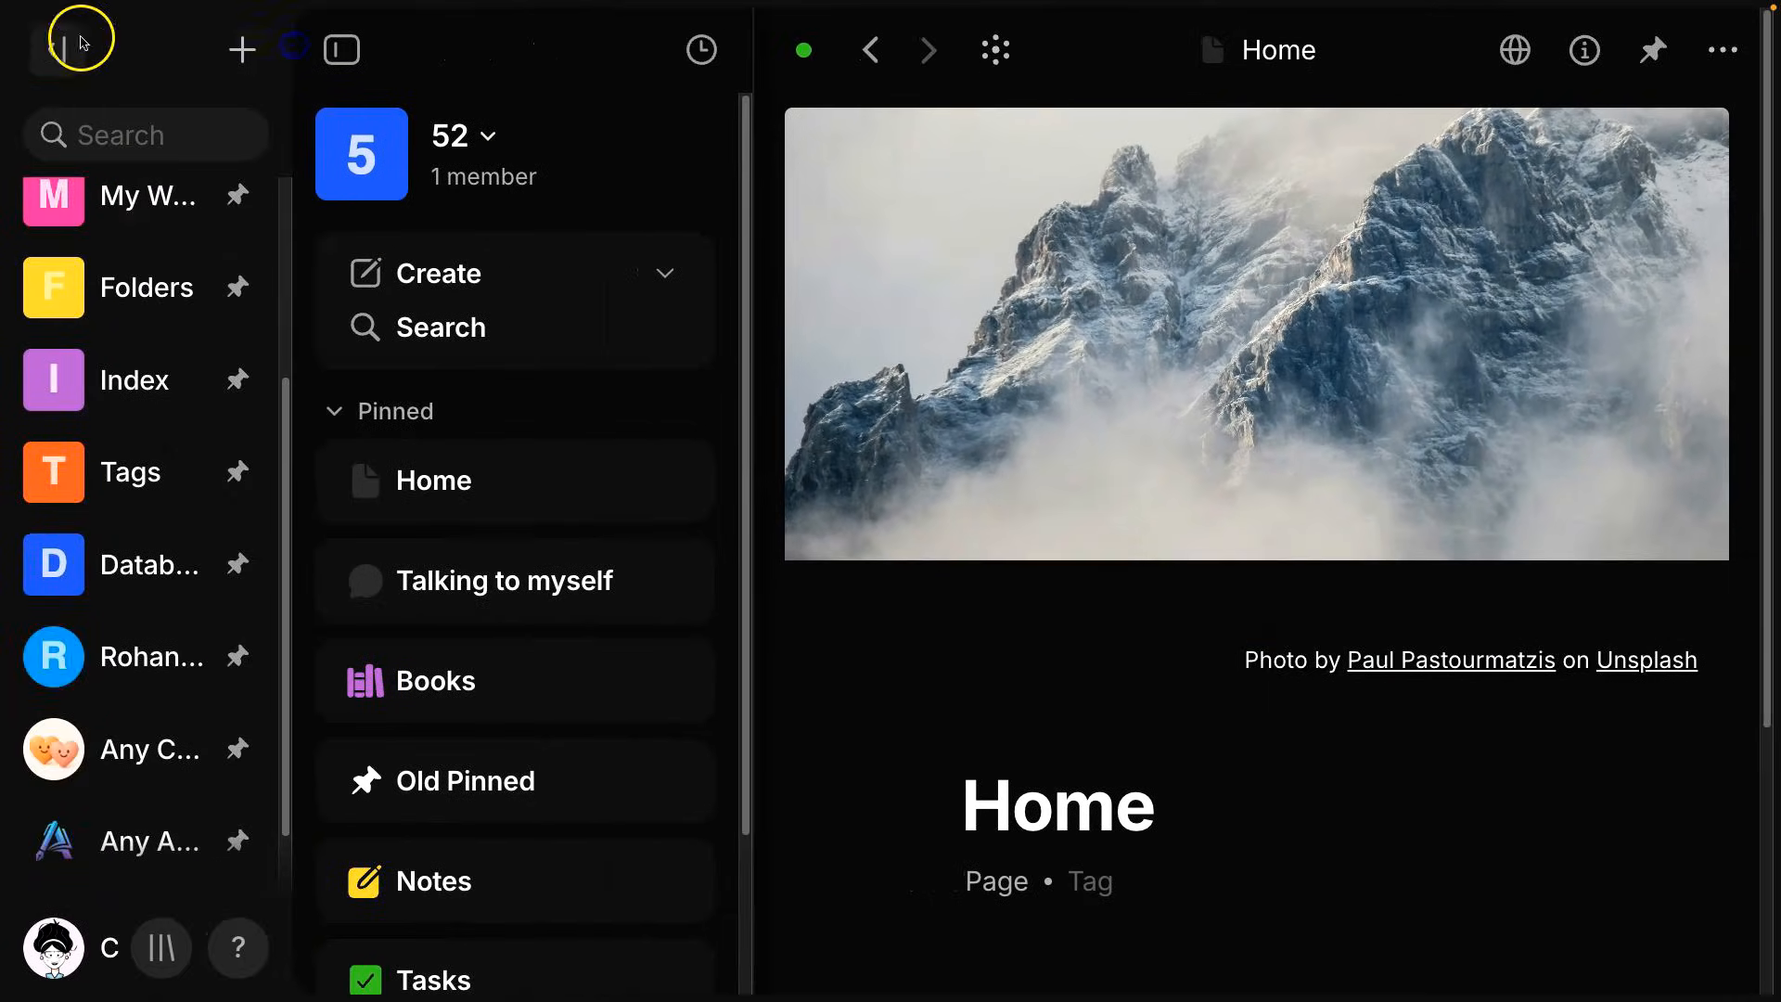
mouse_move(68, 50)
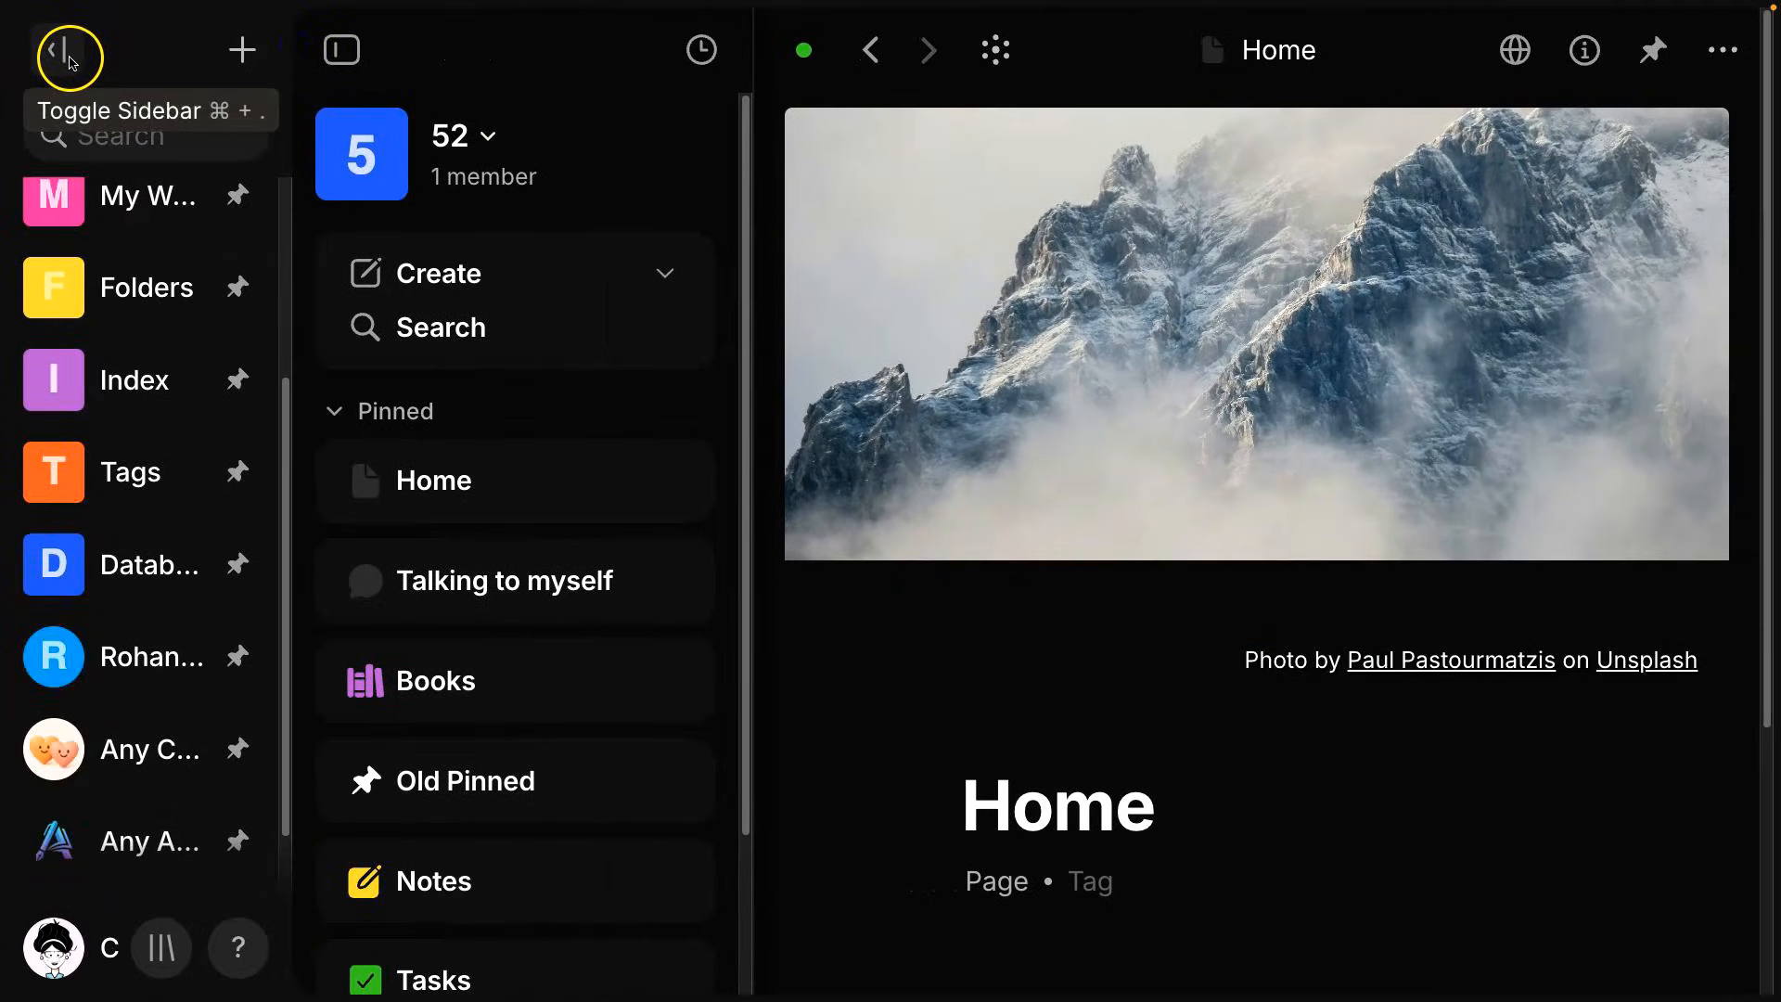
Collapse the vault sidebar of spaces and chats to an icons-only strip.
click(69, 54)
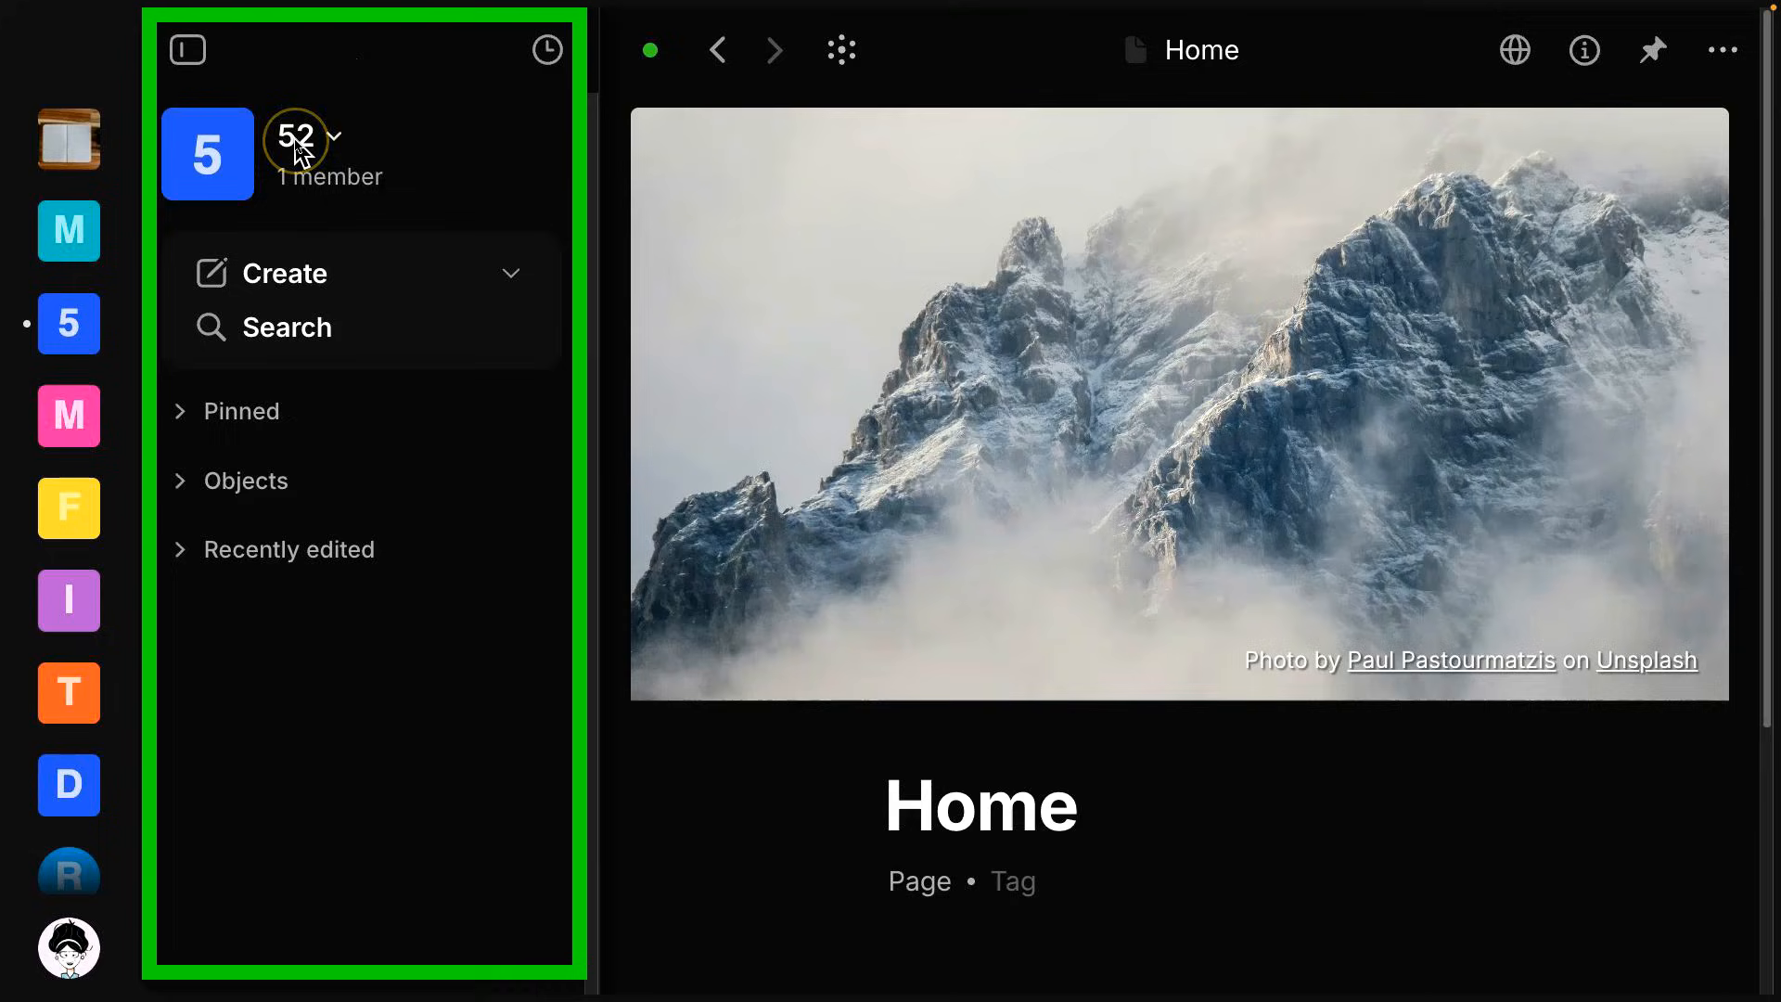
Enter space 52's Channel Settings, start editing its name and icon, then back out.
click(298, 135)
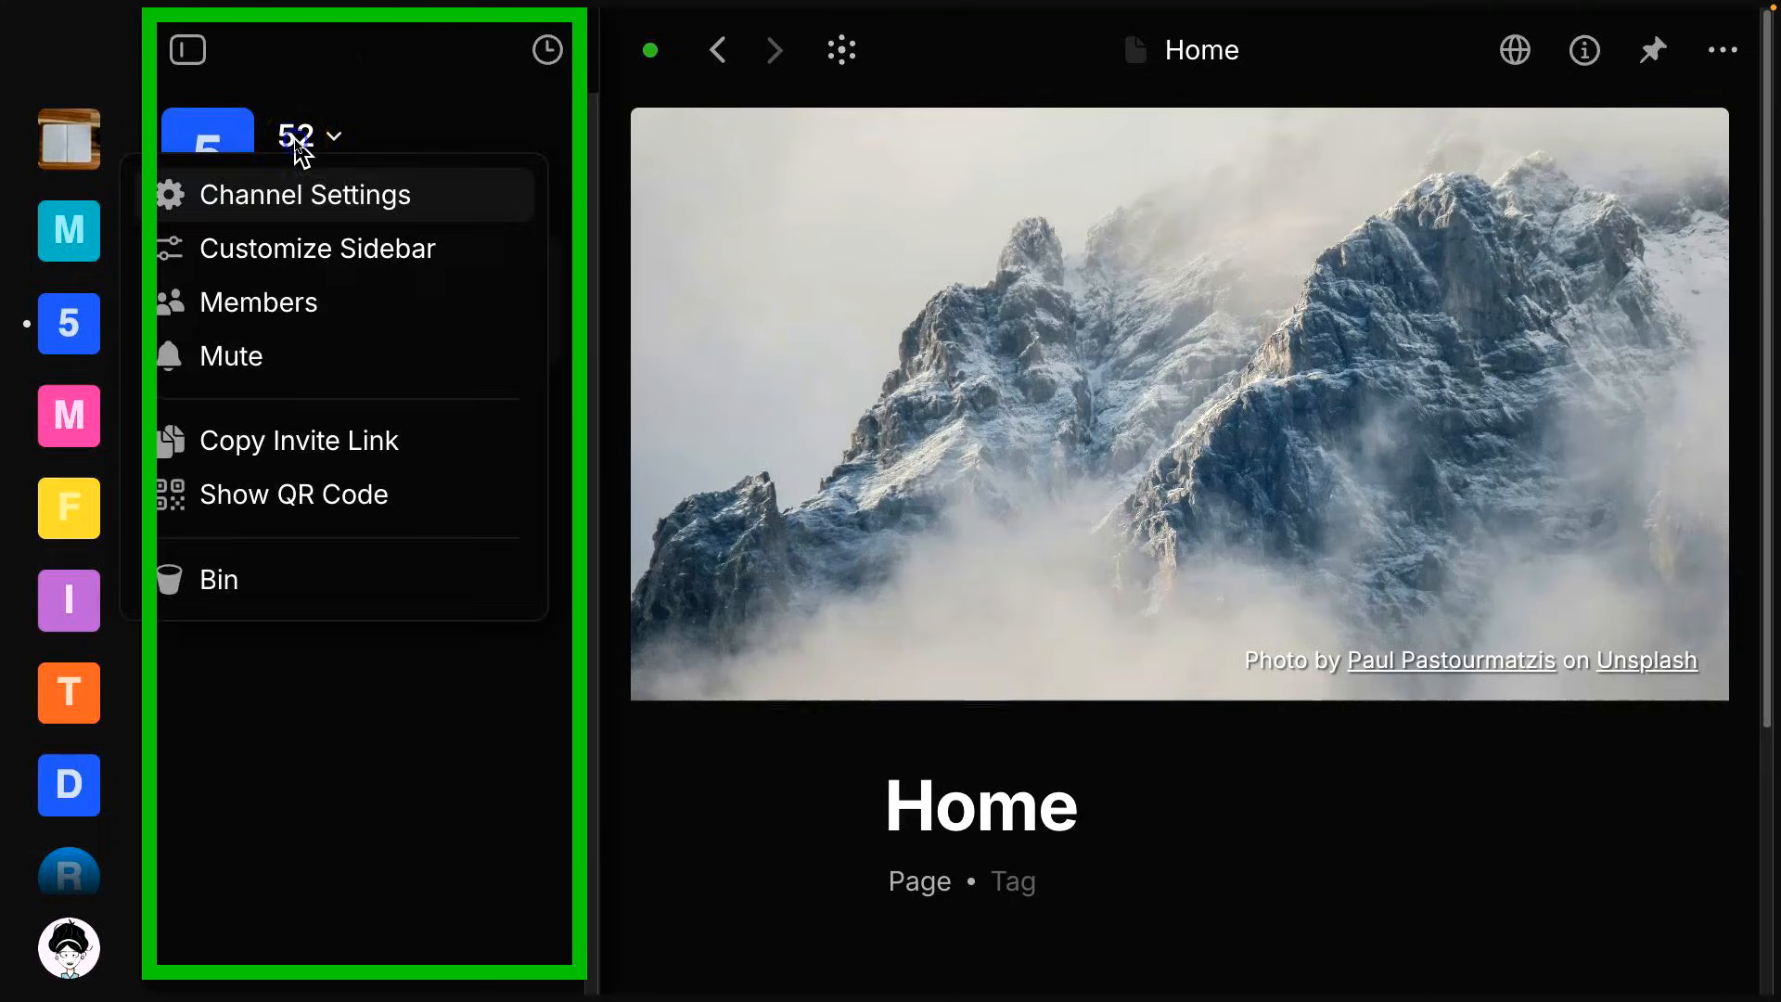
mouse_move(384, 210)
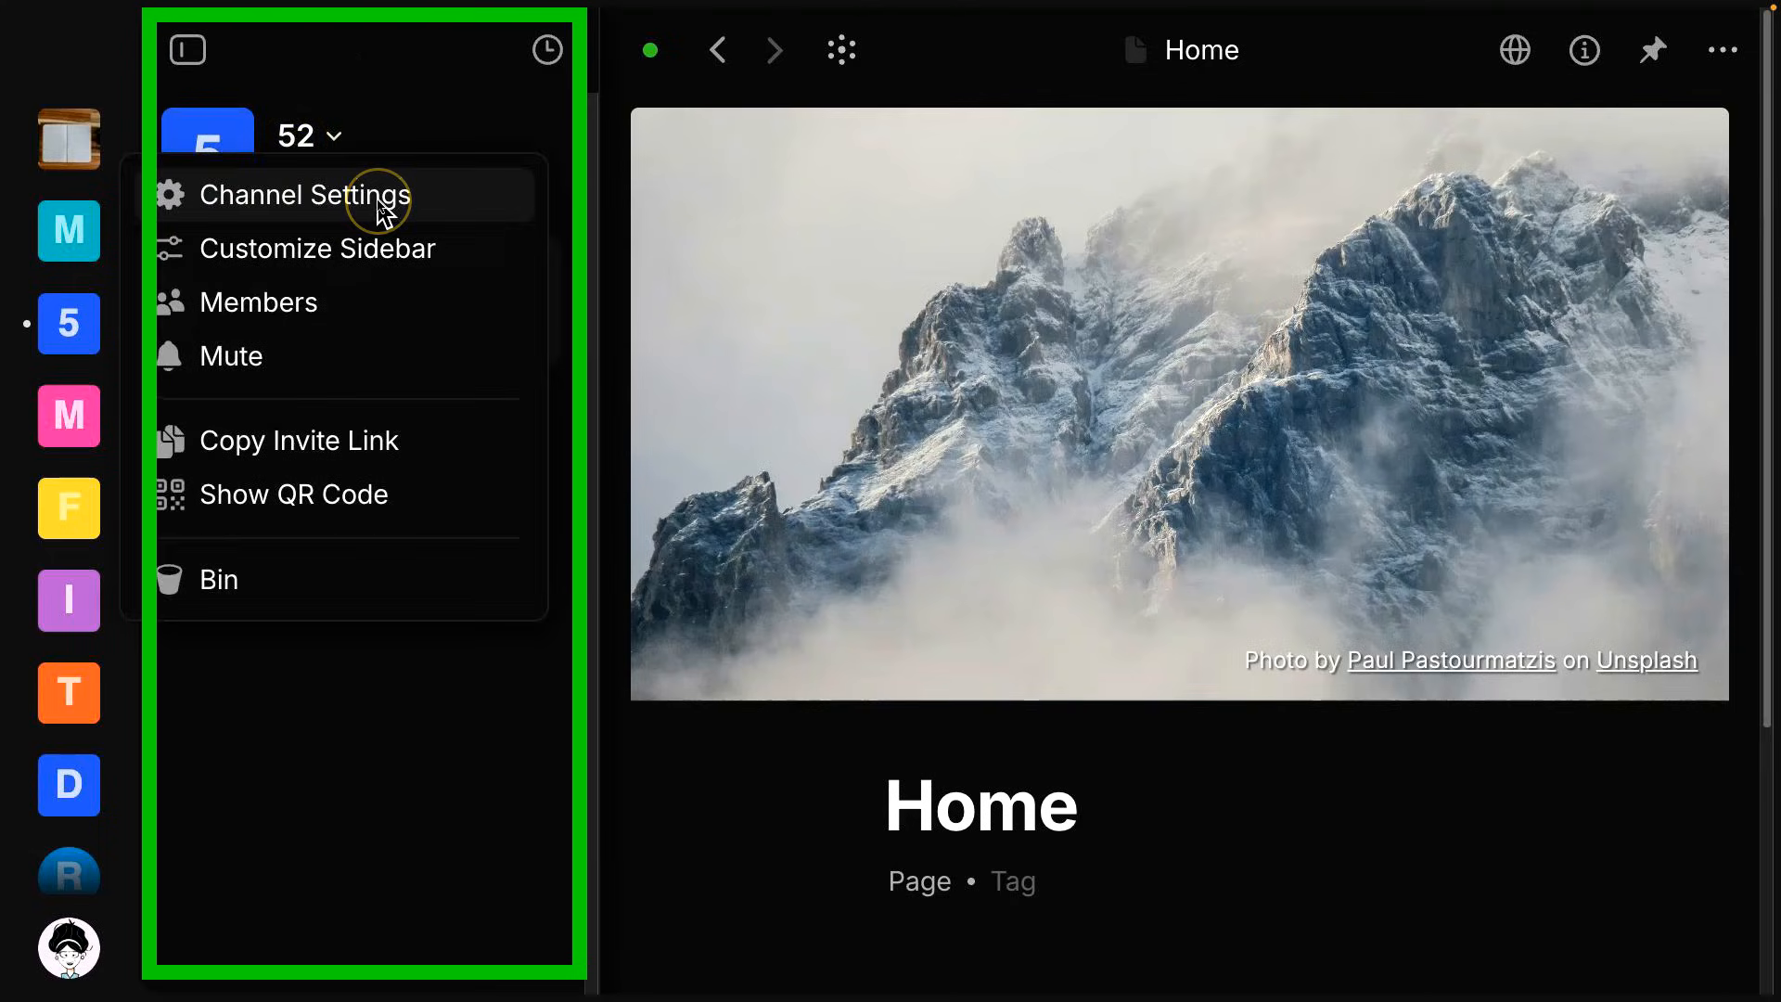
click(302, 195)
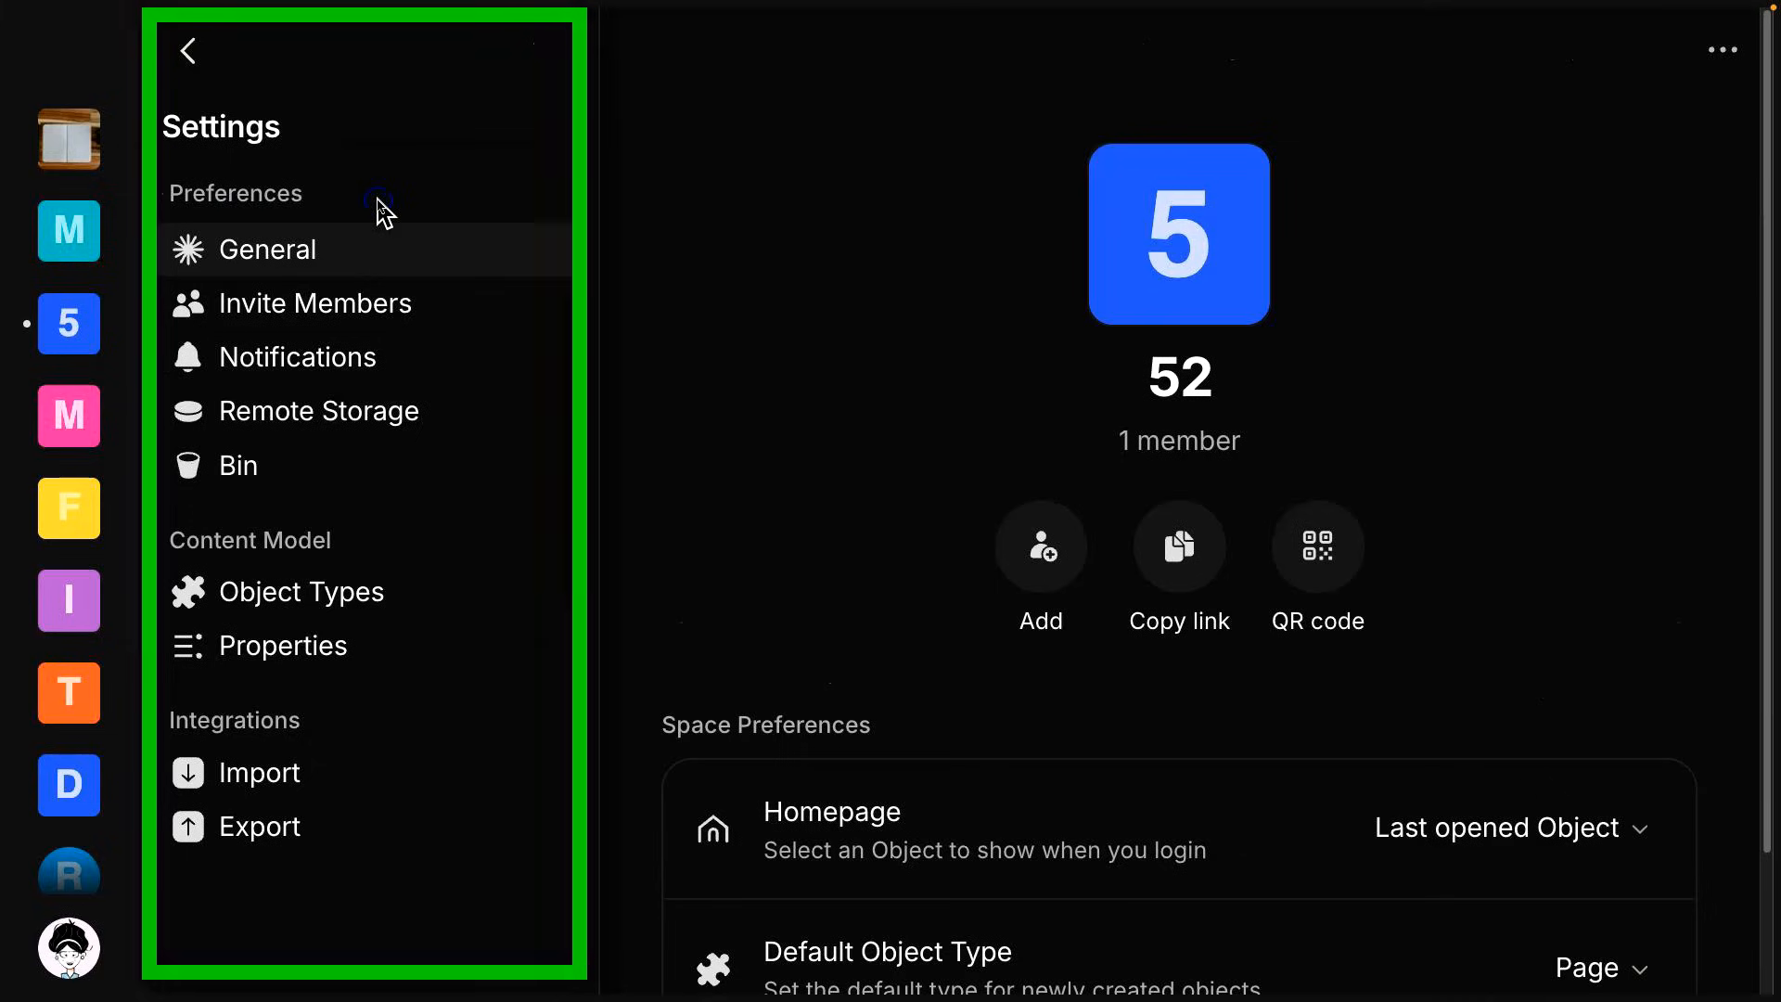
mouse_move(1102, 99)
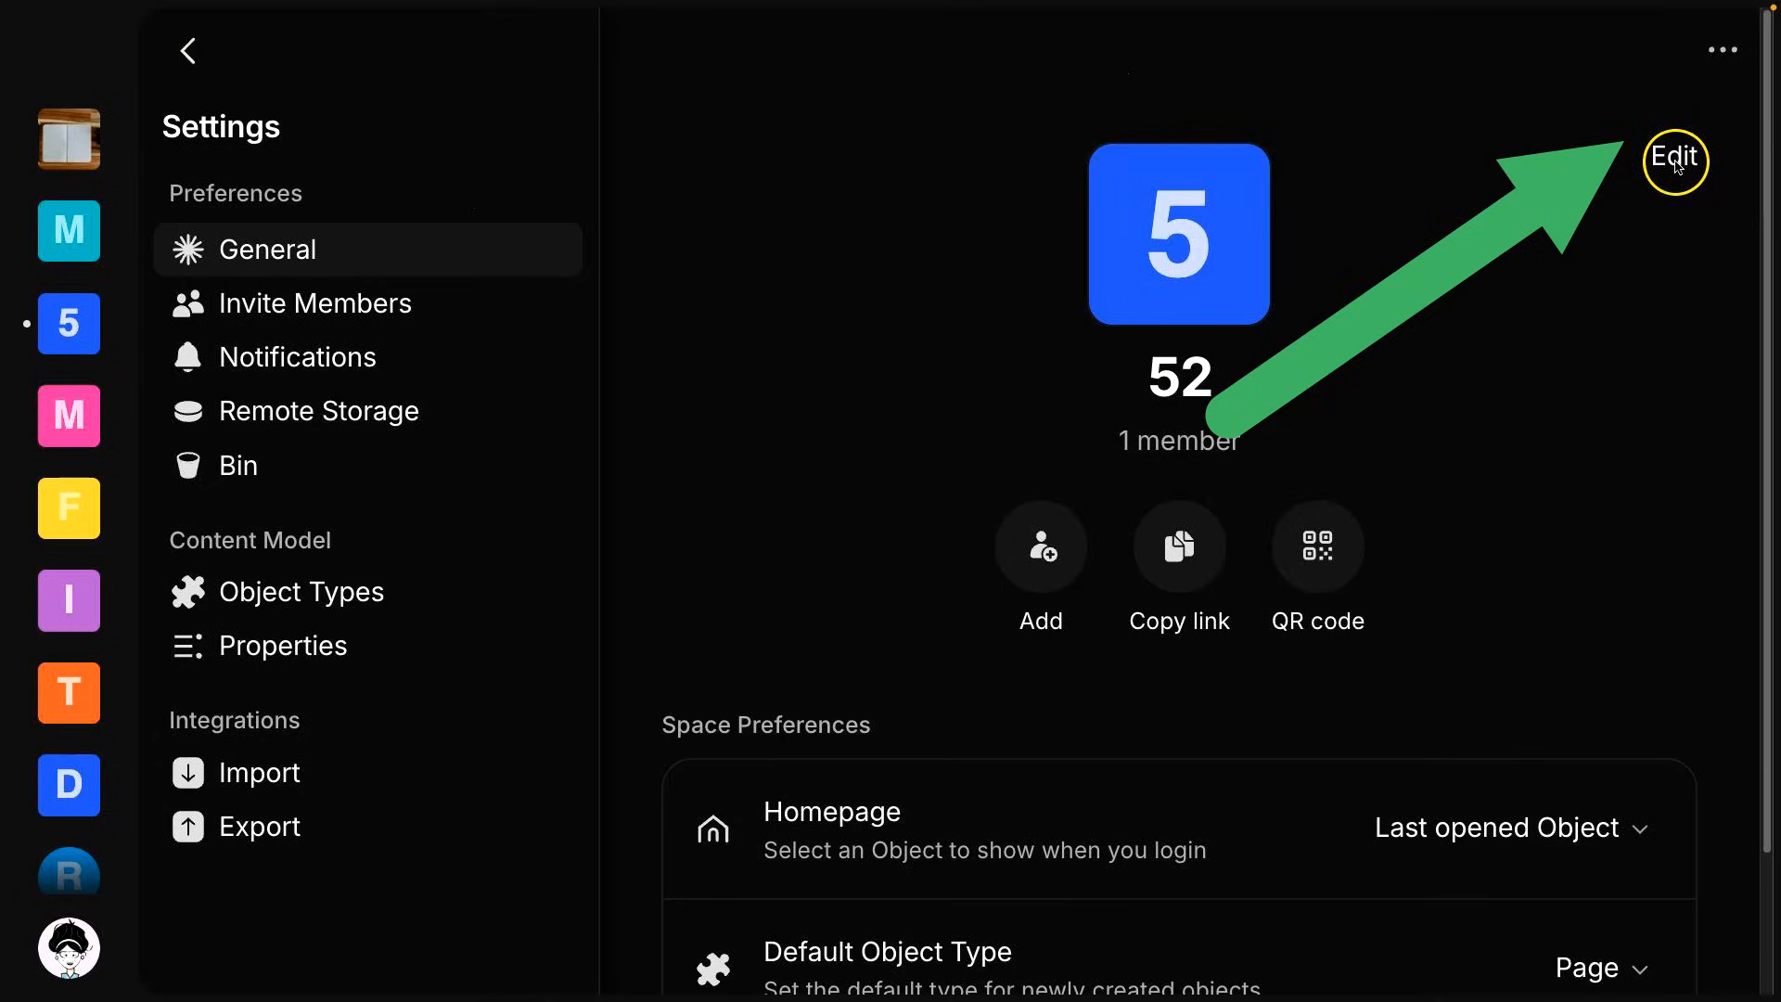
click(1673, 156)
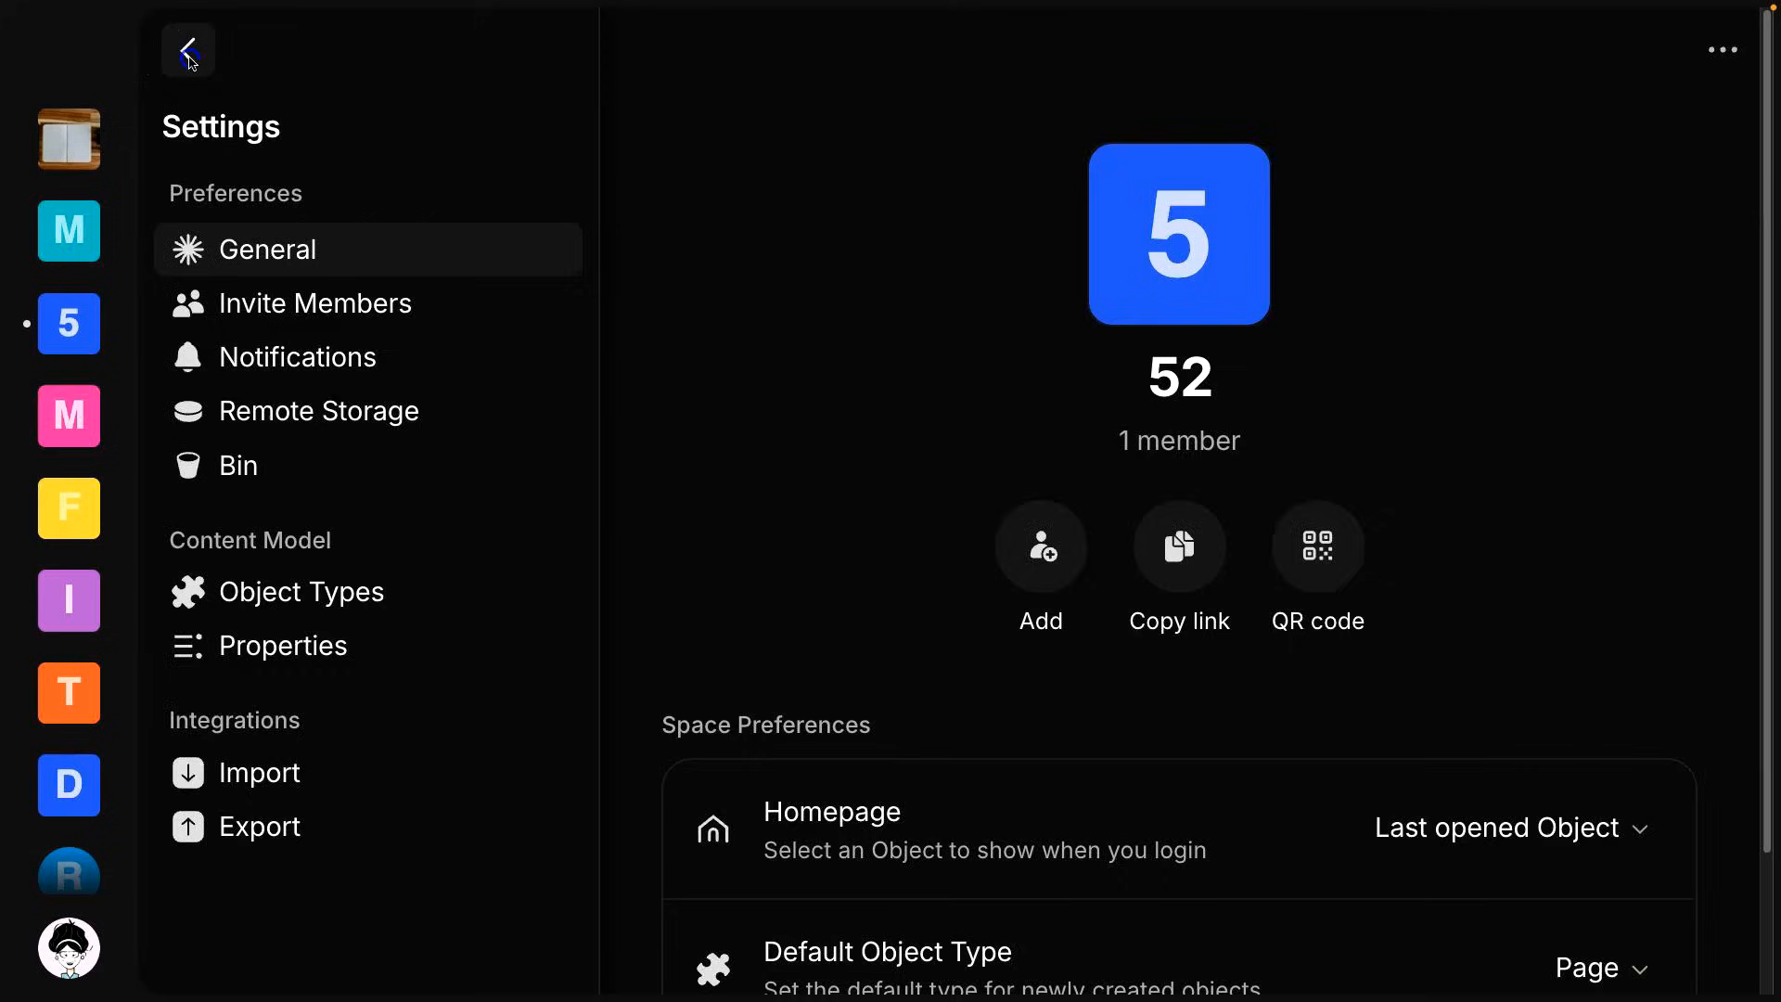
click(187, 50)
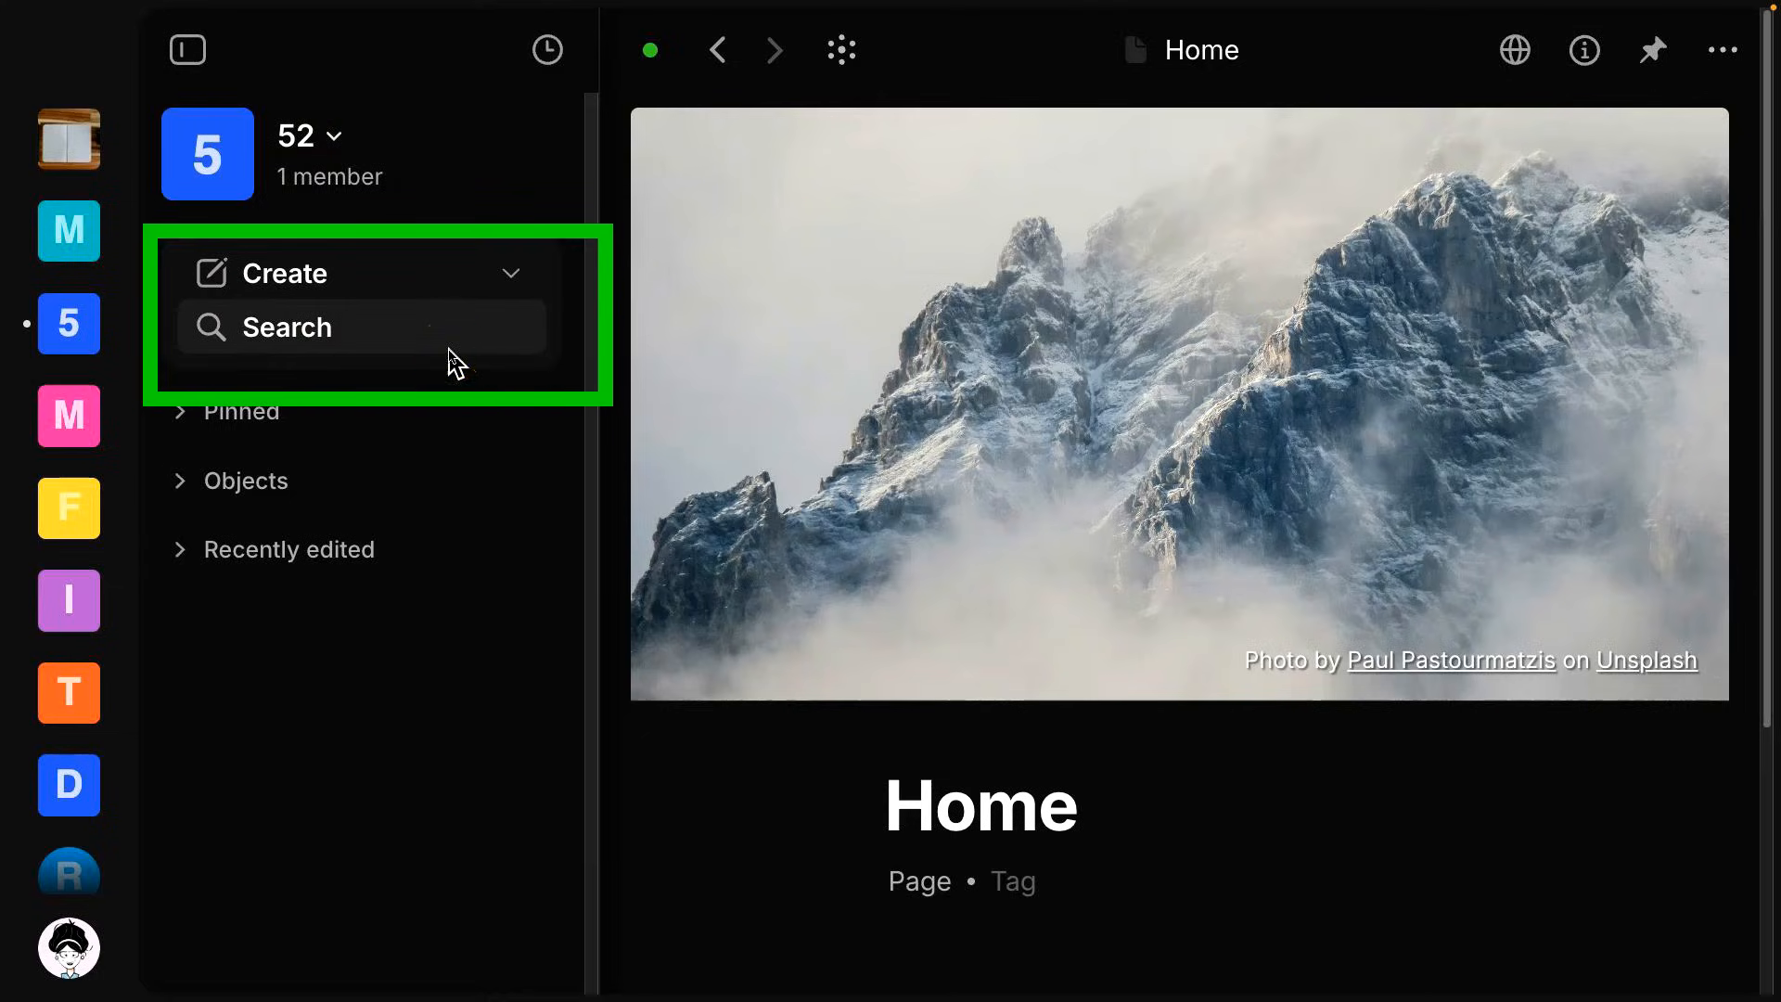
mouse_move(513, 275)
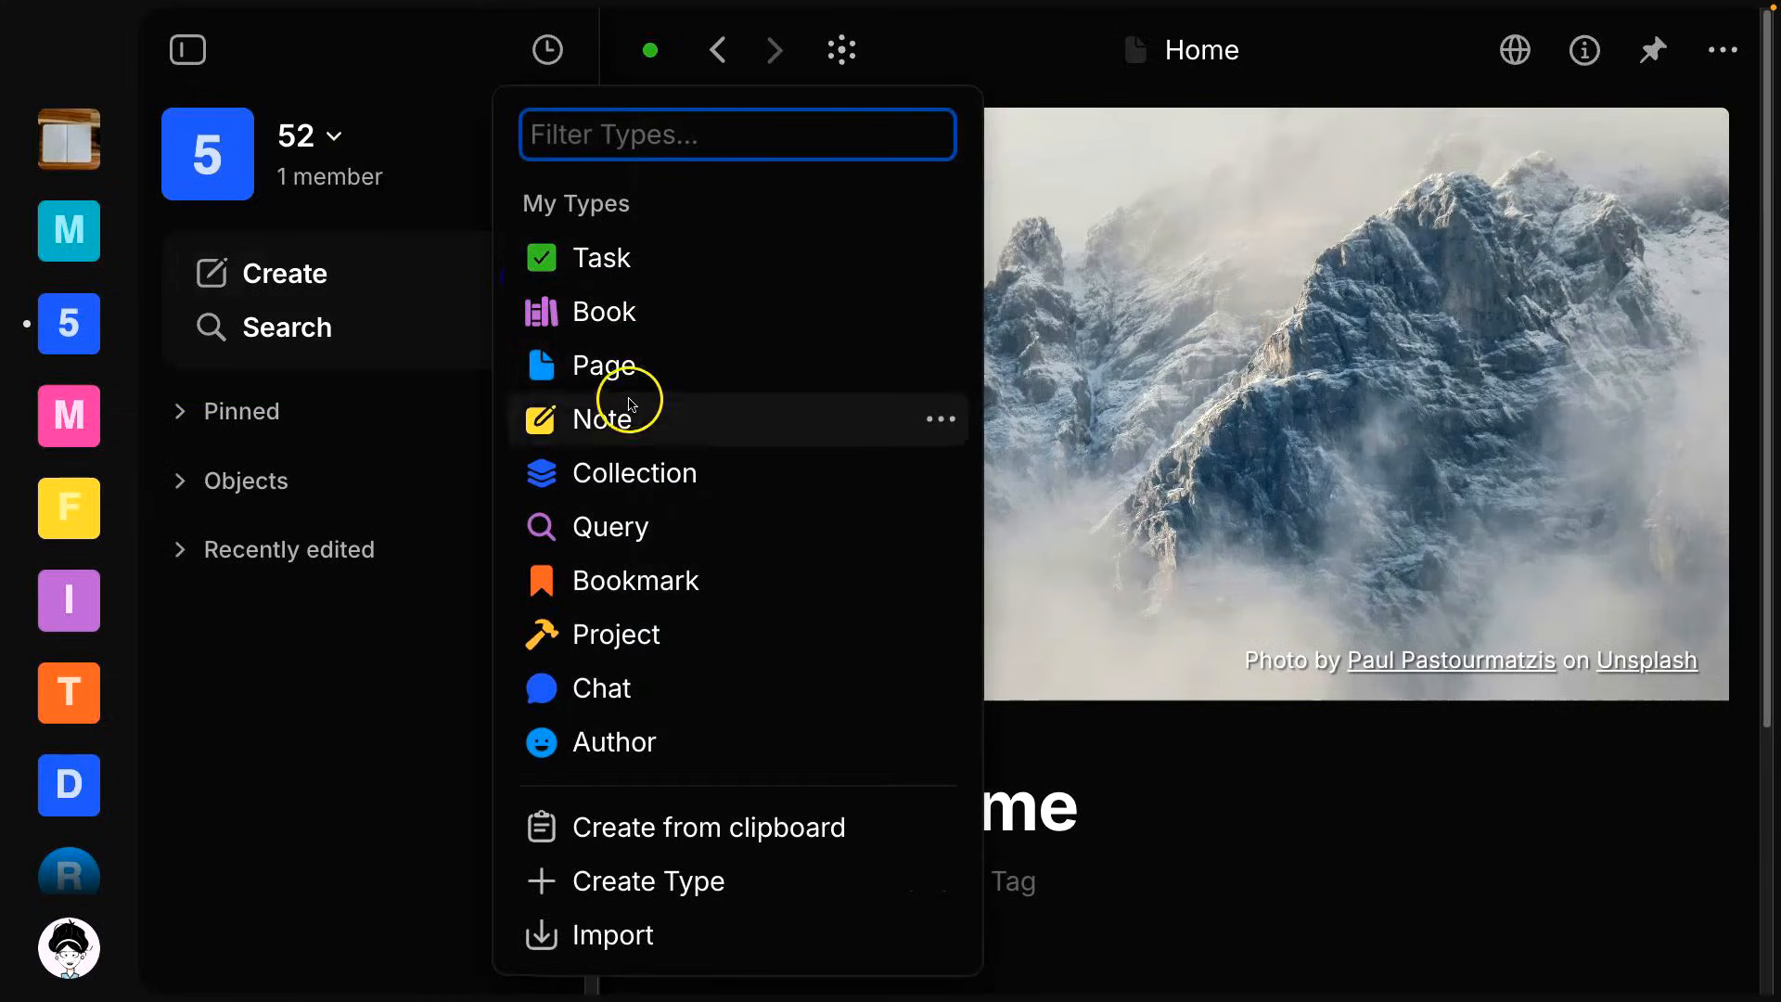
mouse_move(658, 256)
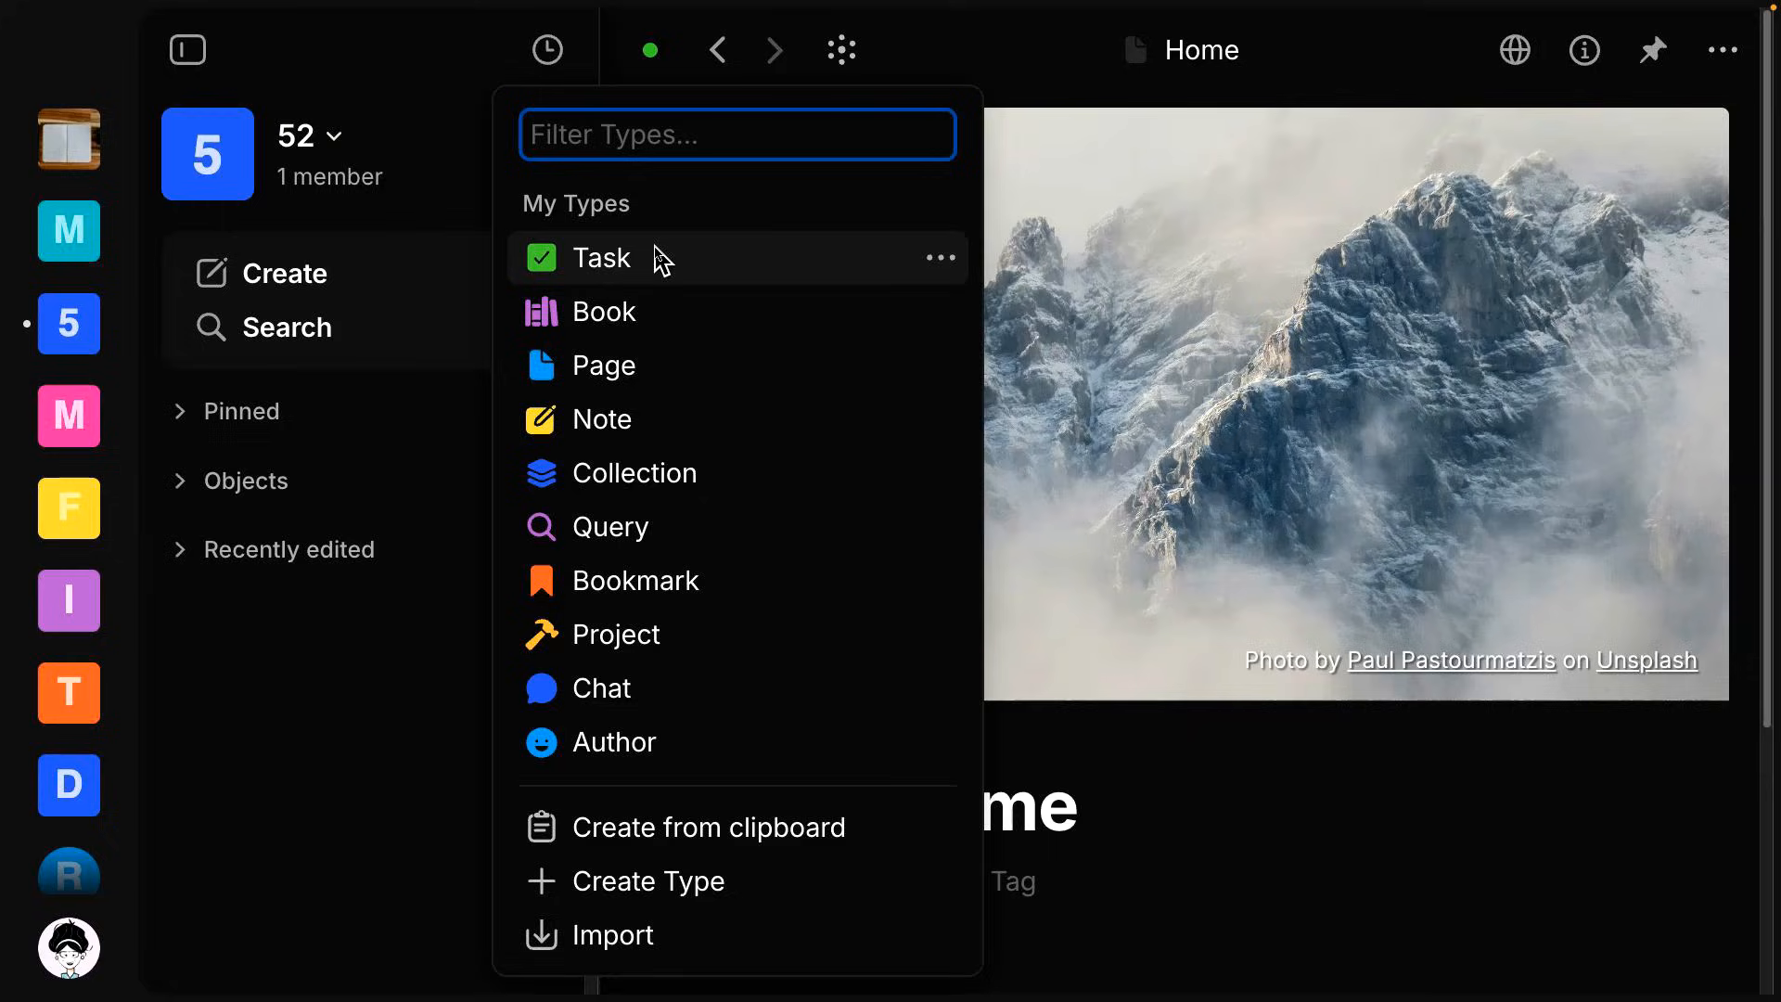
mouse_move(653, 317)
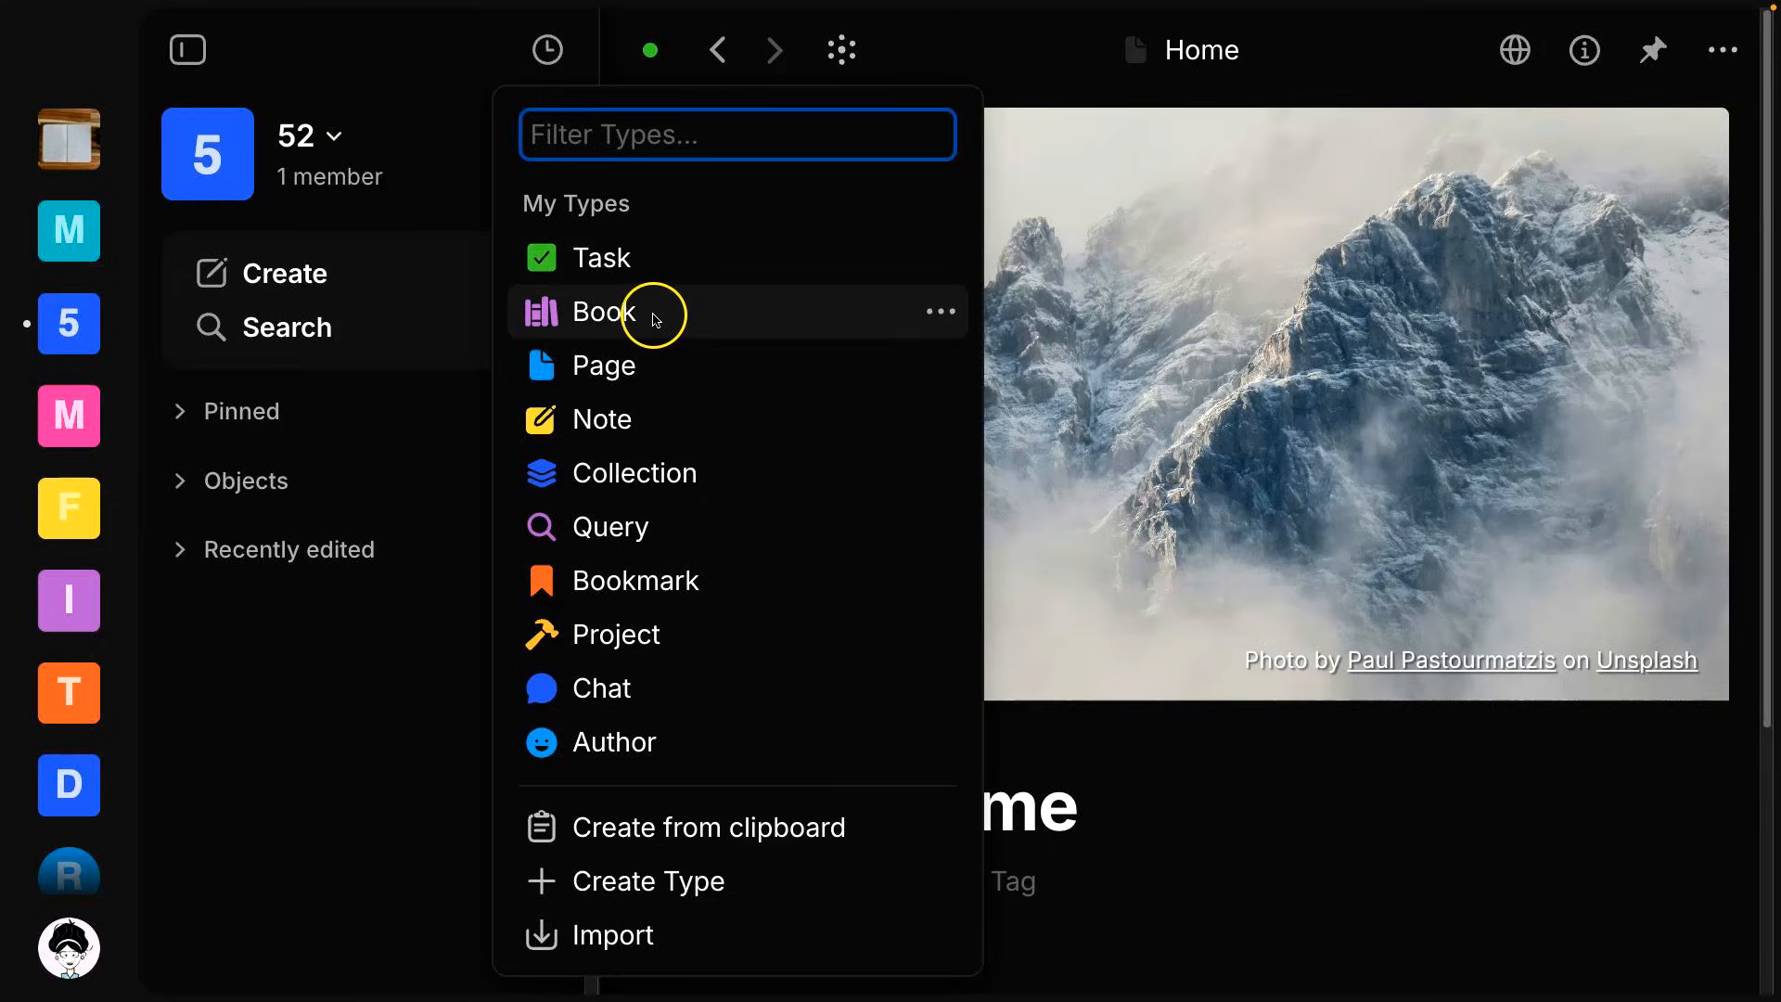
mouse_move(652, 363)
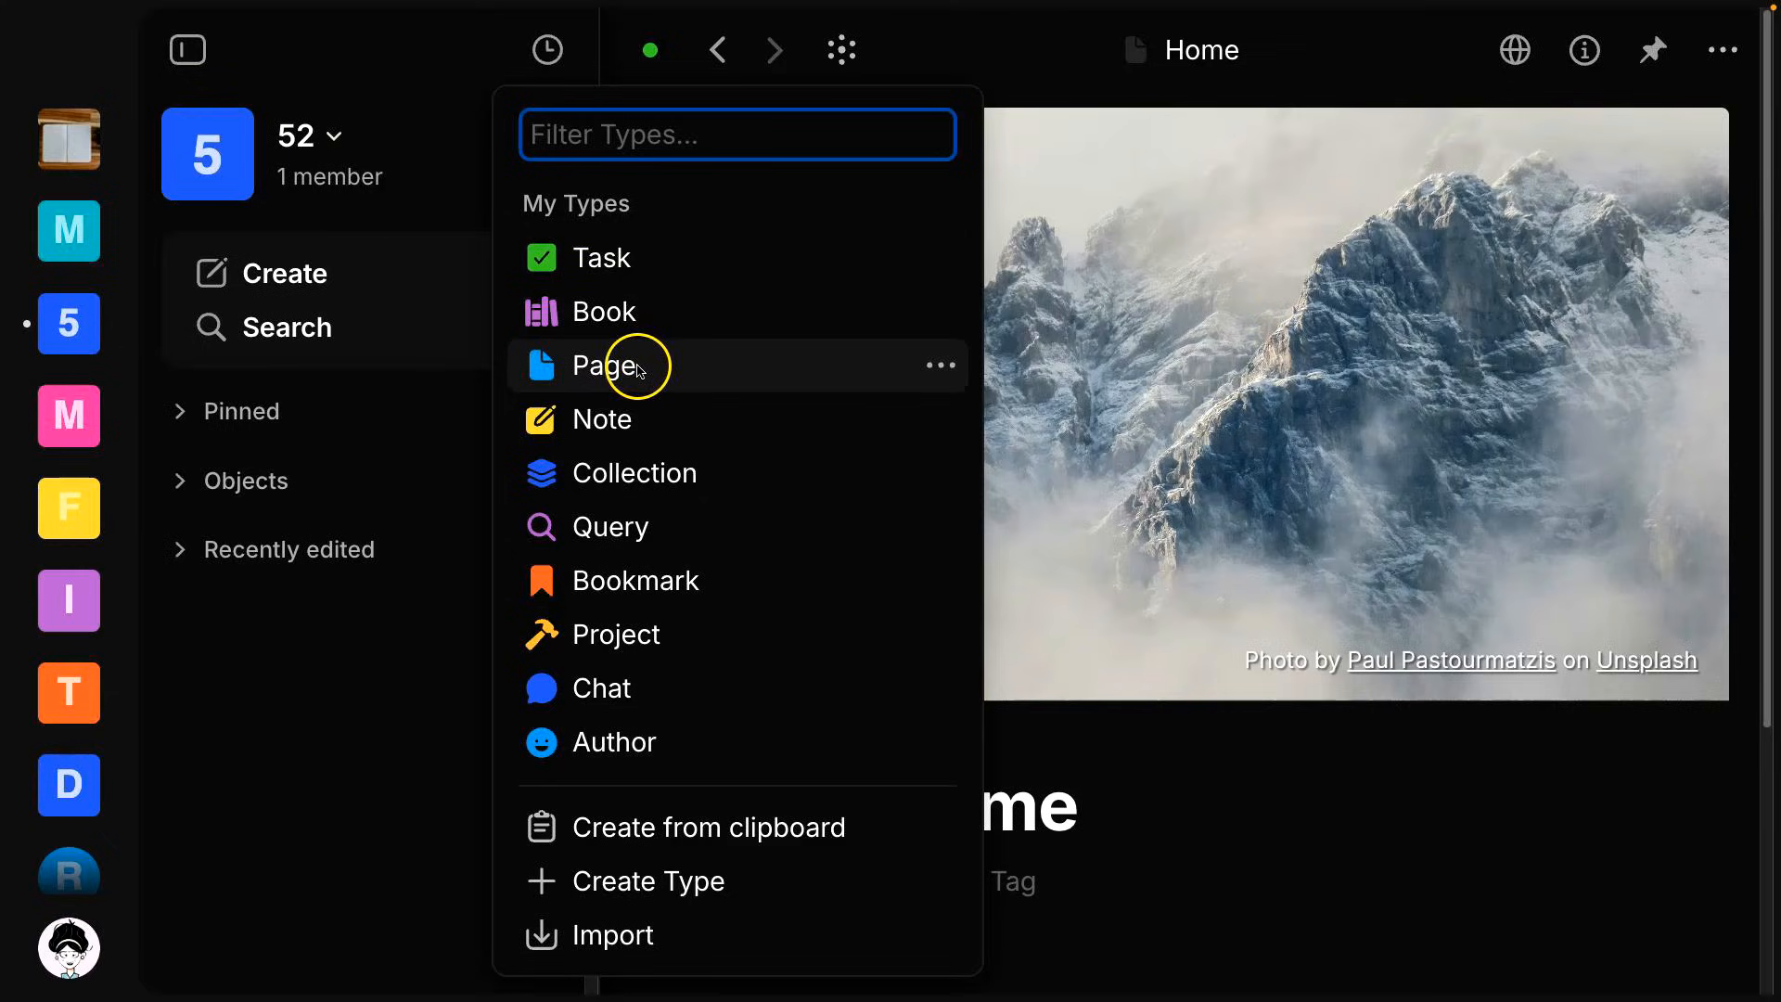
mouse_move(647, 369)
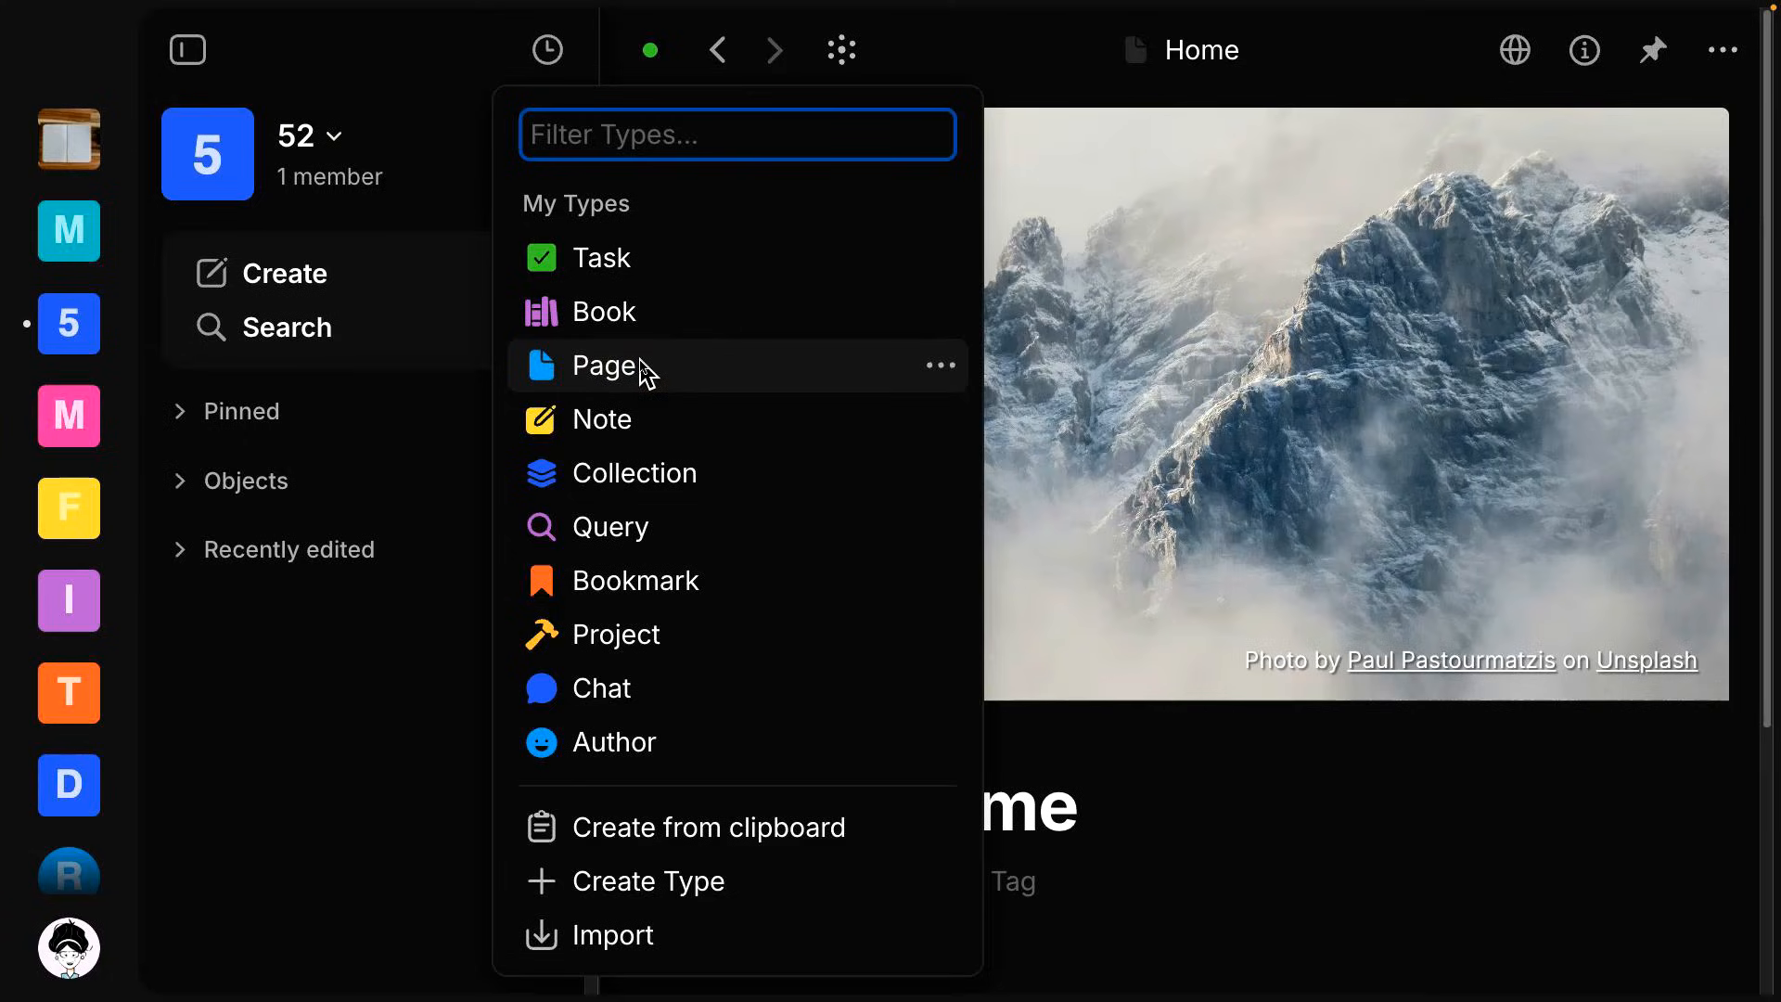
mouse_move(636, 634)
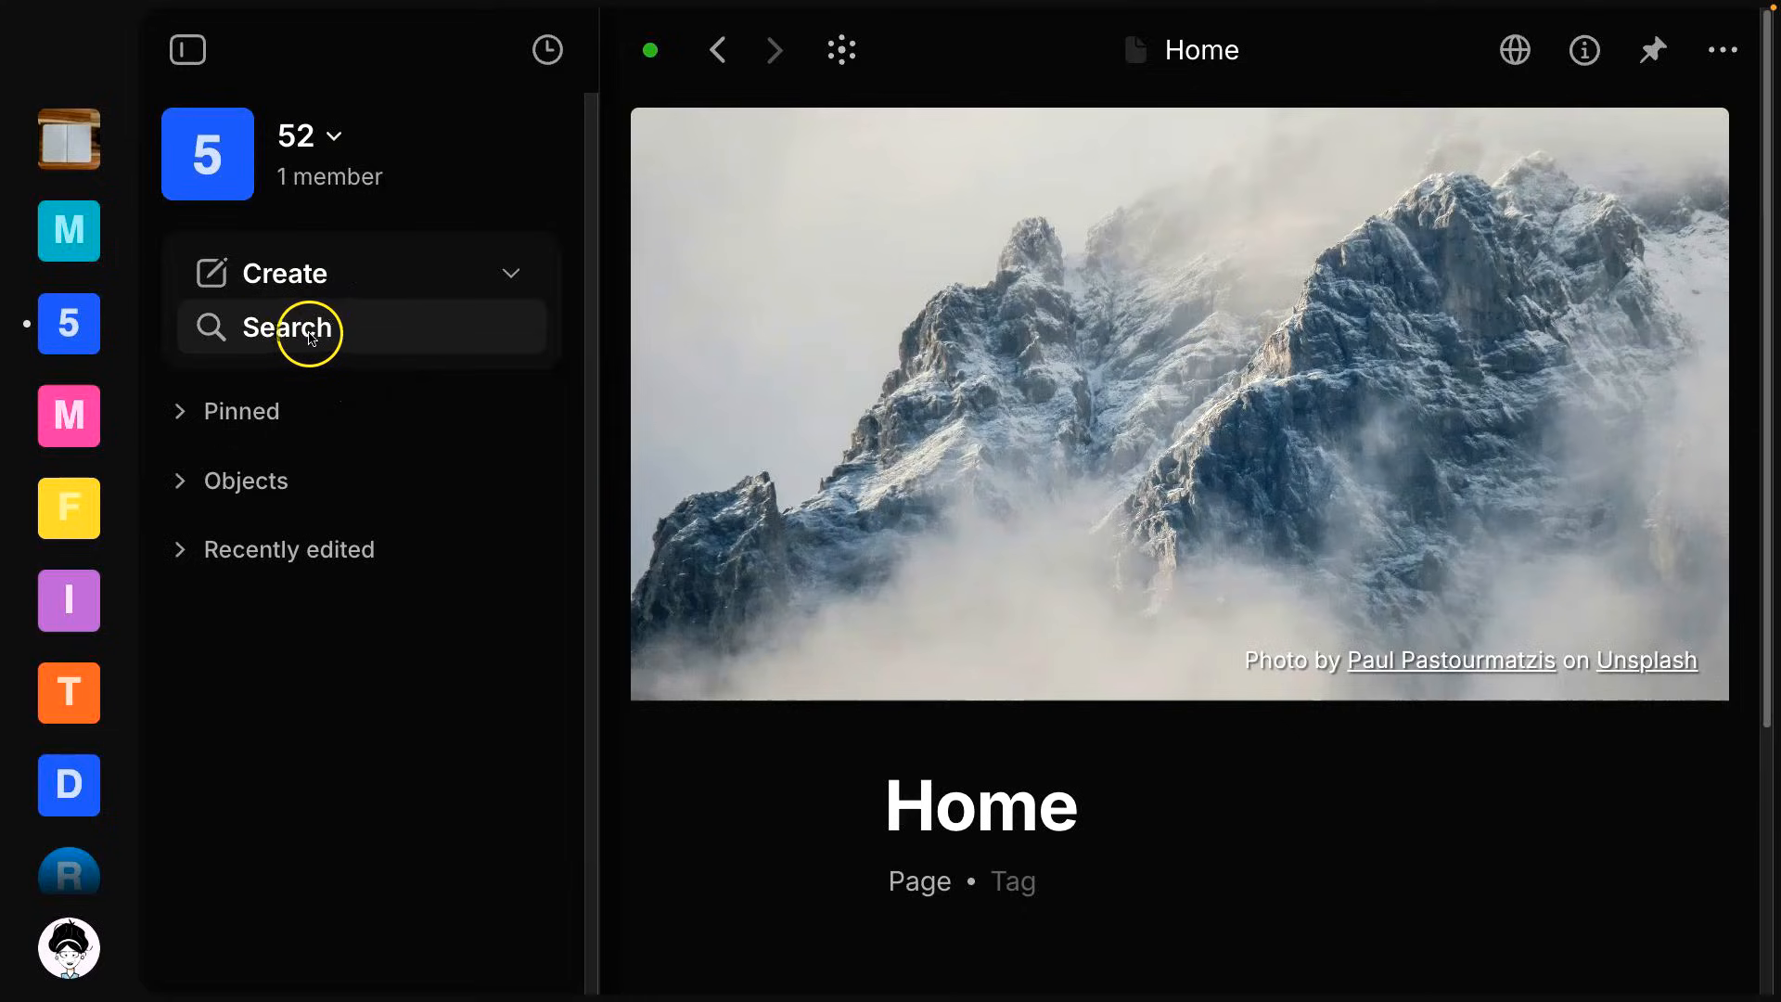
click(290, 330)
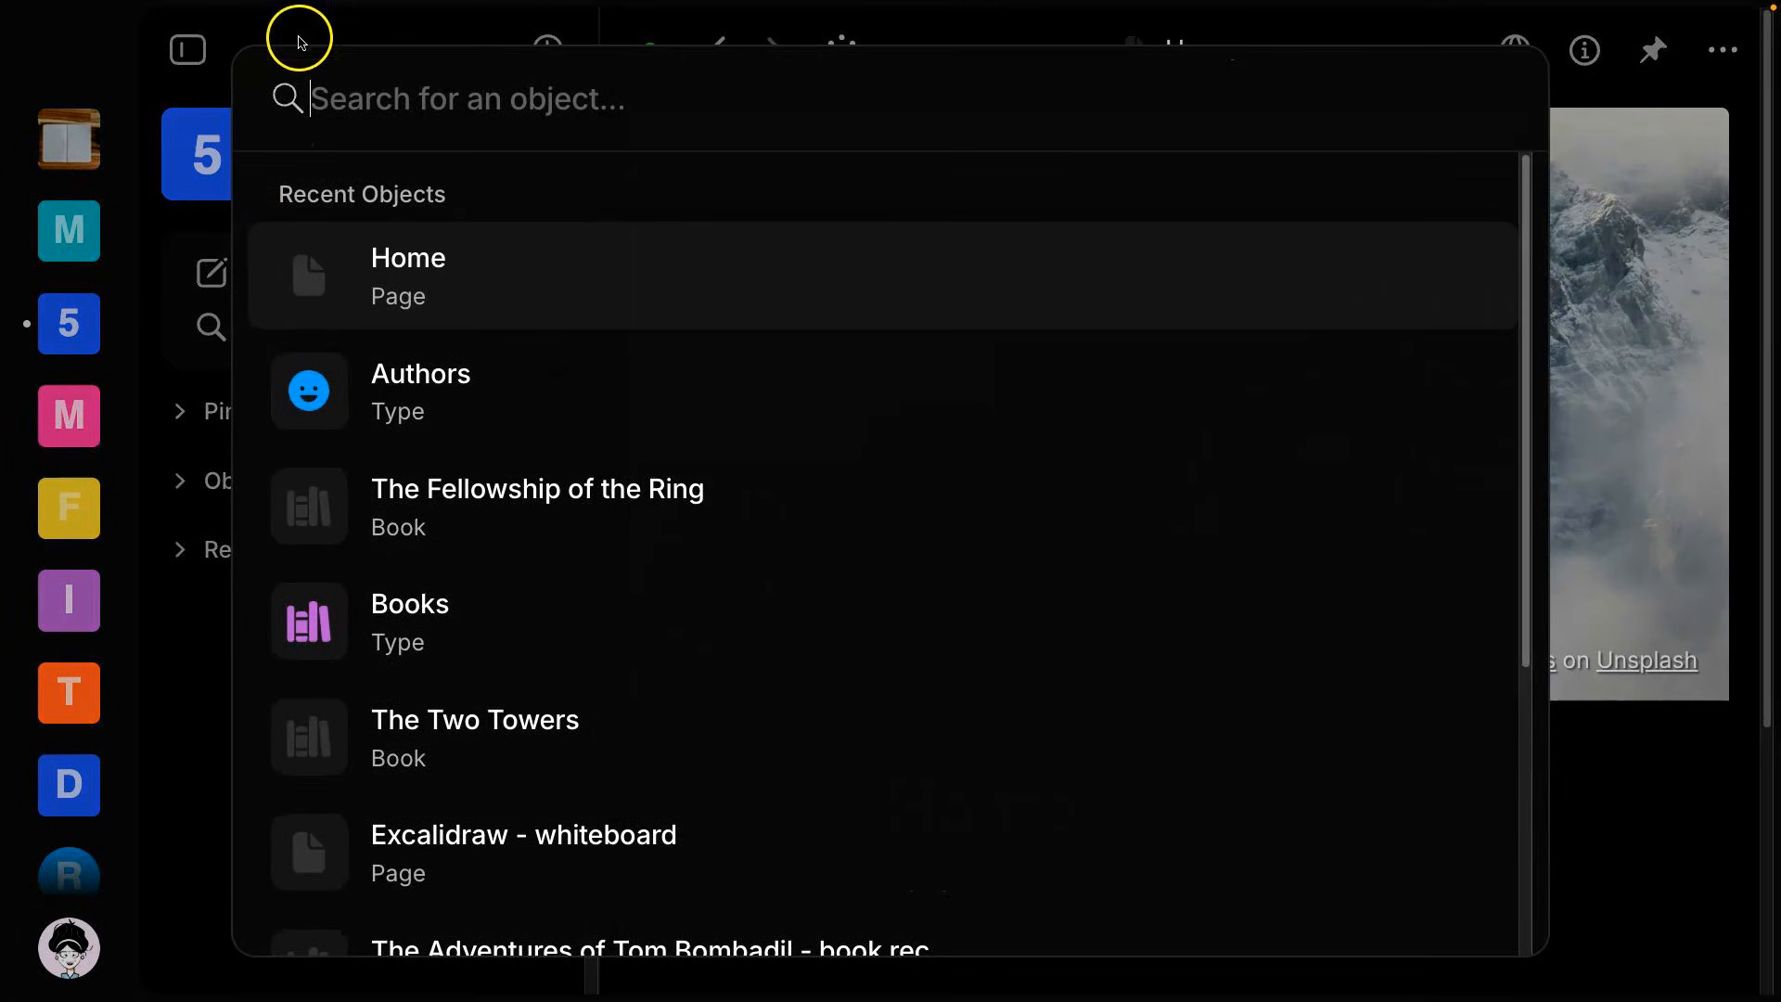
click(407, 274)
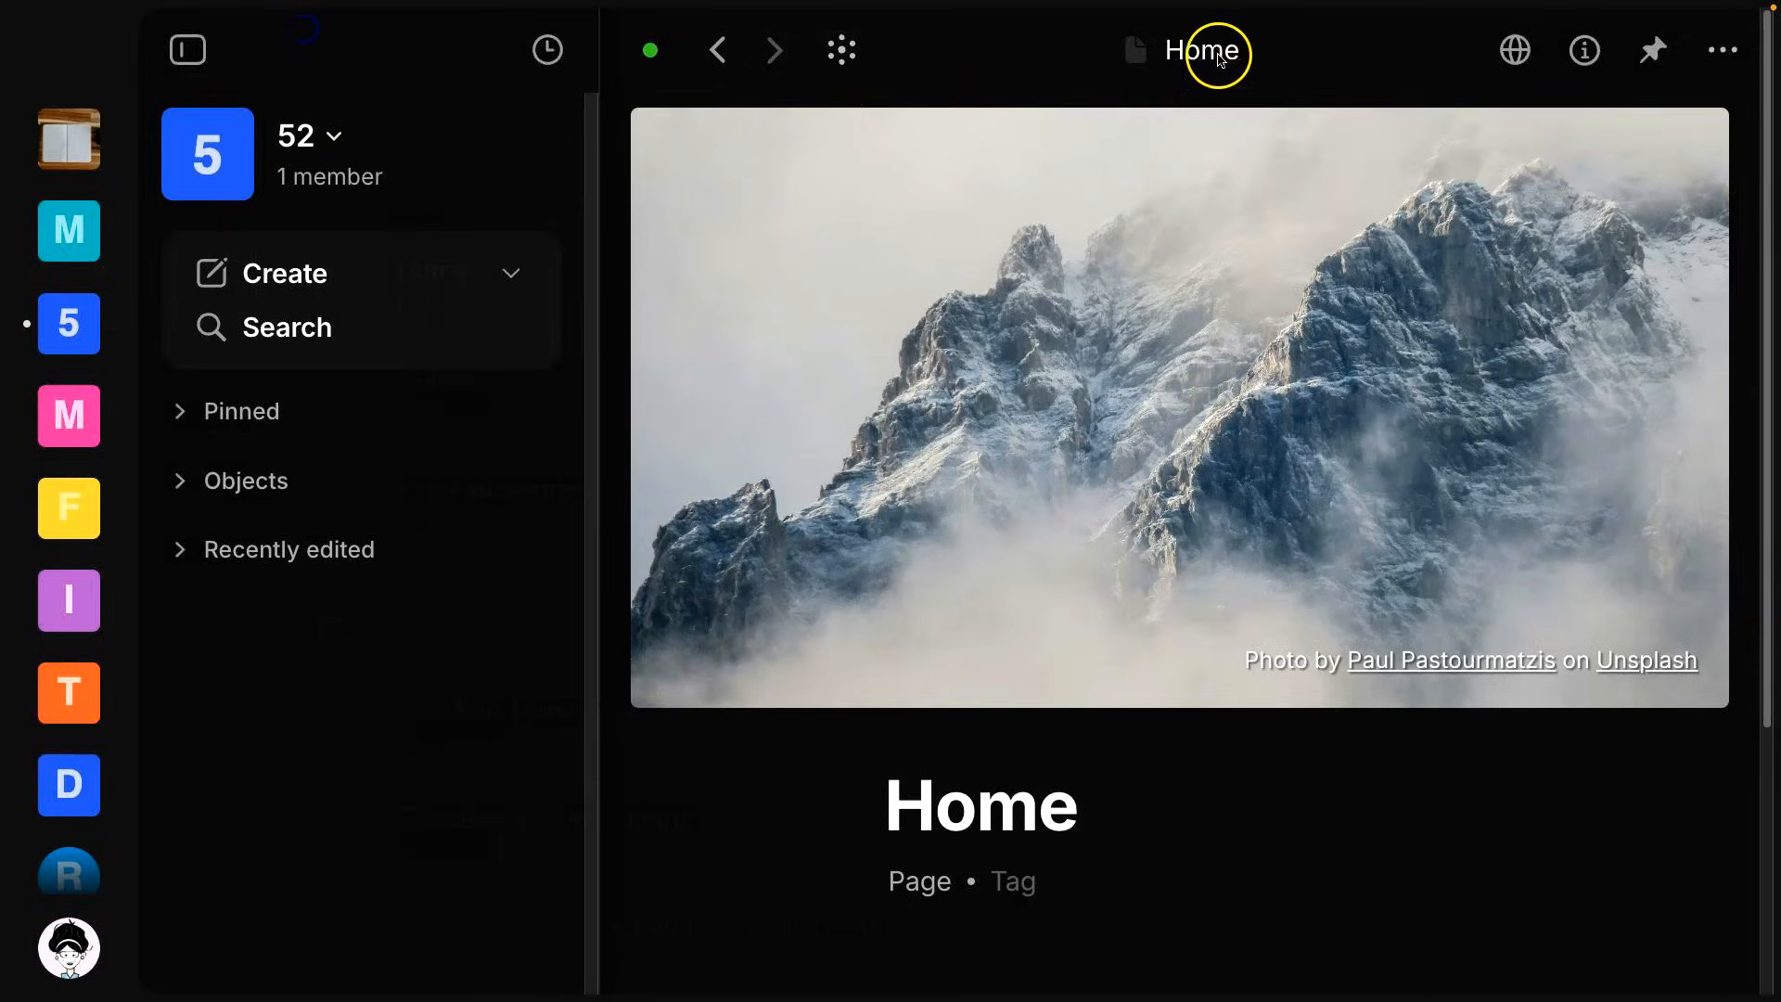
mouse_move(1204, 50)
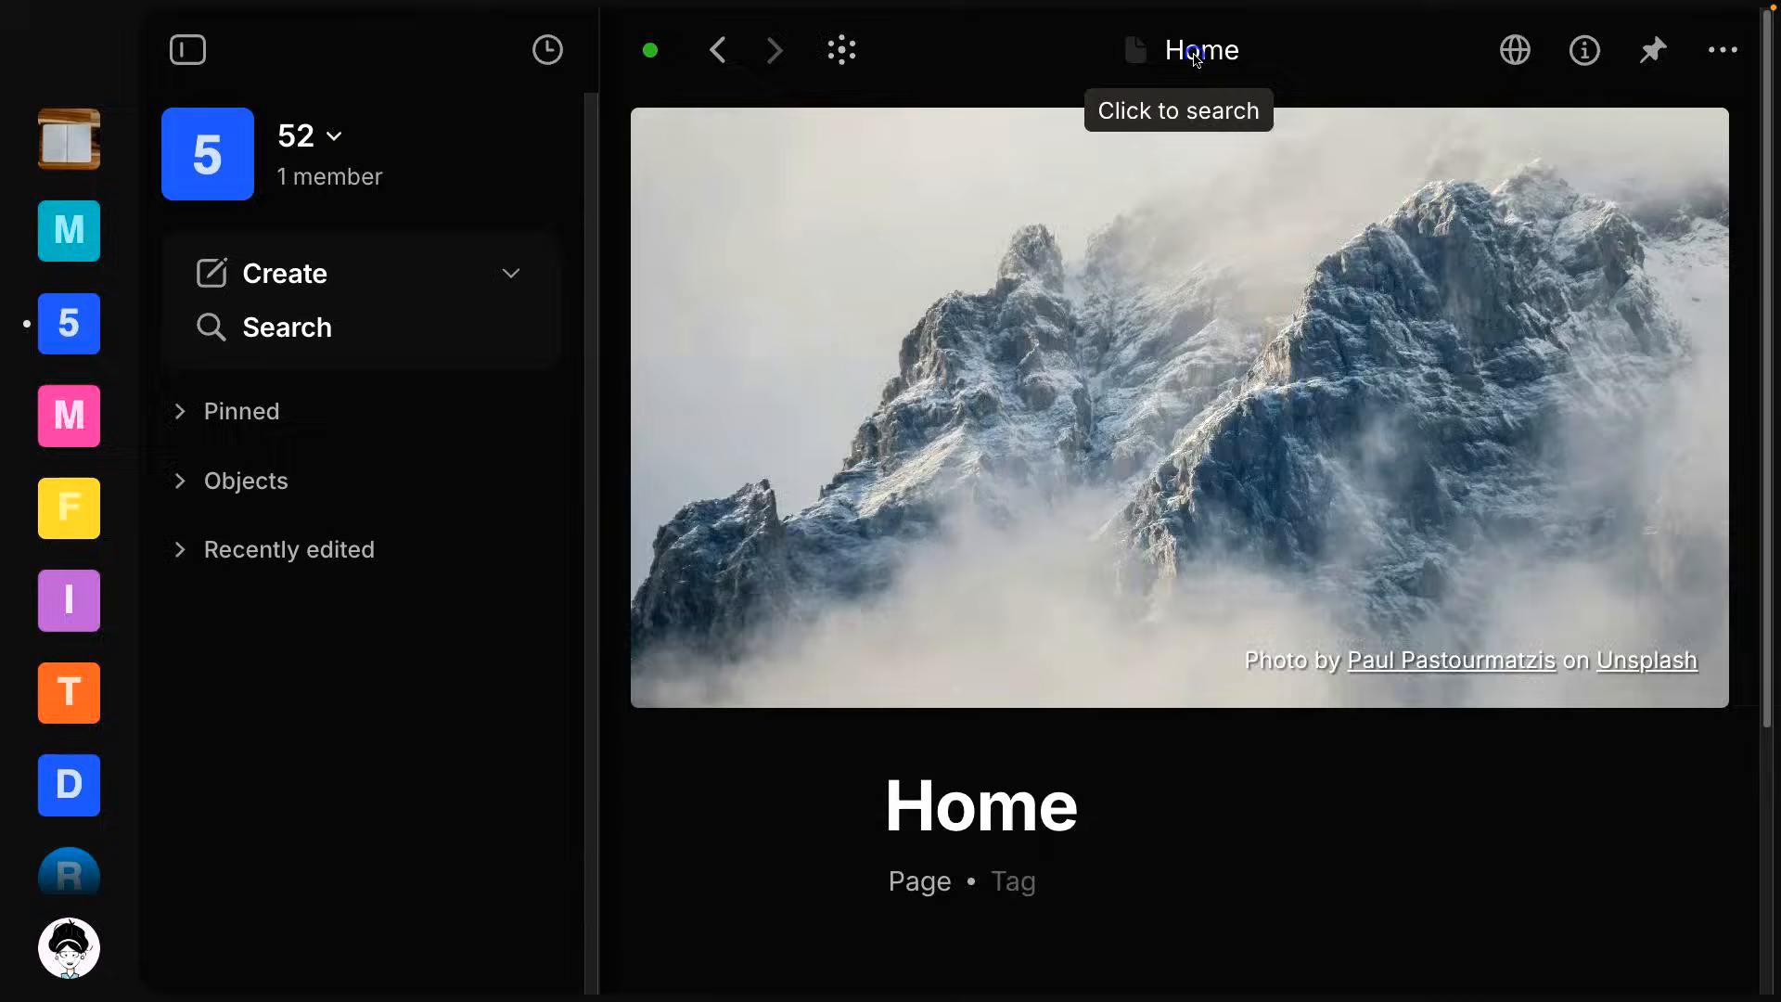
mouse_move(1375, 32)
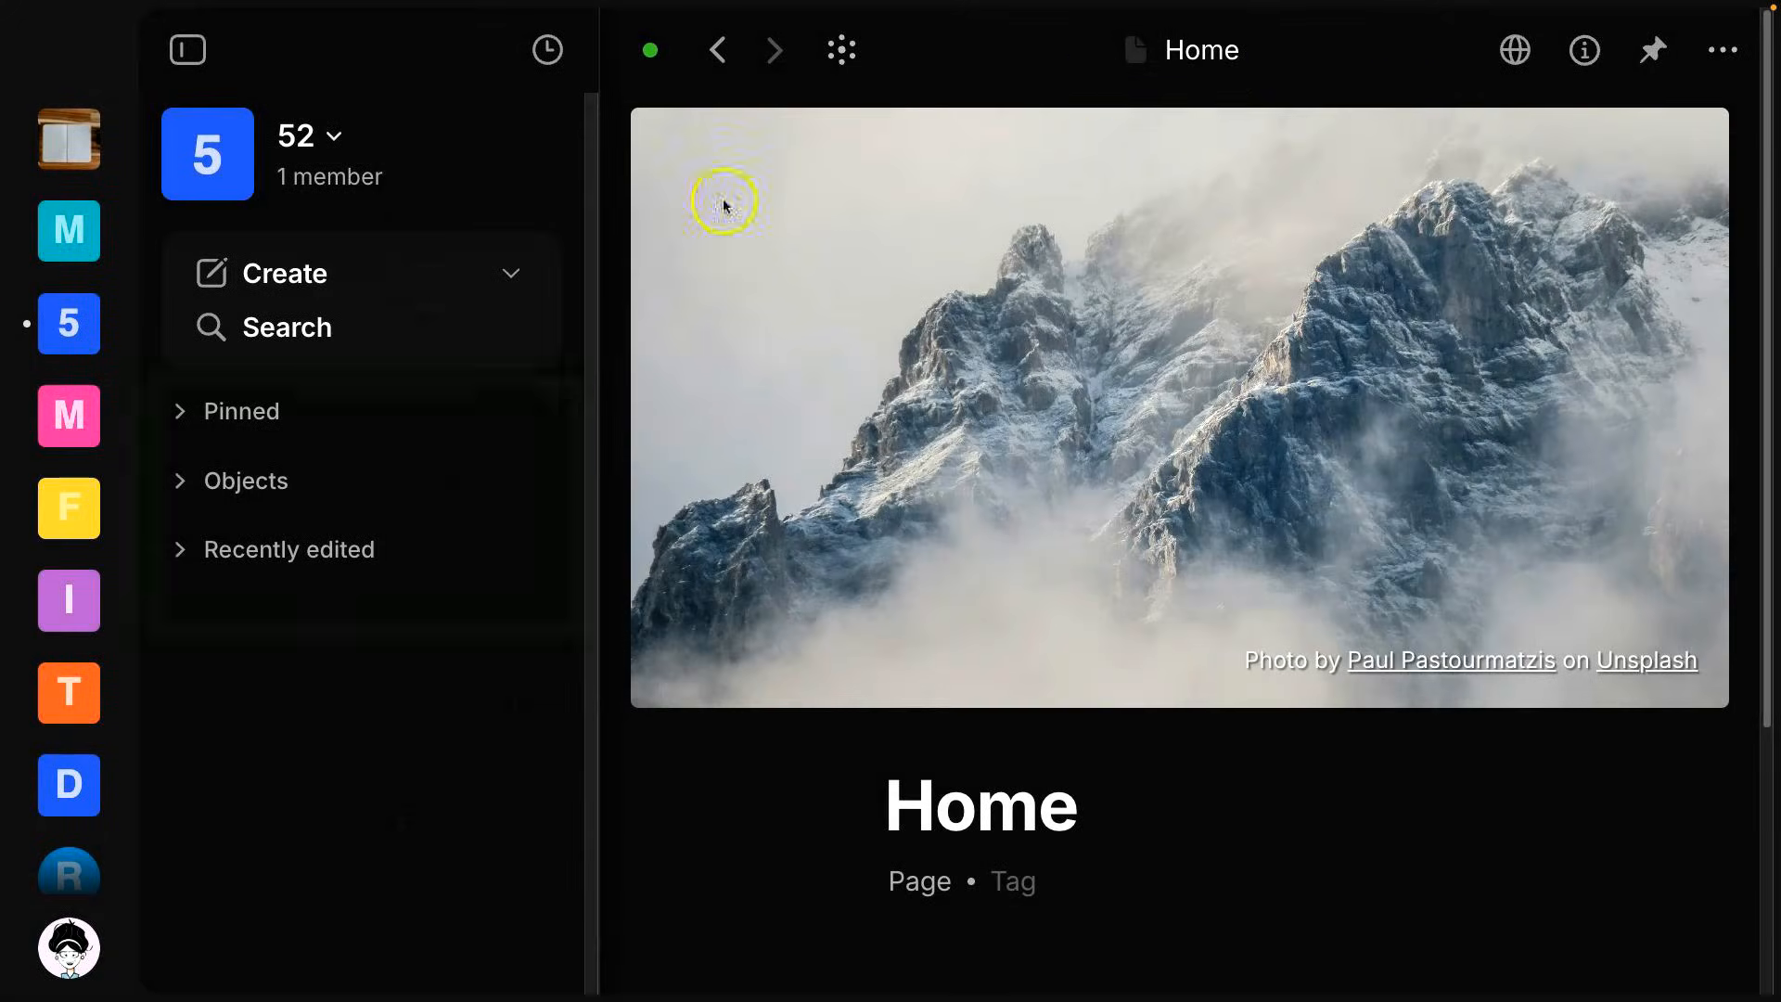
mouse_move(239, 412)
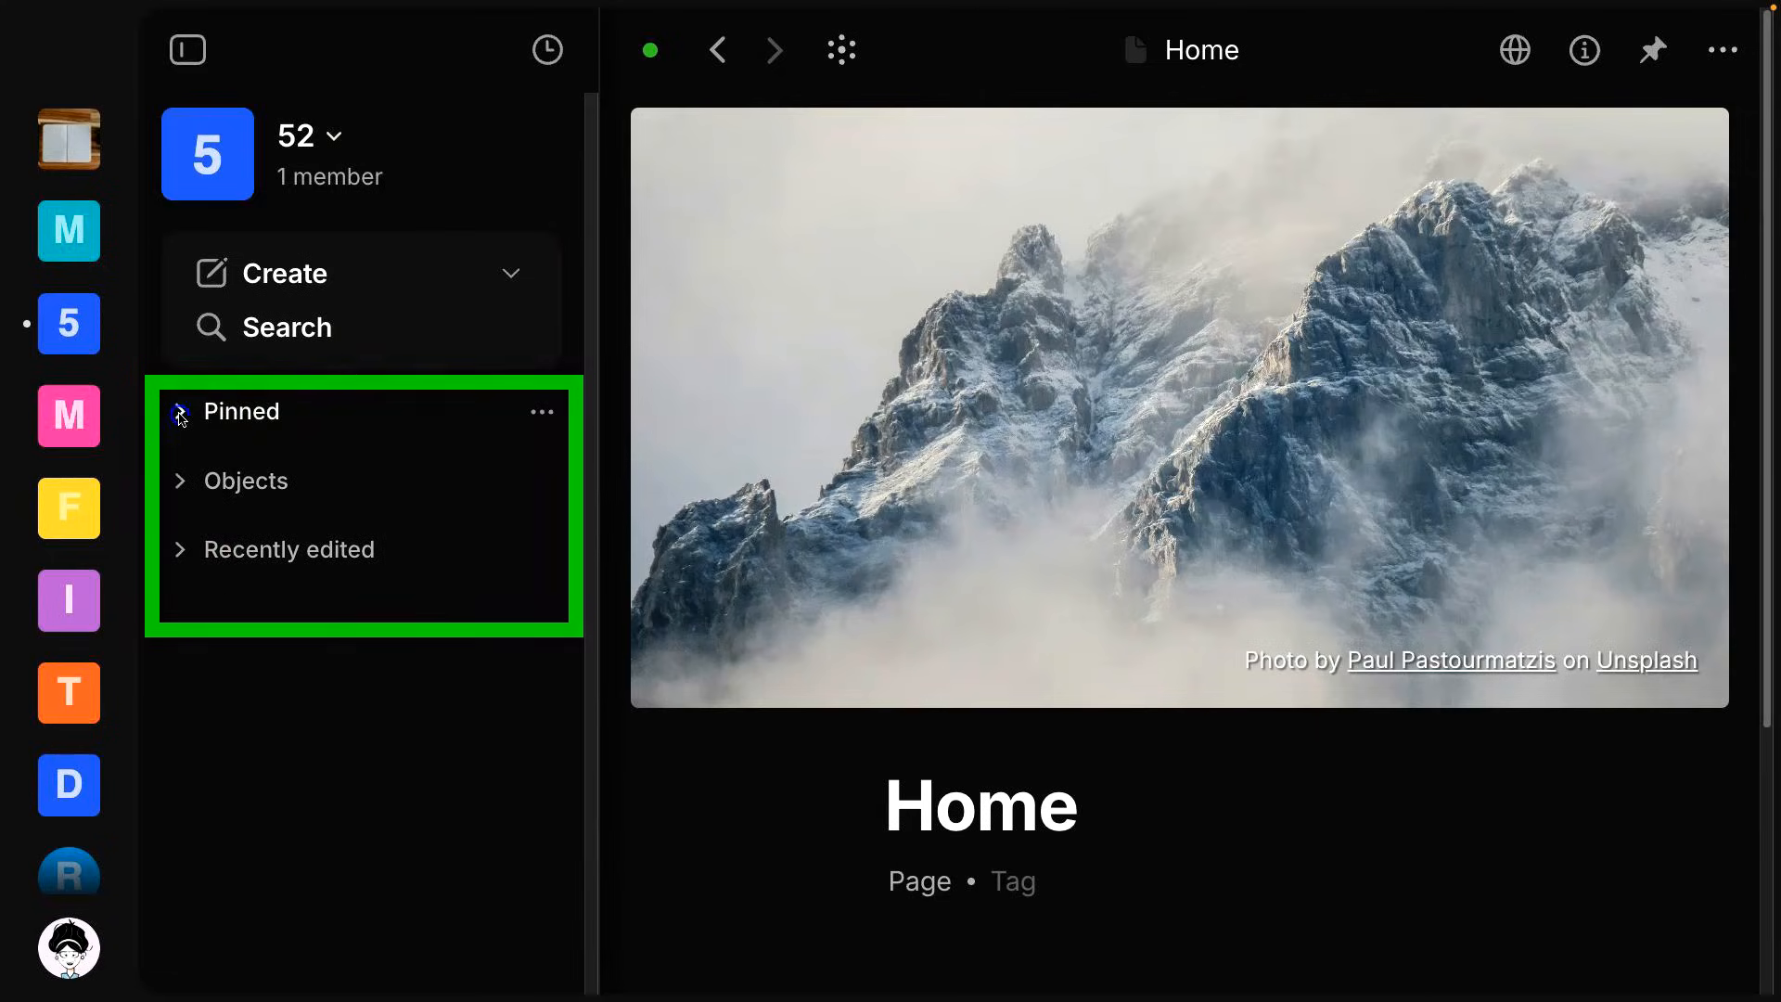
click(181, 411)
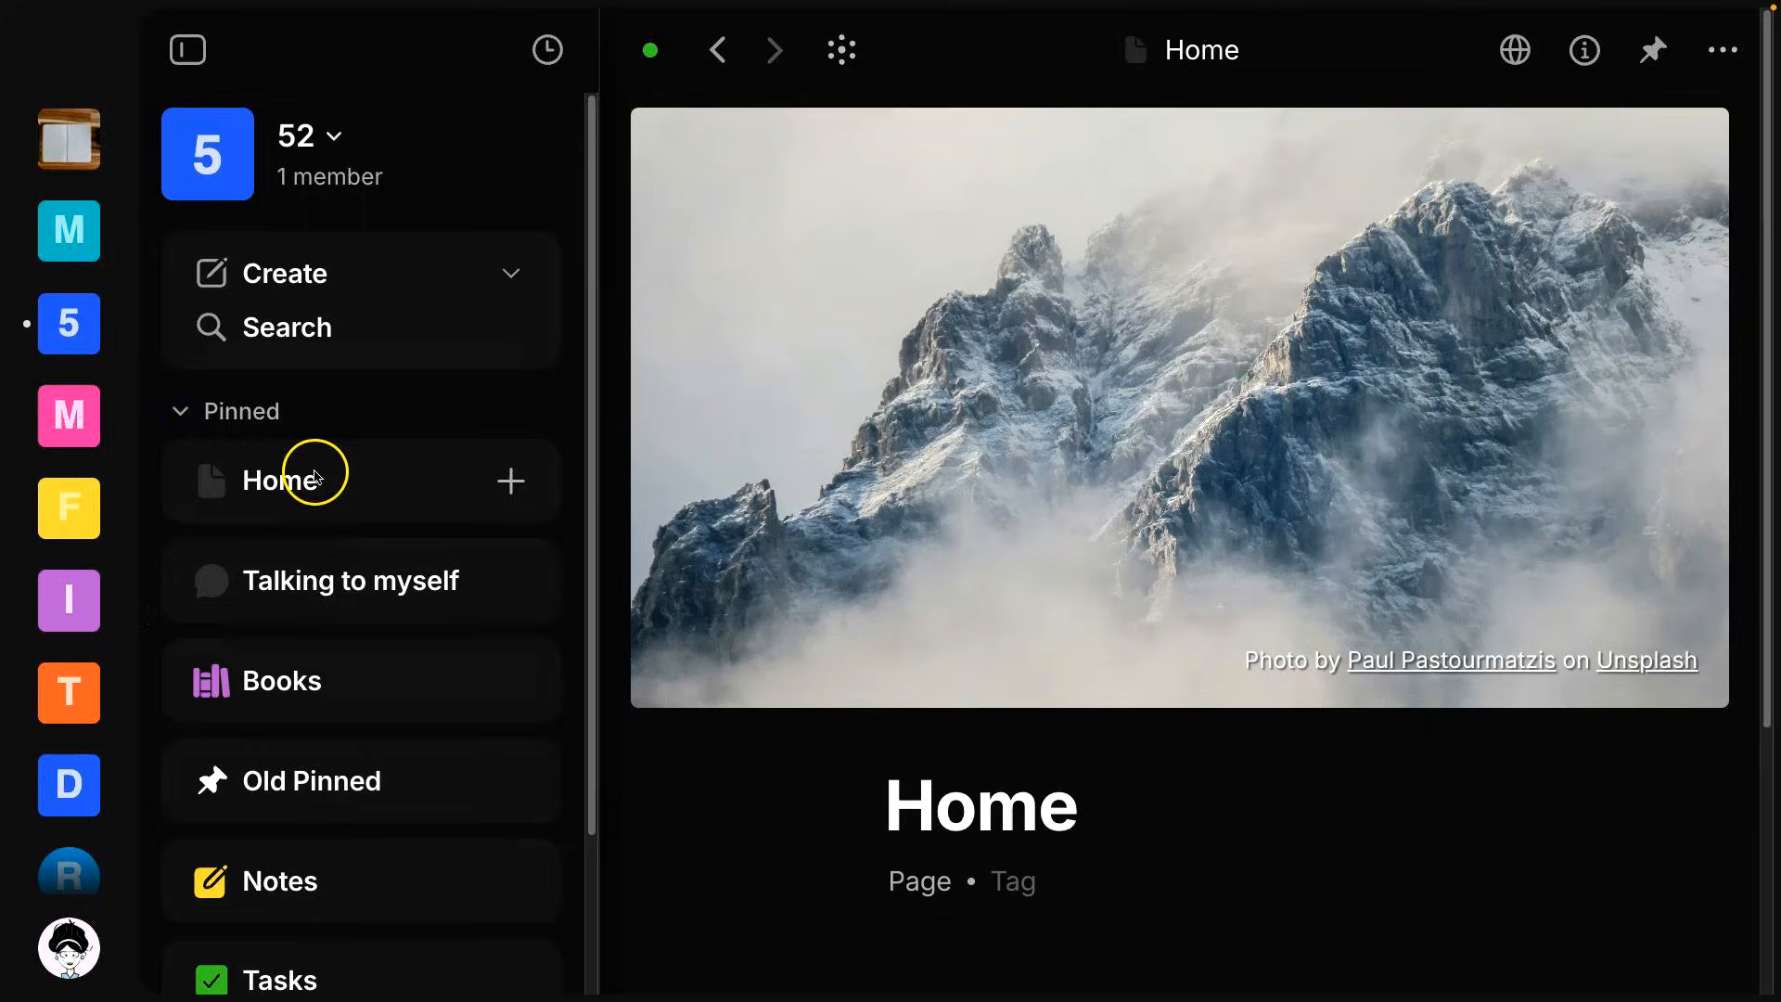
mouse_move(741, 347)
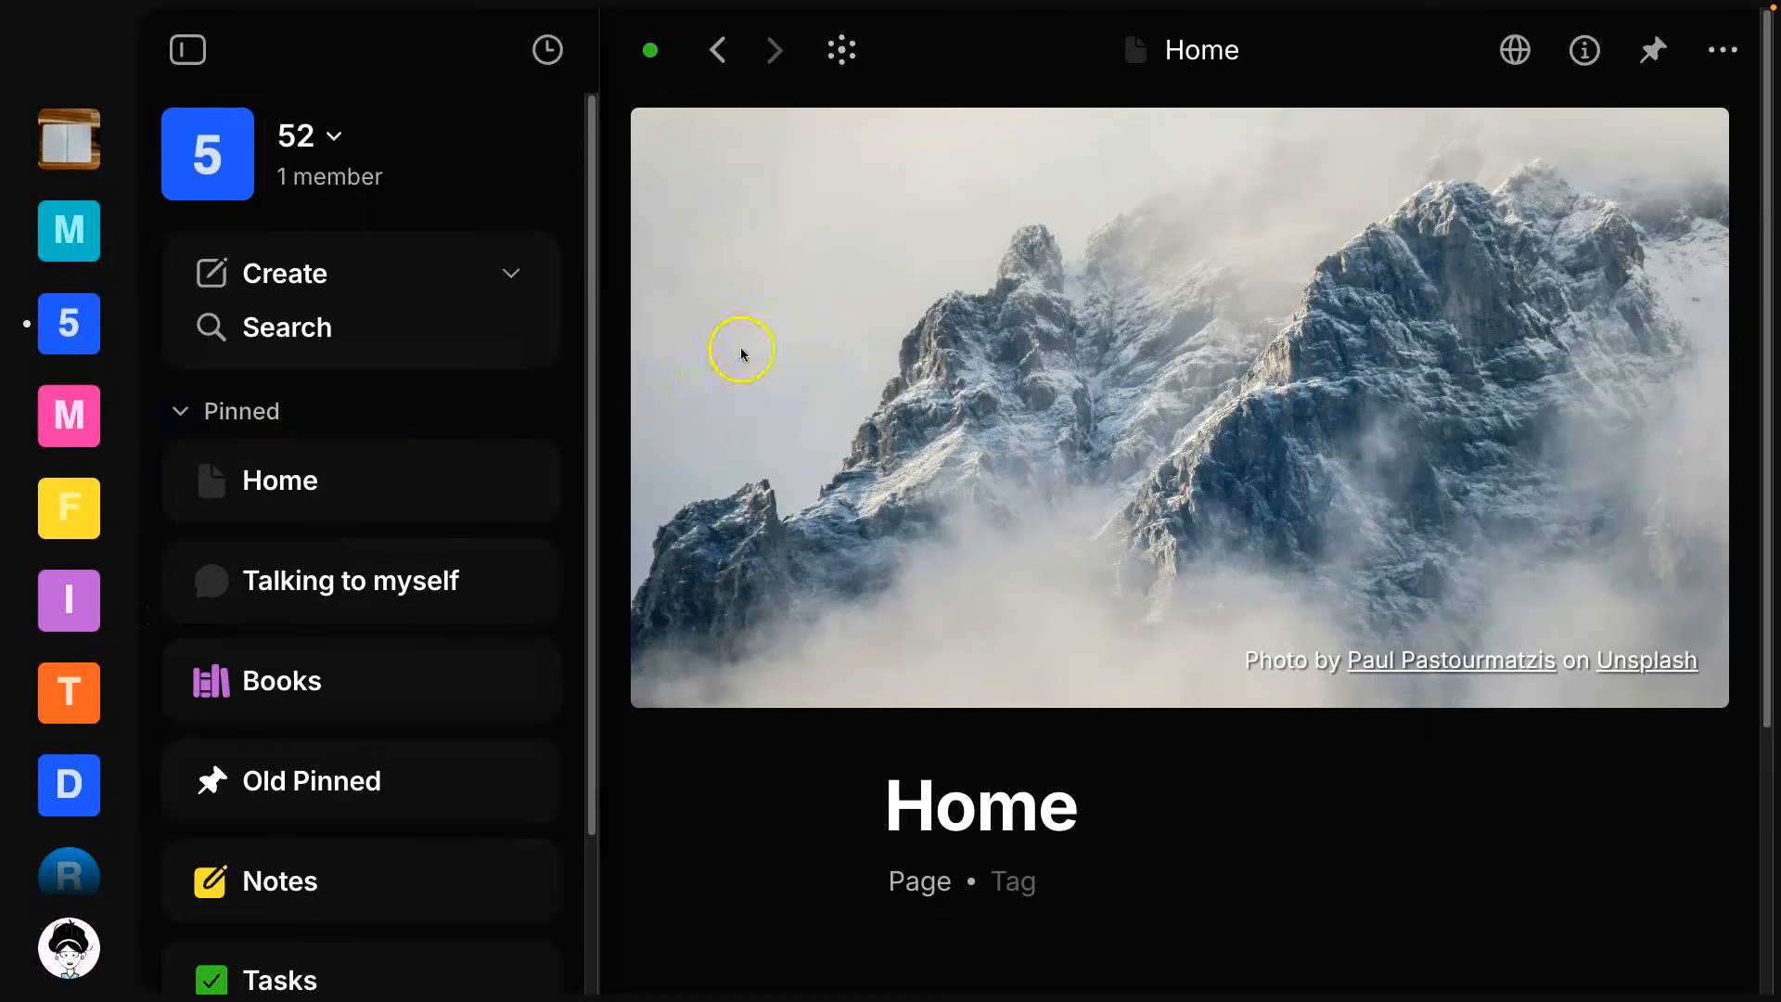
mouse_move(1653, 50)
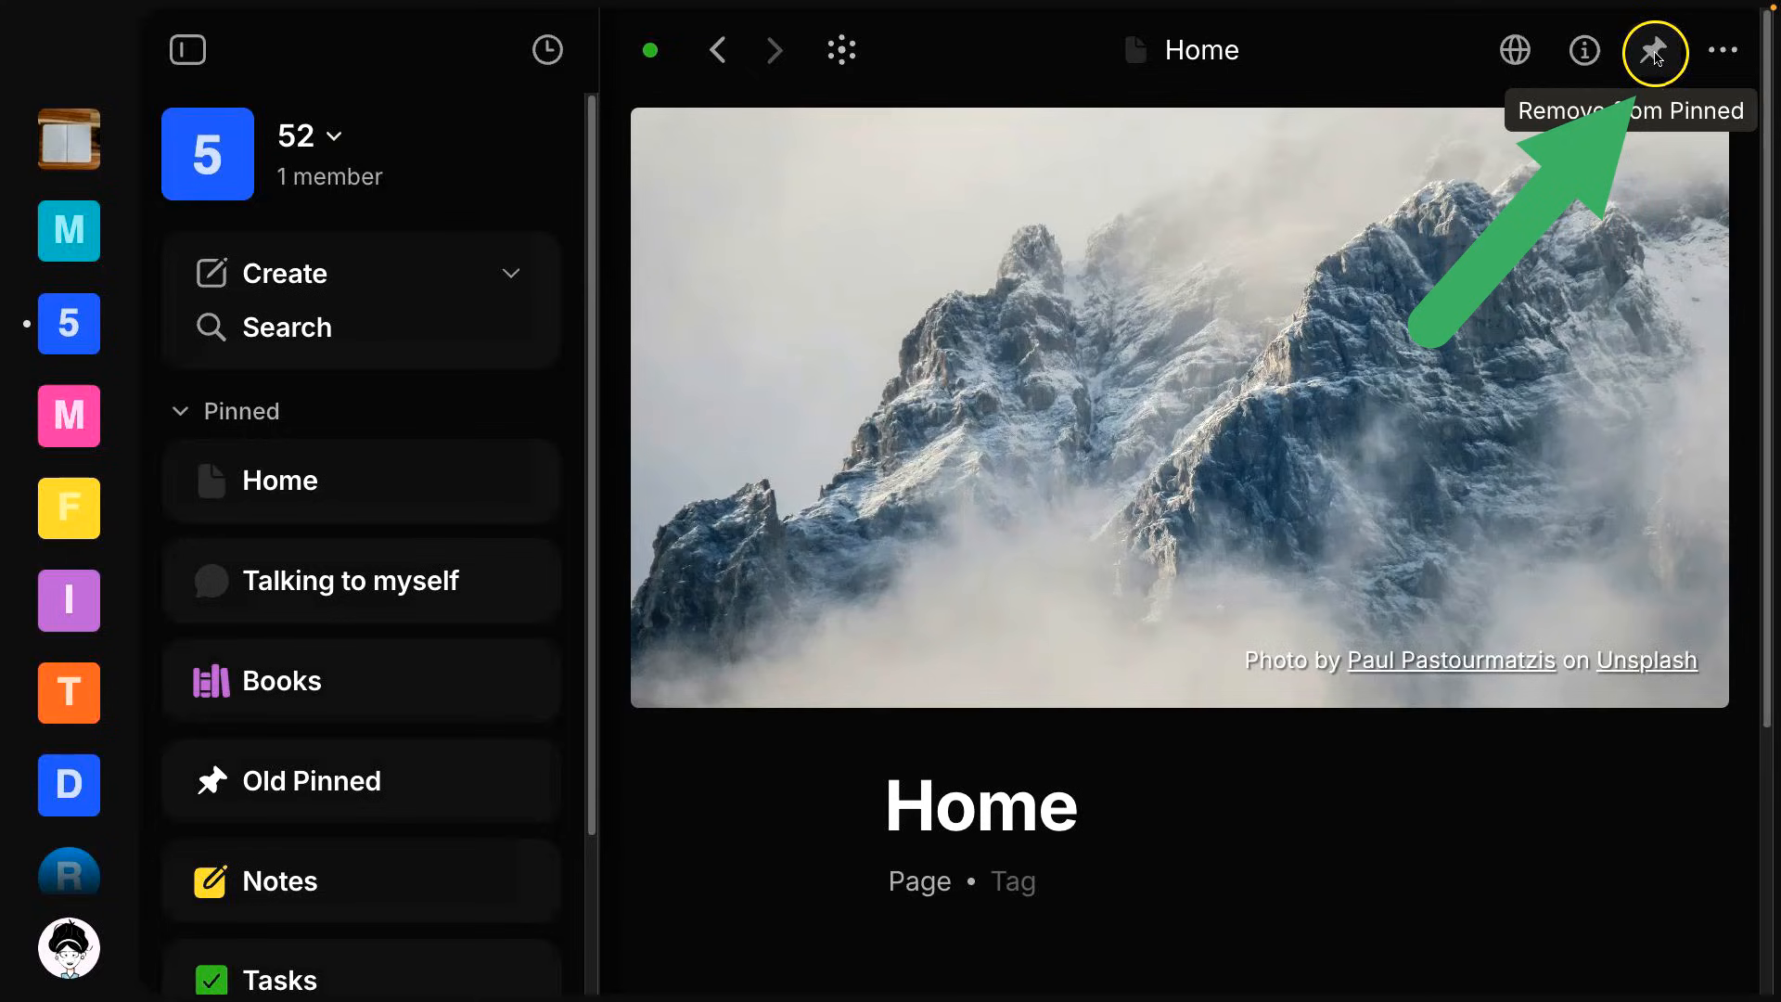
mouse_move(1282, 272)
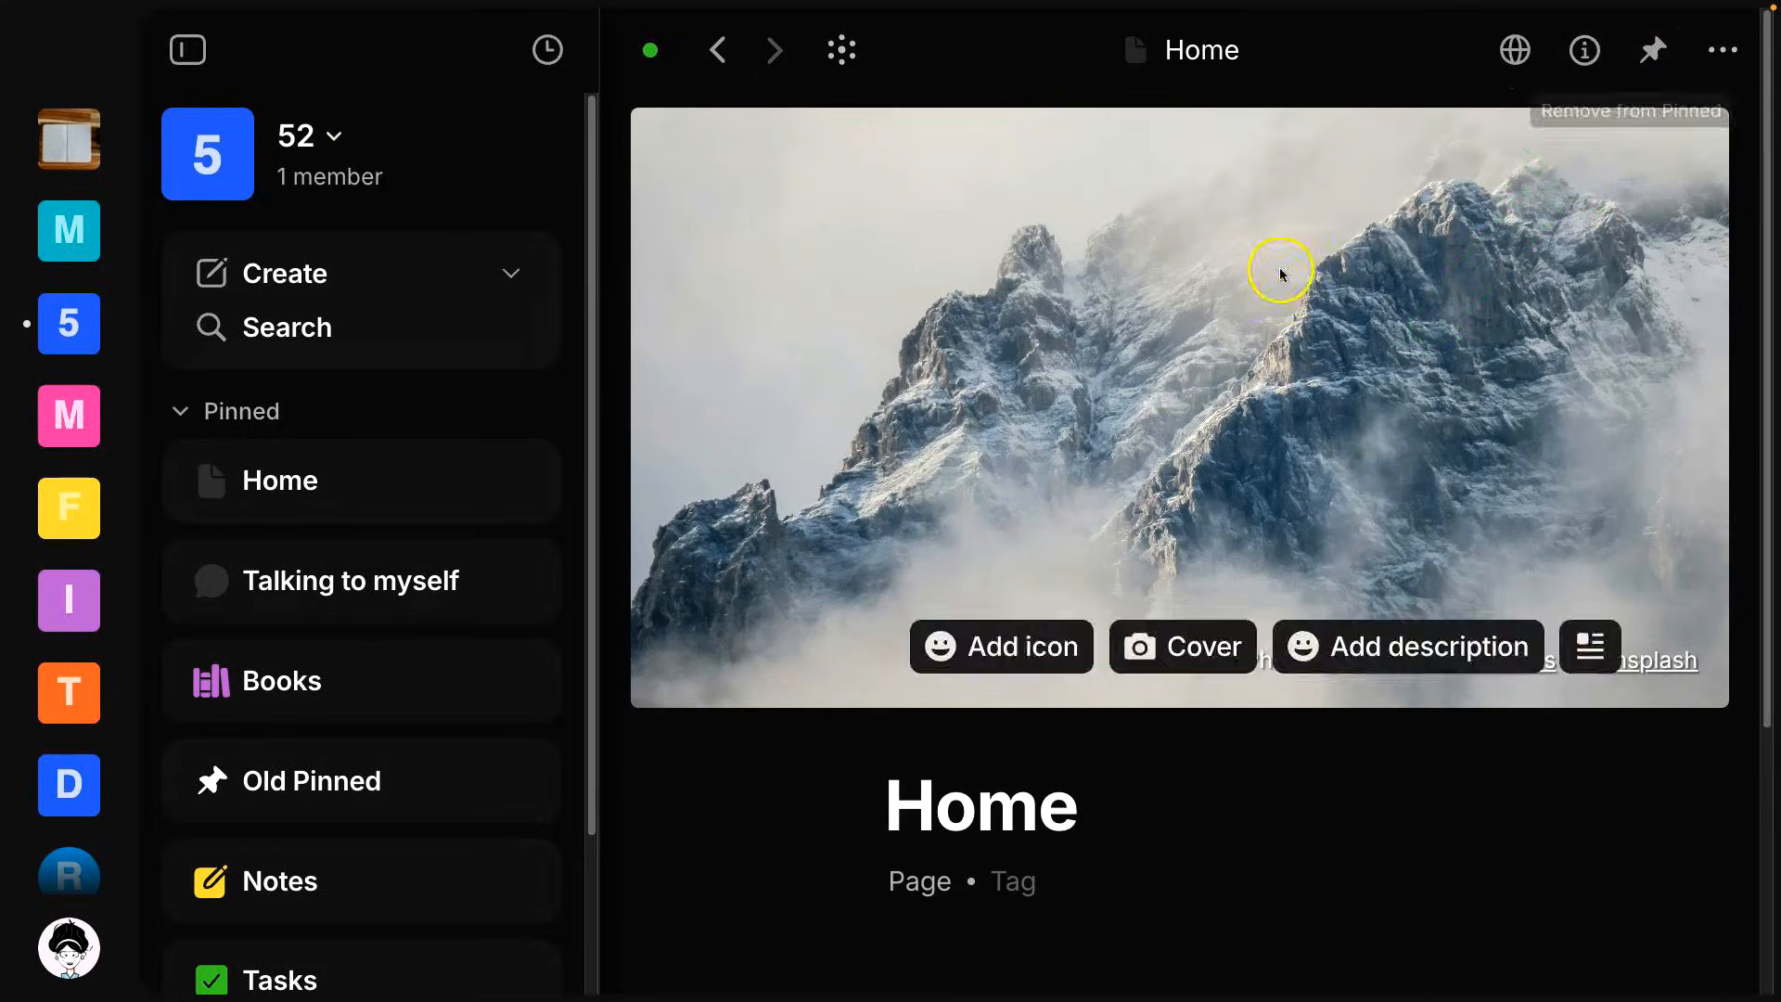
click(180, 411)
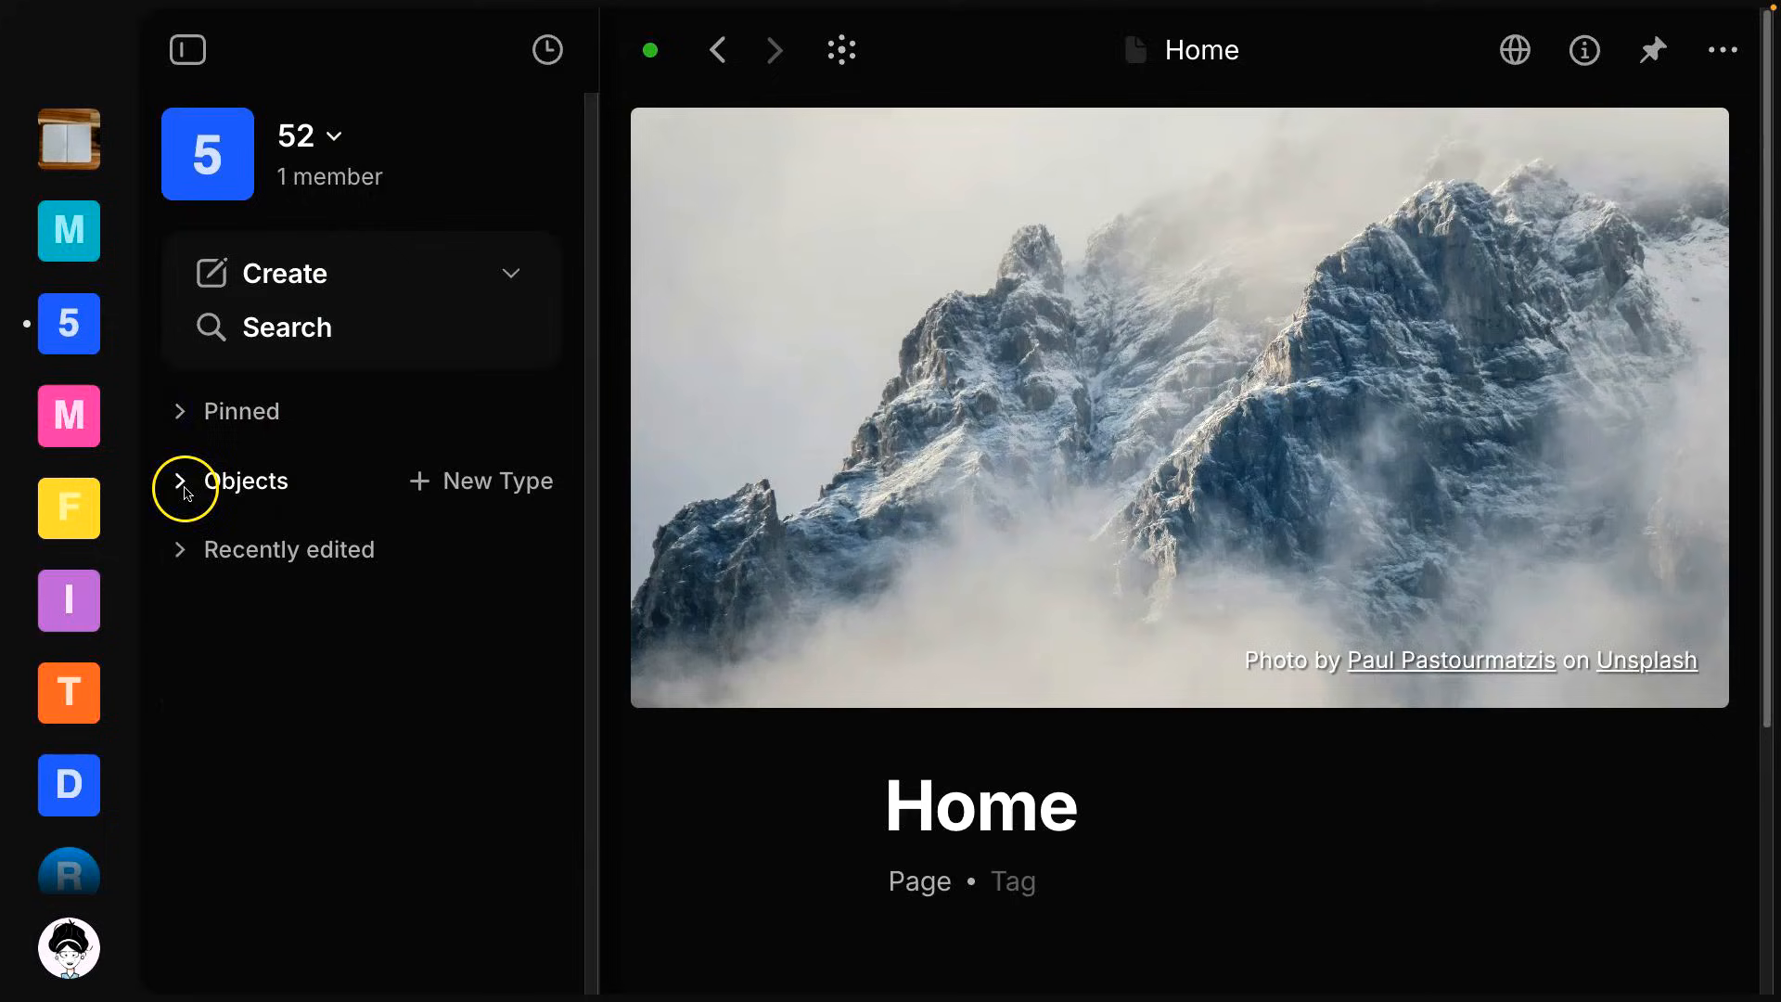
click(180, 480)
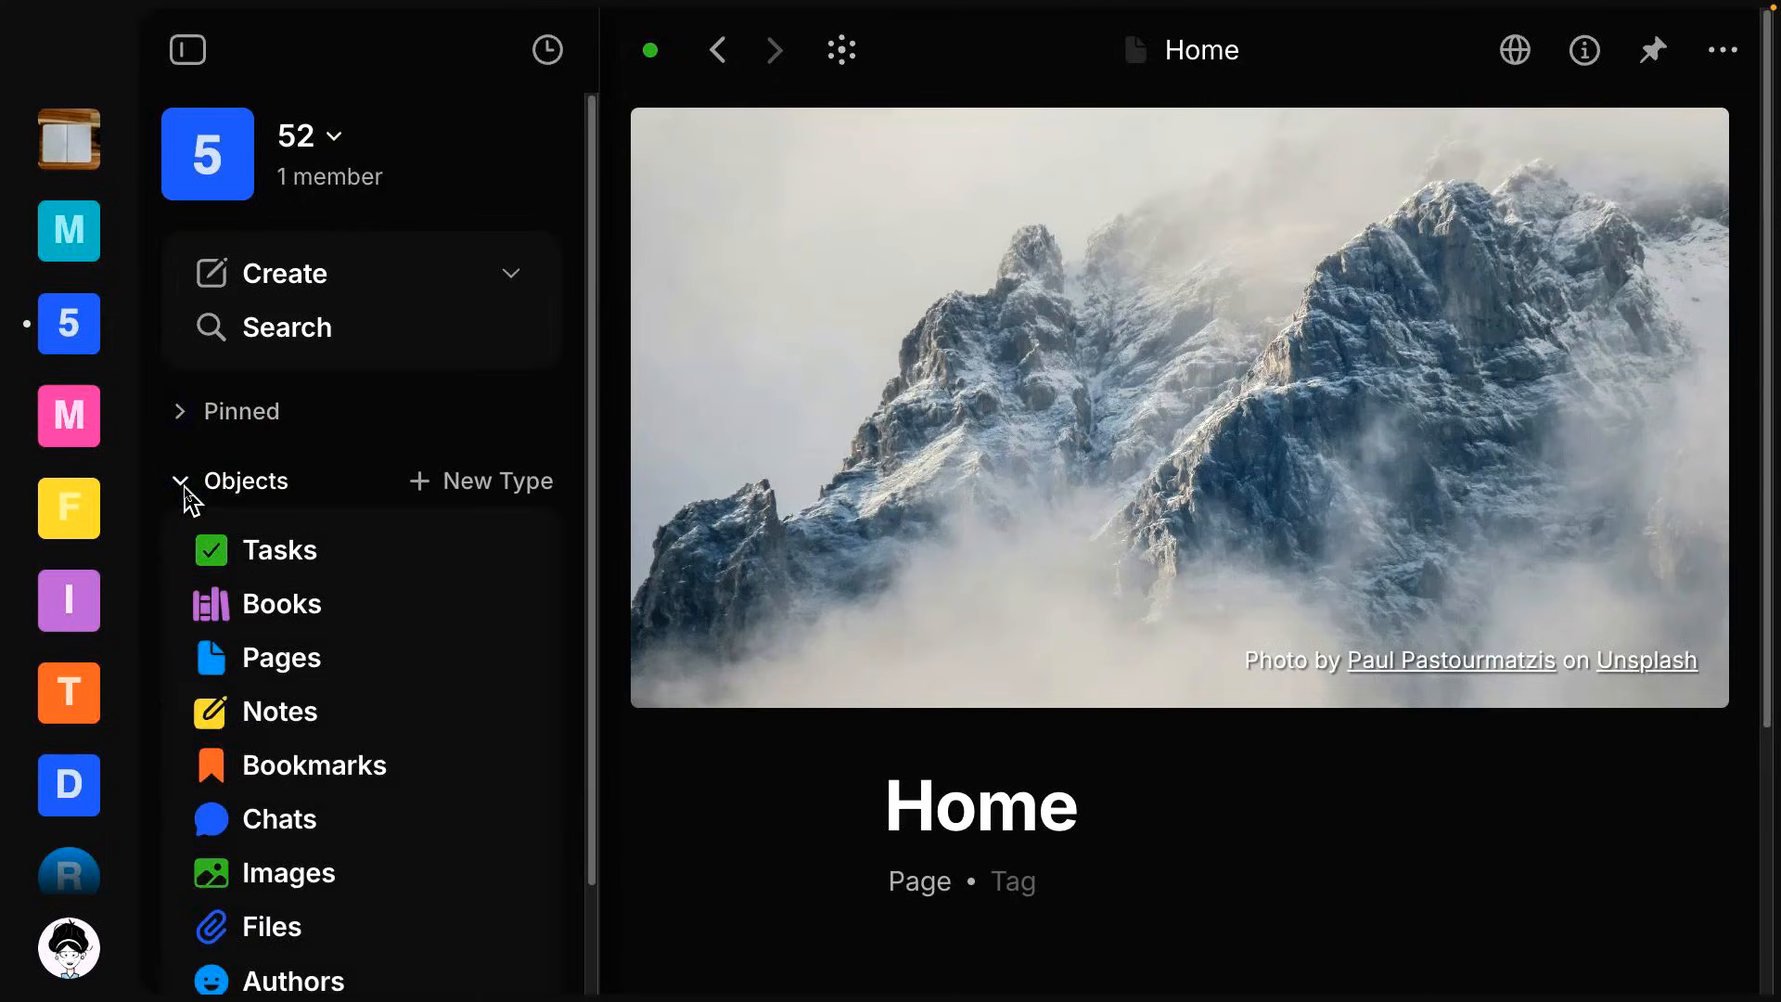
click(178, 481)
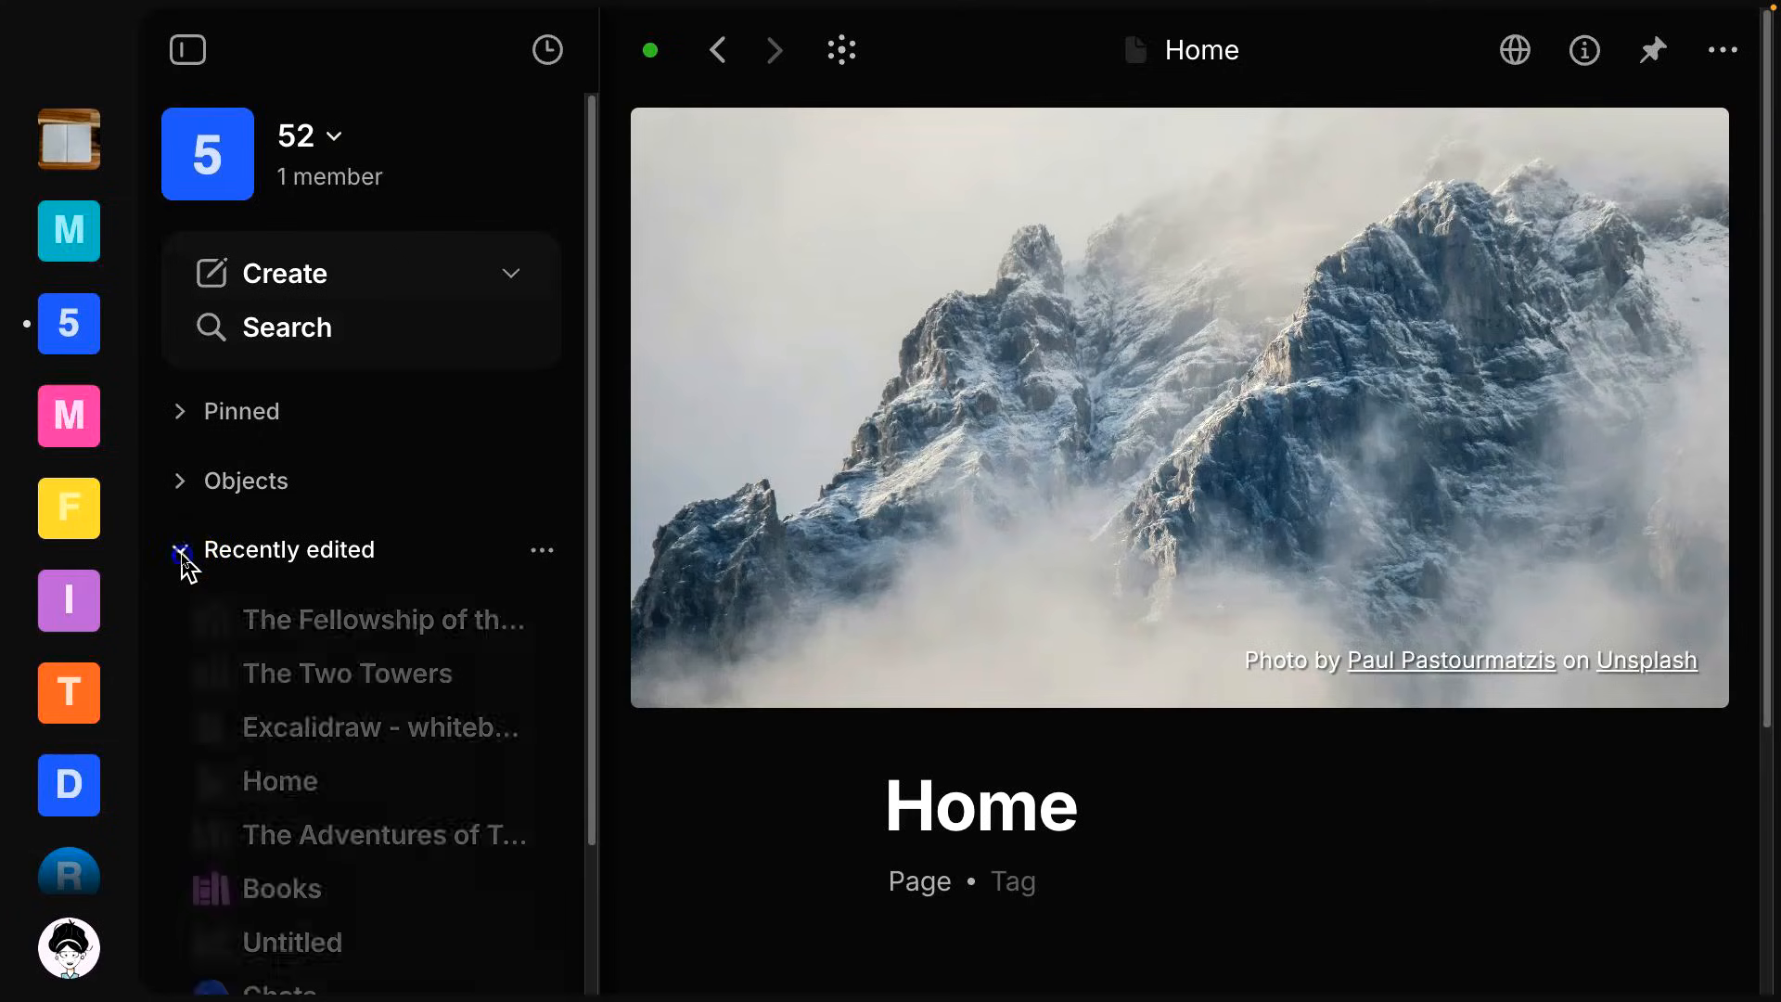
click(180, 550)
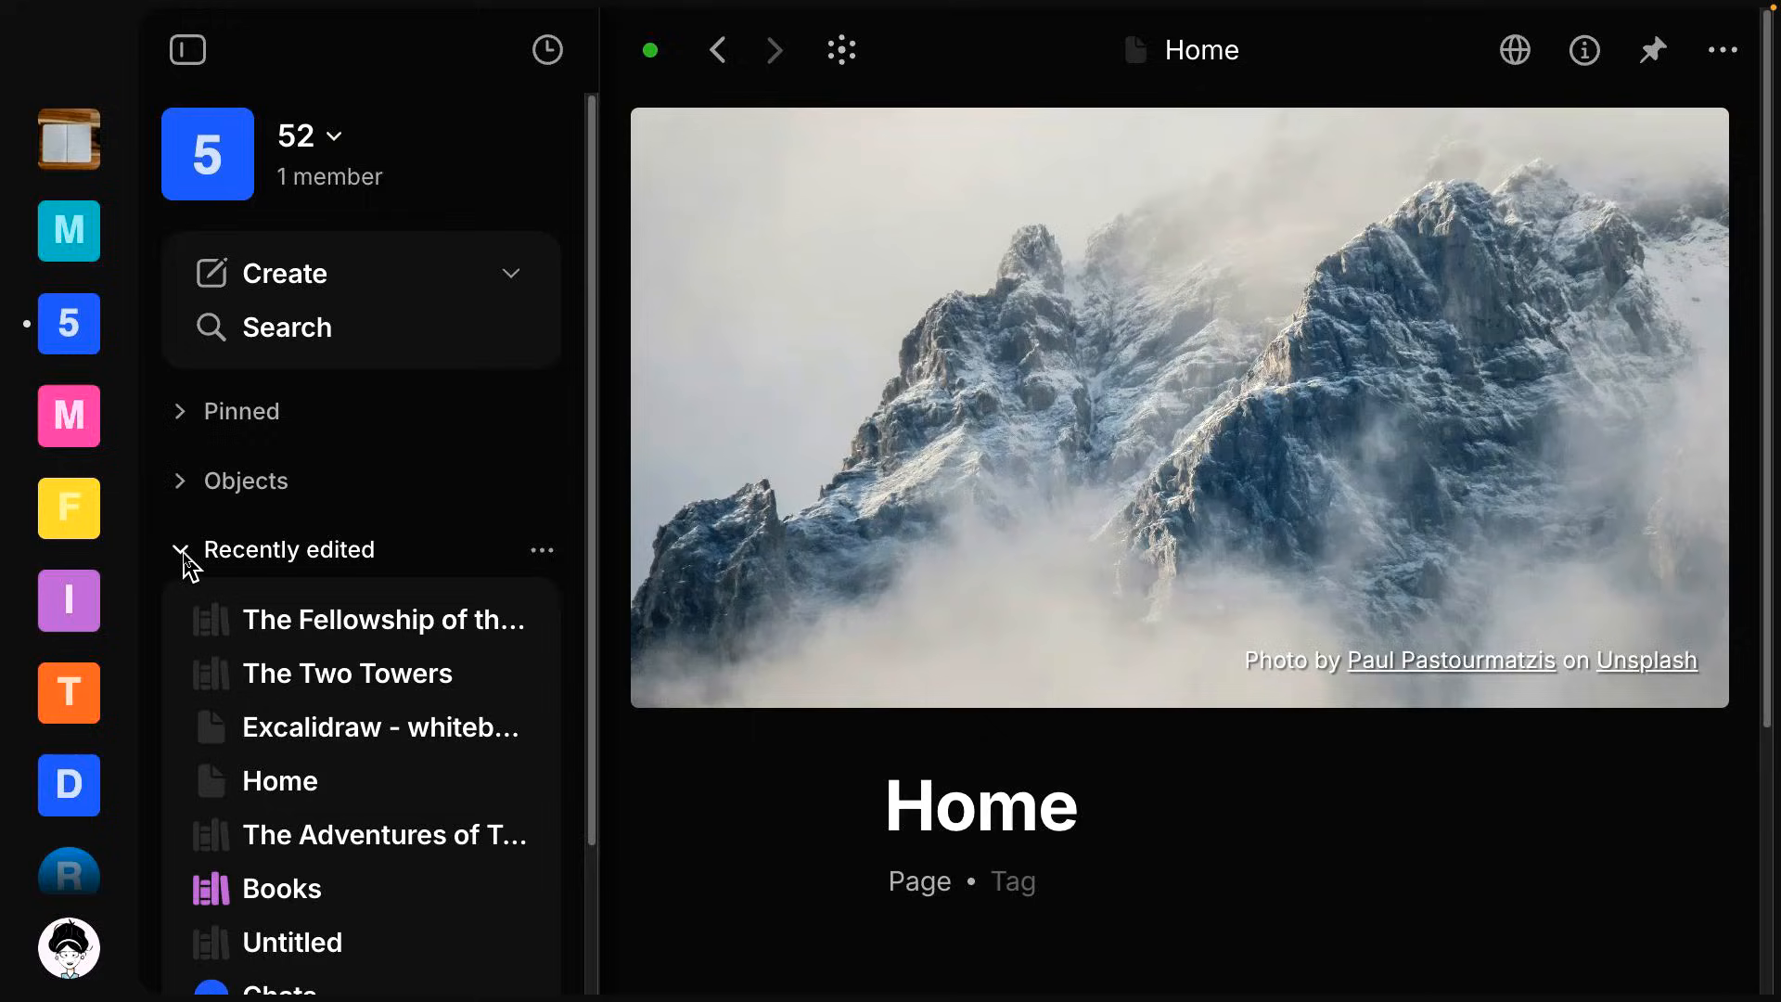
click(180, 549)
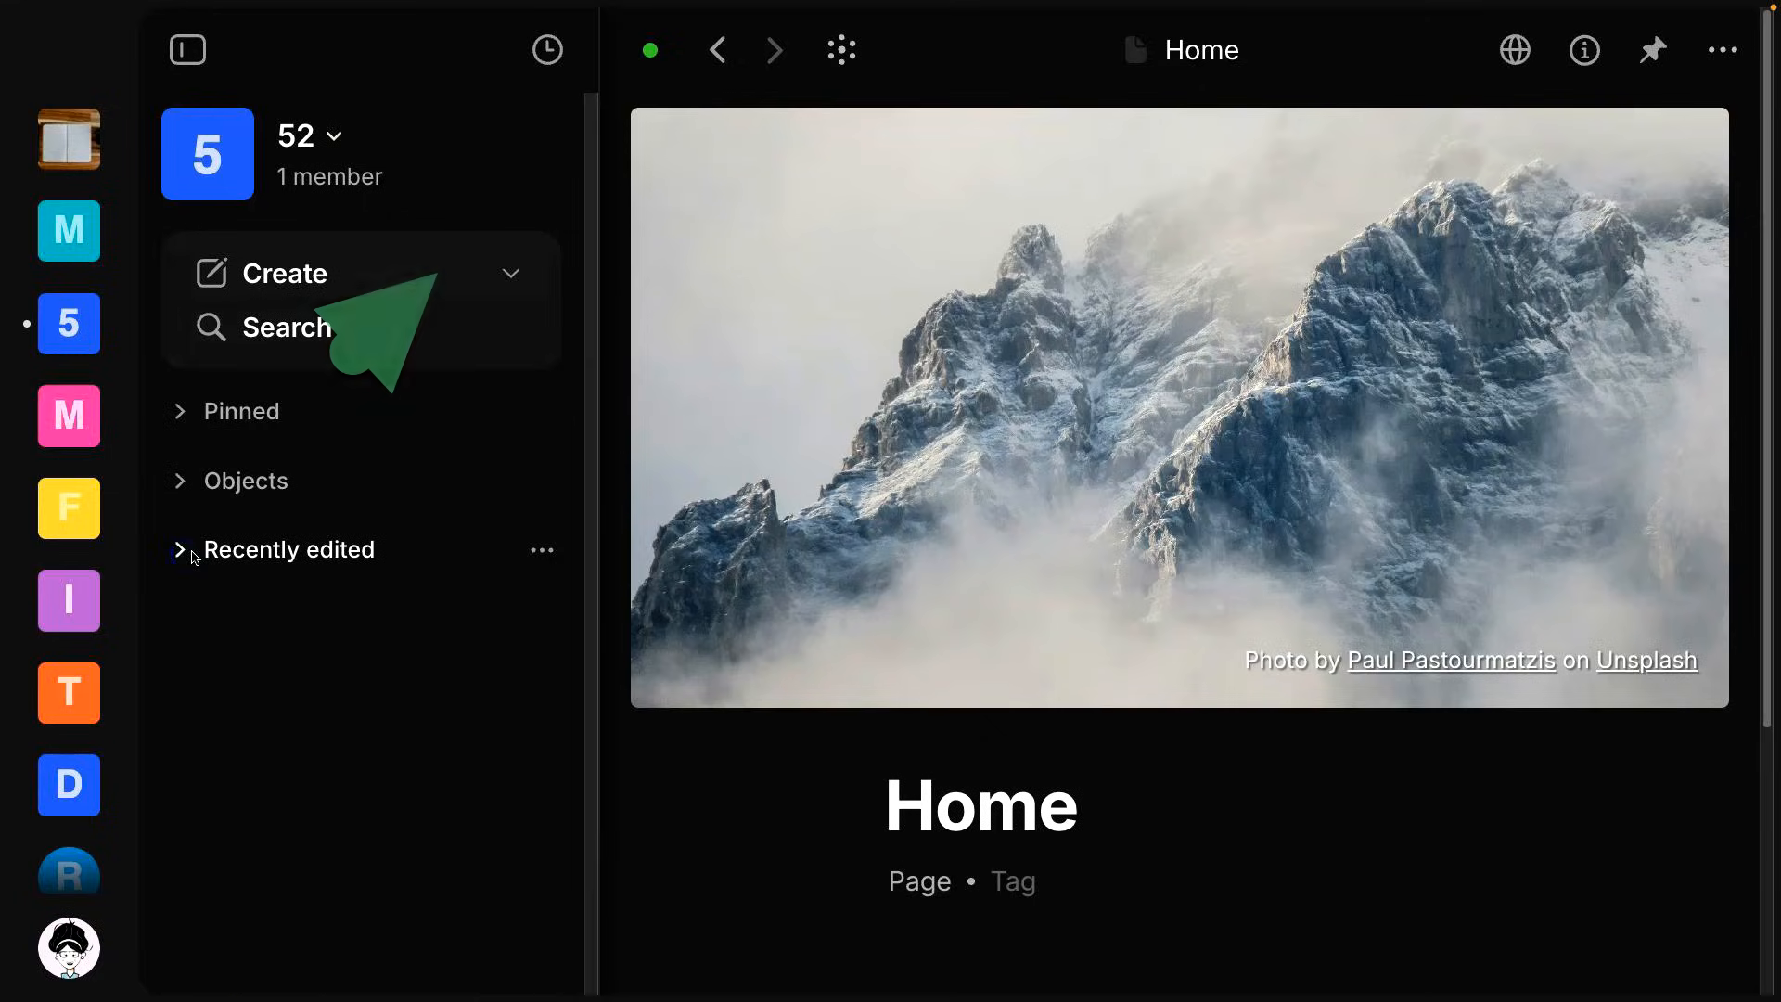
mouse_move(543, 50)
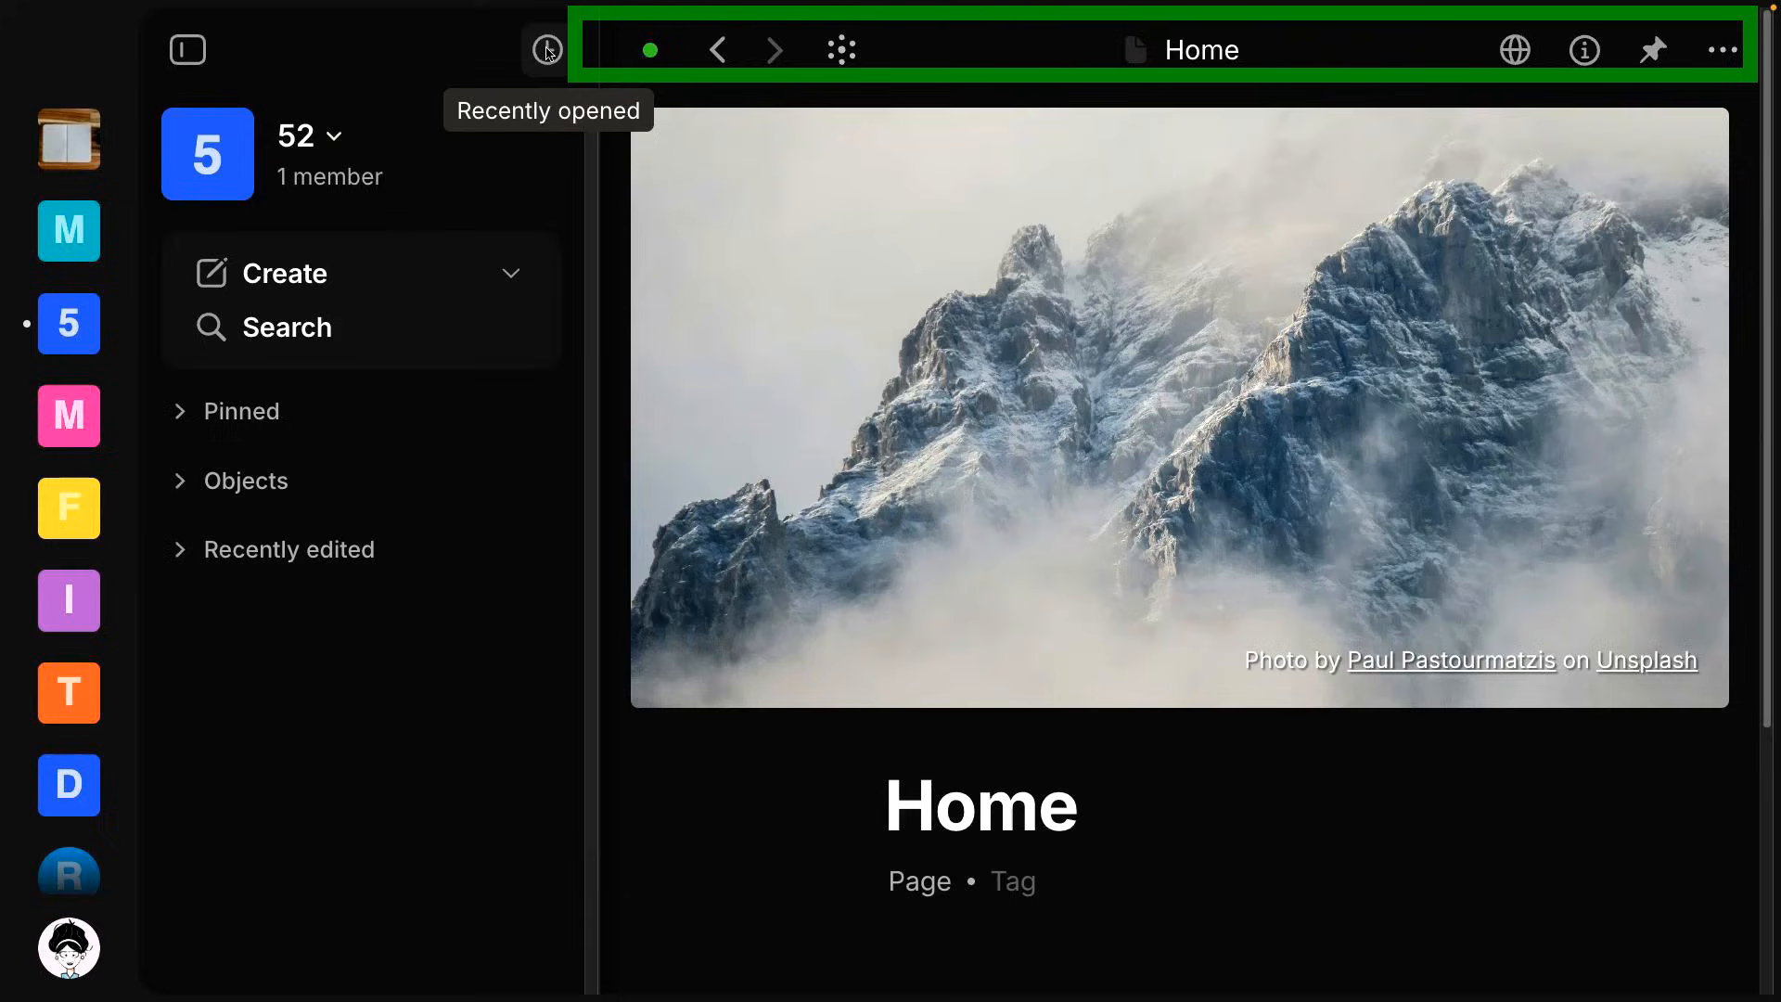
click(545, 48)
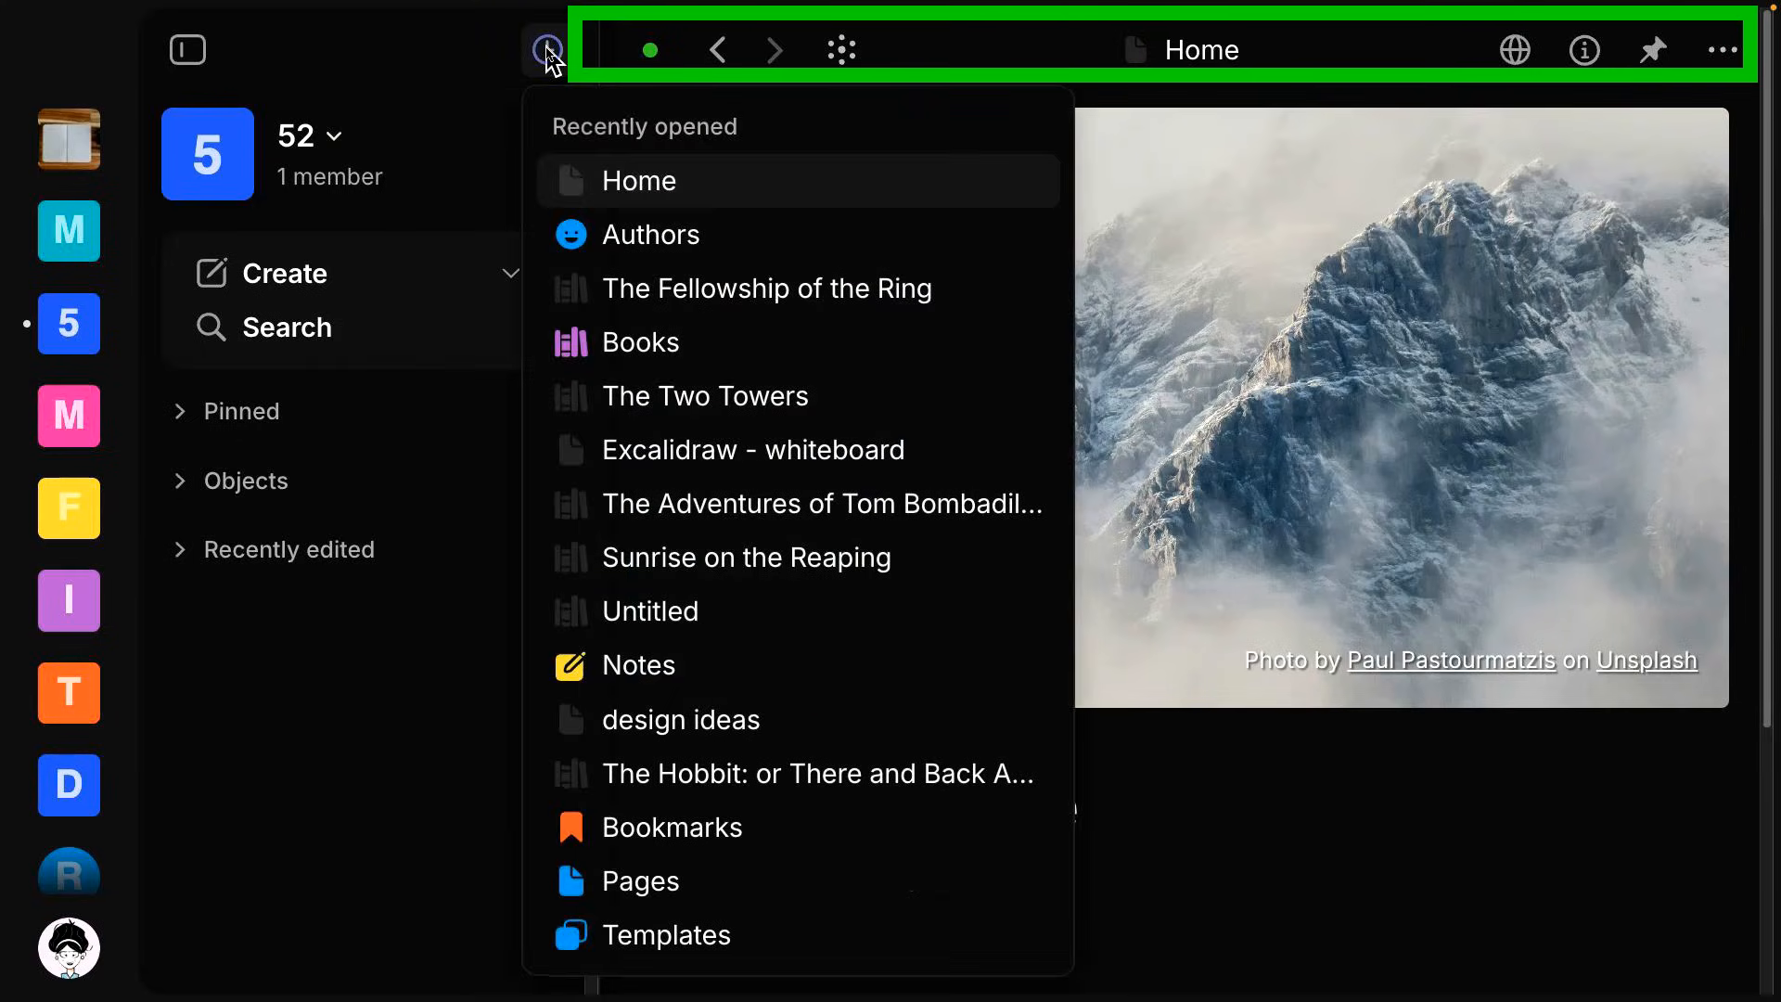
click(545, 48)
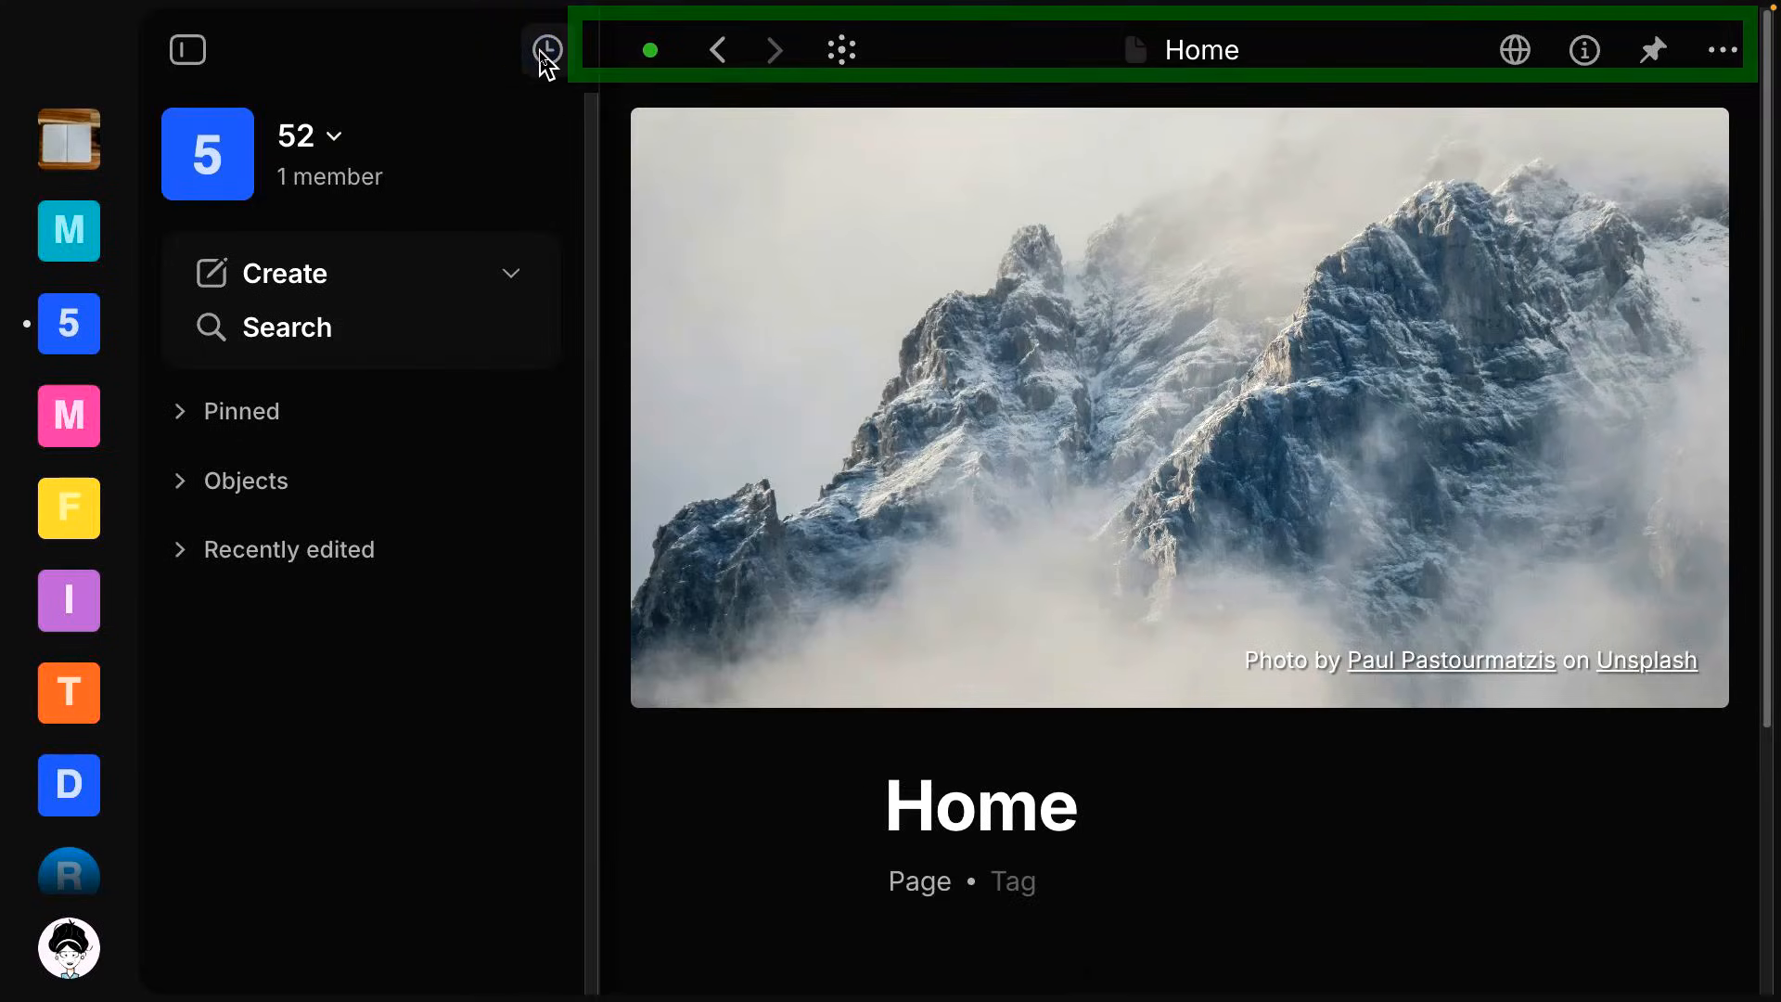
mouse_move(675, 54)
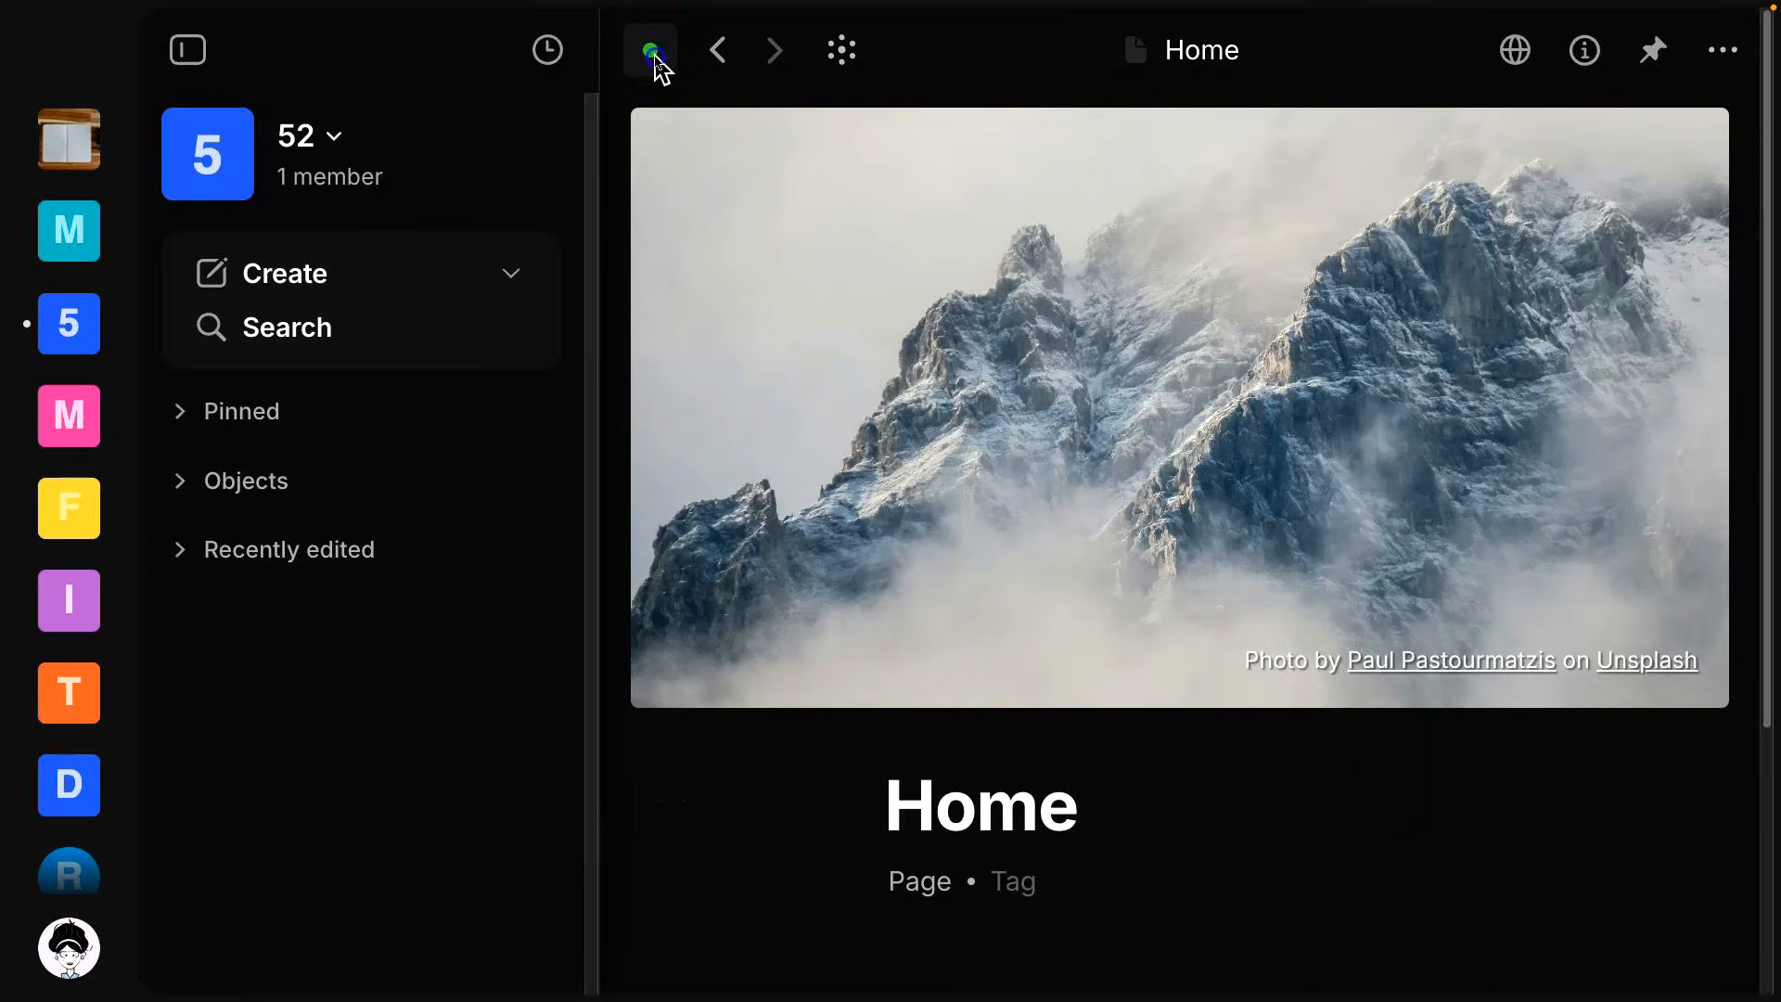
Show the Sync status panel listing objects synced over the previous 7 days.
click(650, 50)
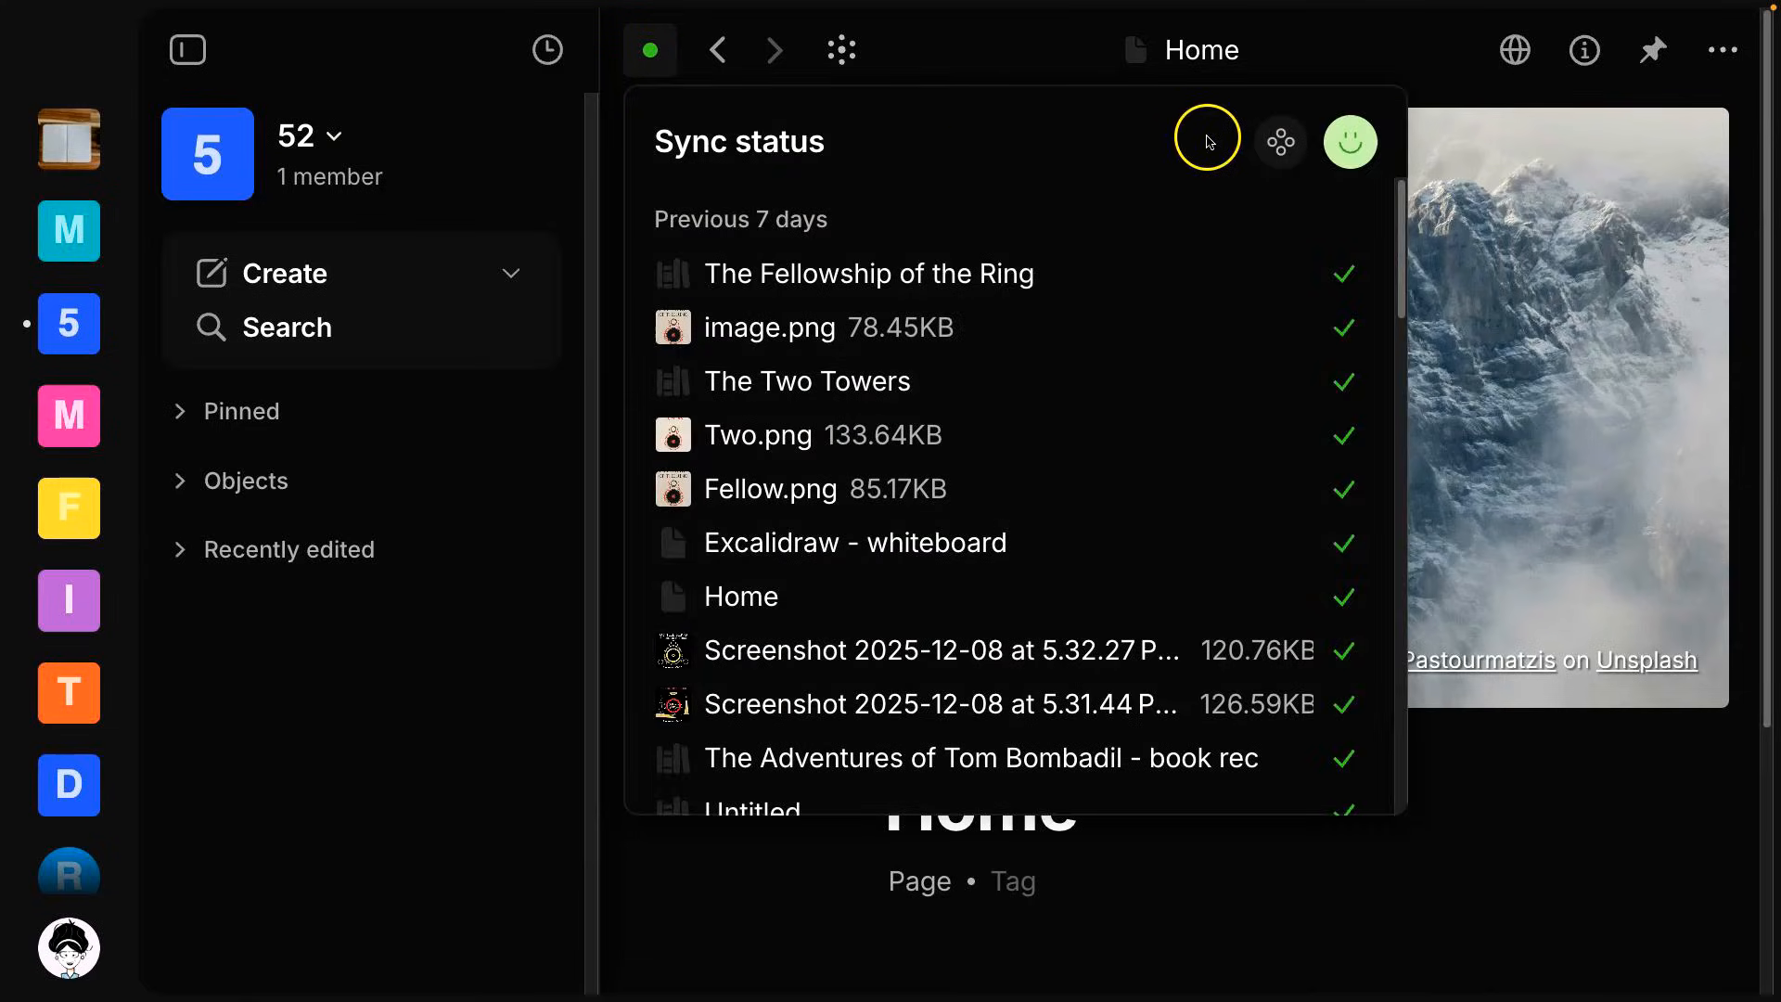
mouse_move(1150, 161)
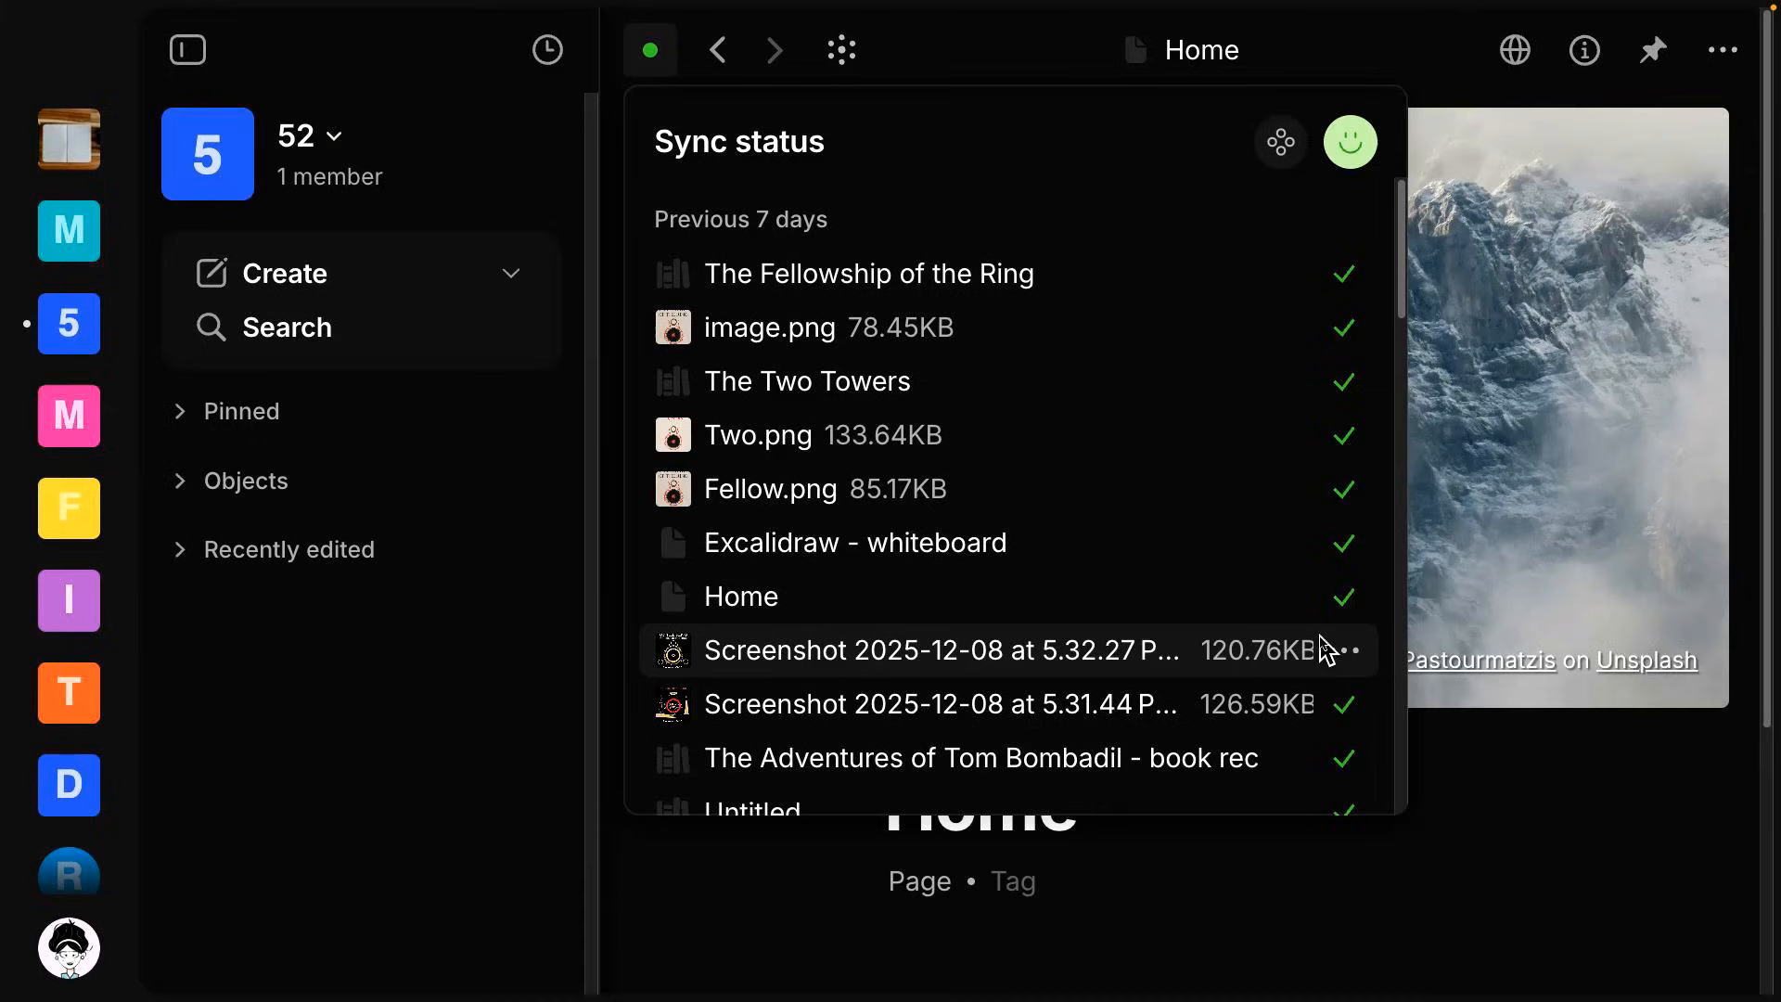
mouse_move(1371, 571)
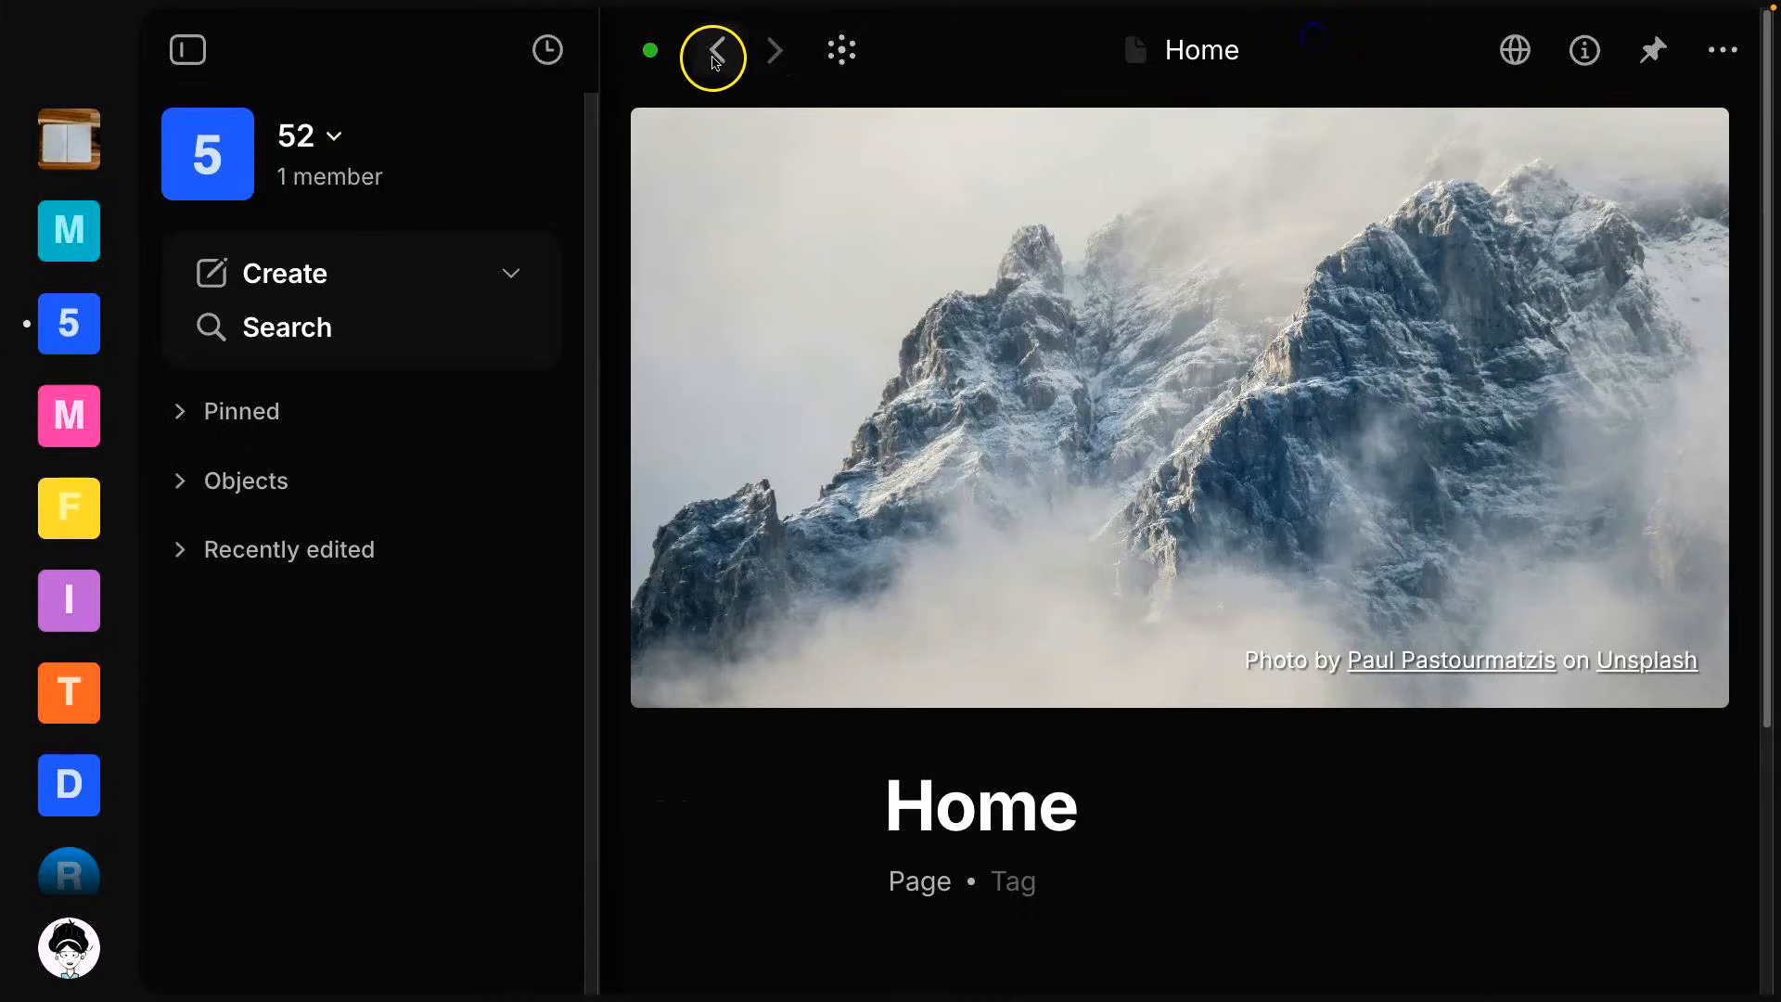
mouse_move(777, 51)
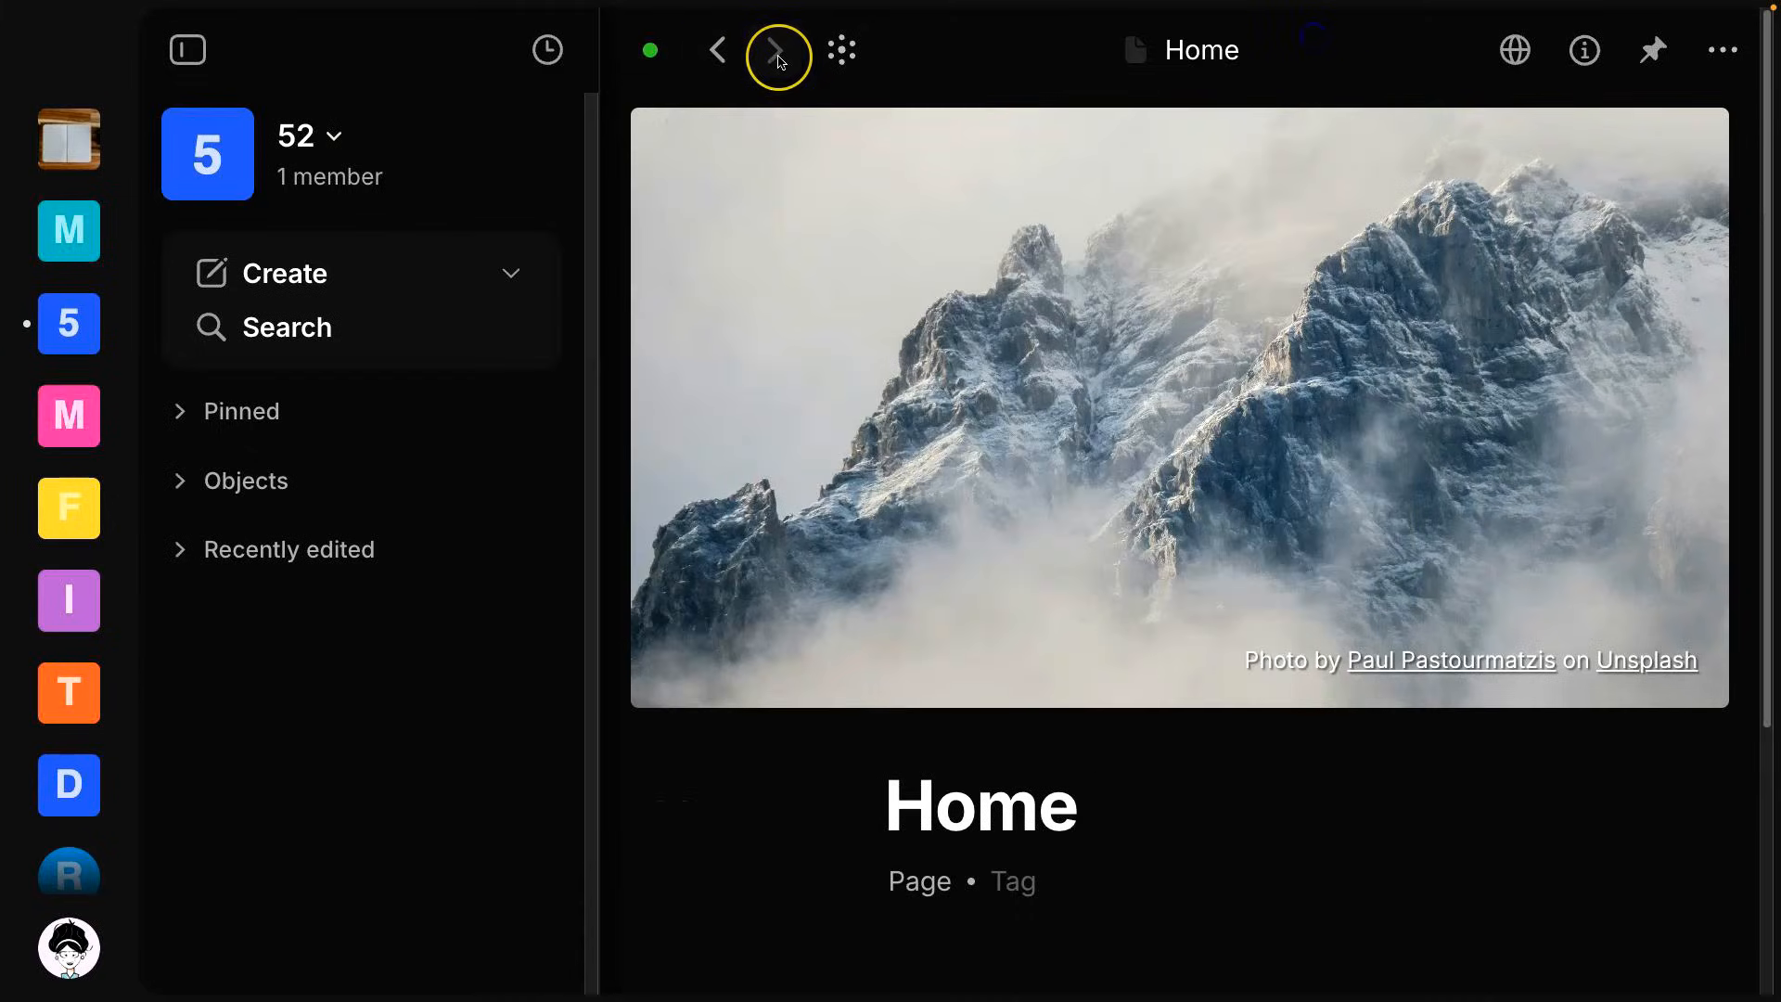
mouse_move(840, 52)
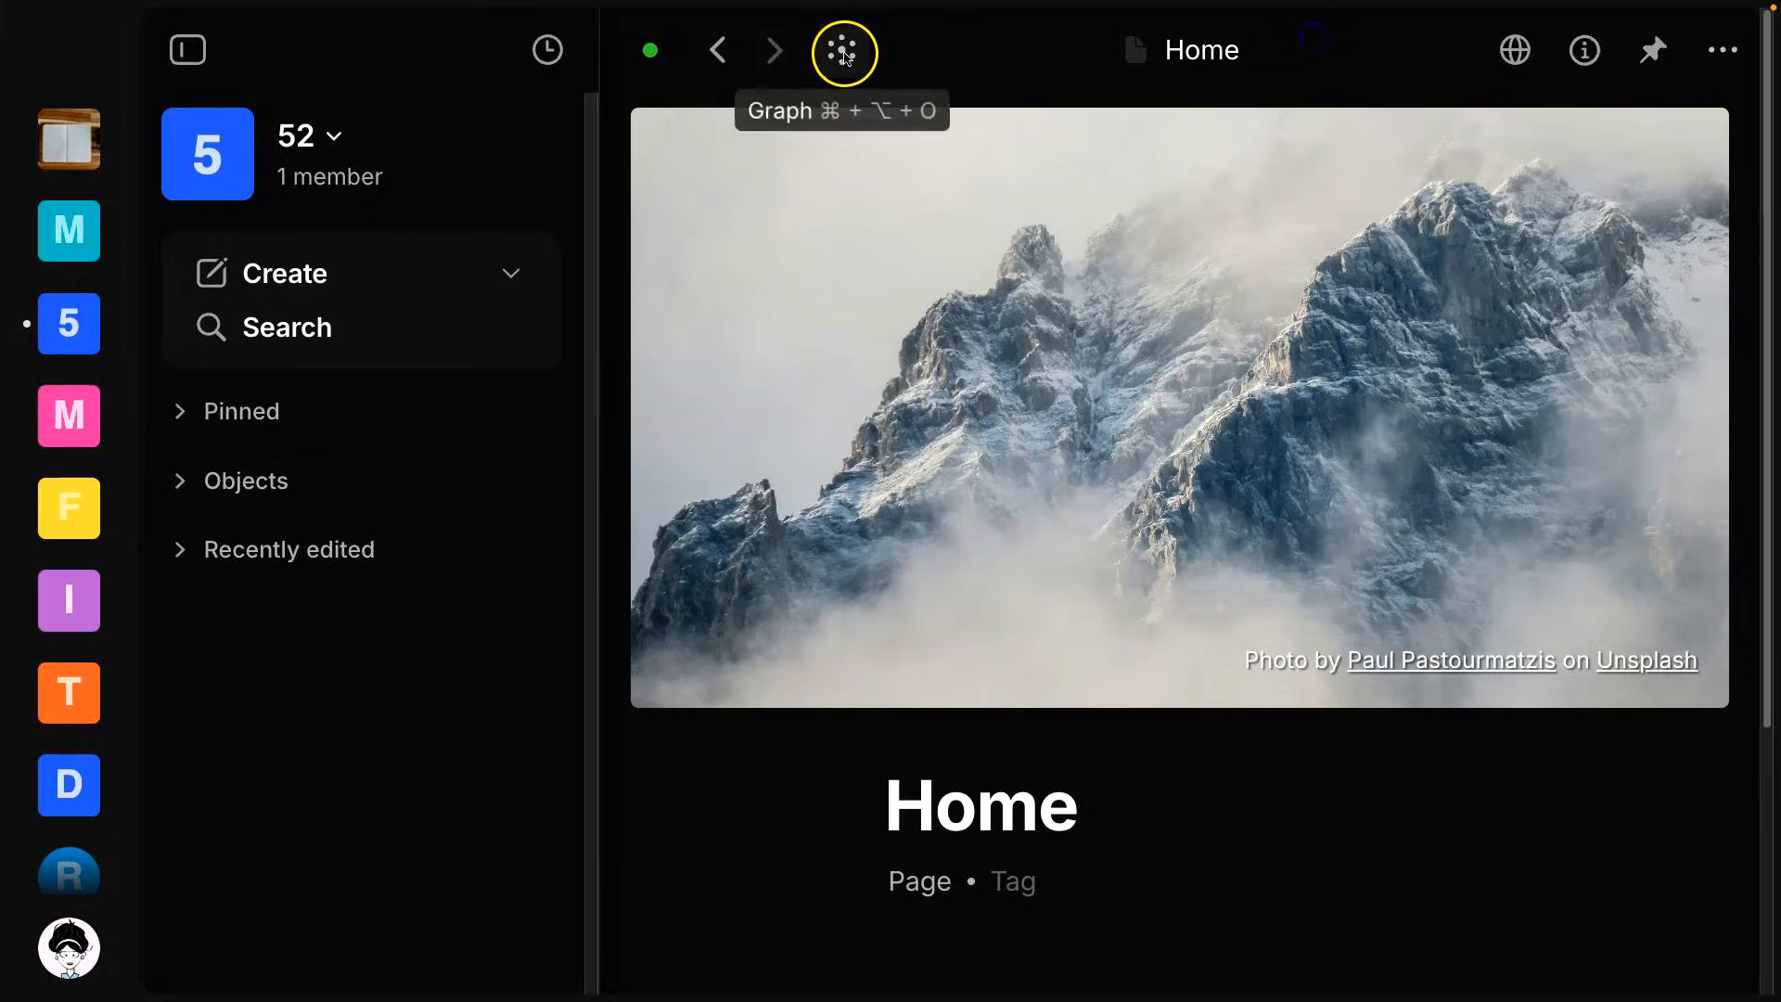
mouse_move(842, 52)
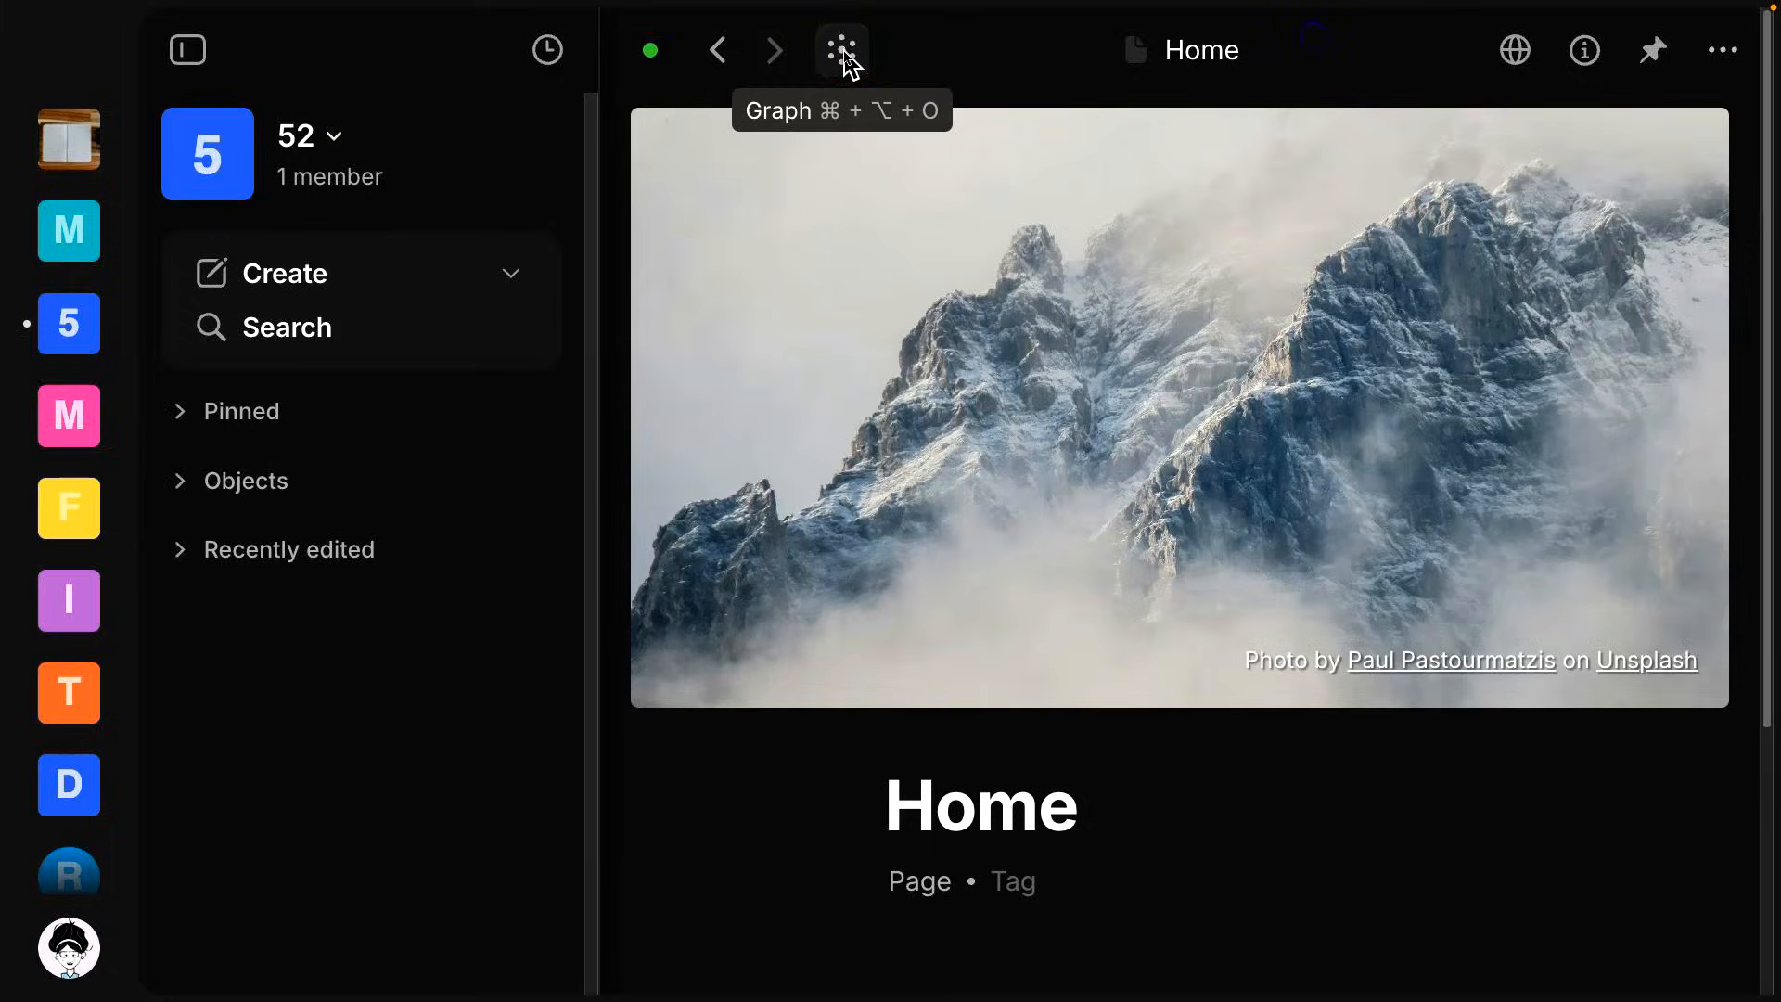
click(840, 48)
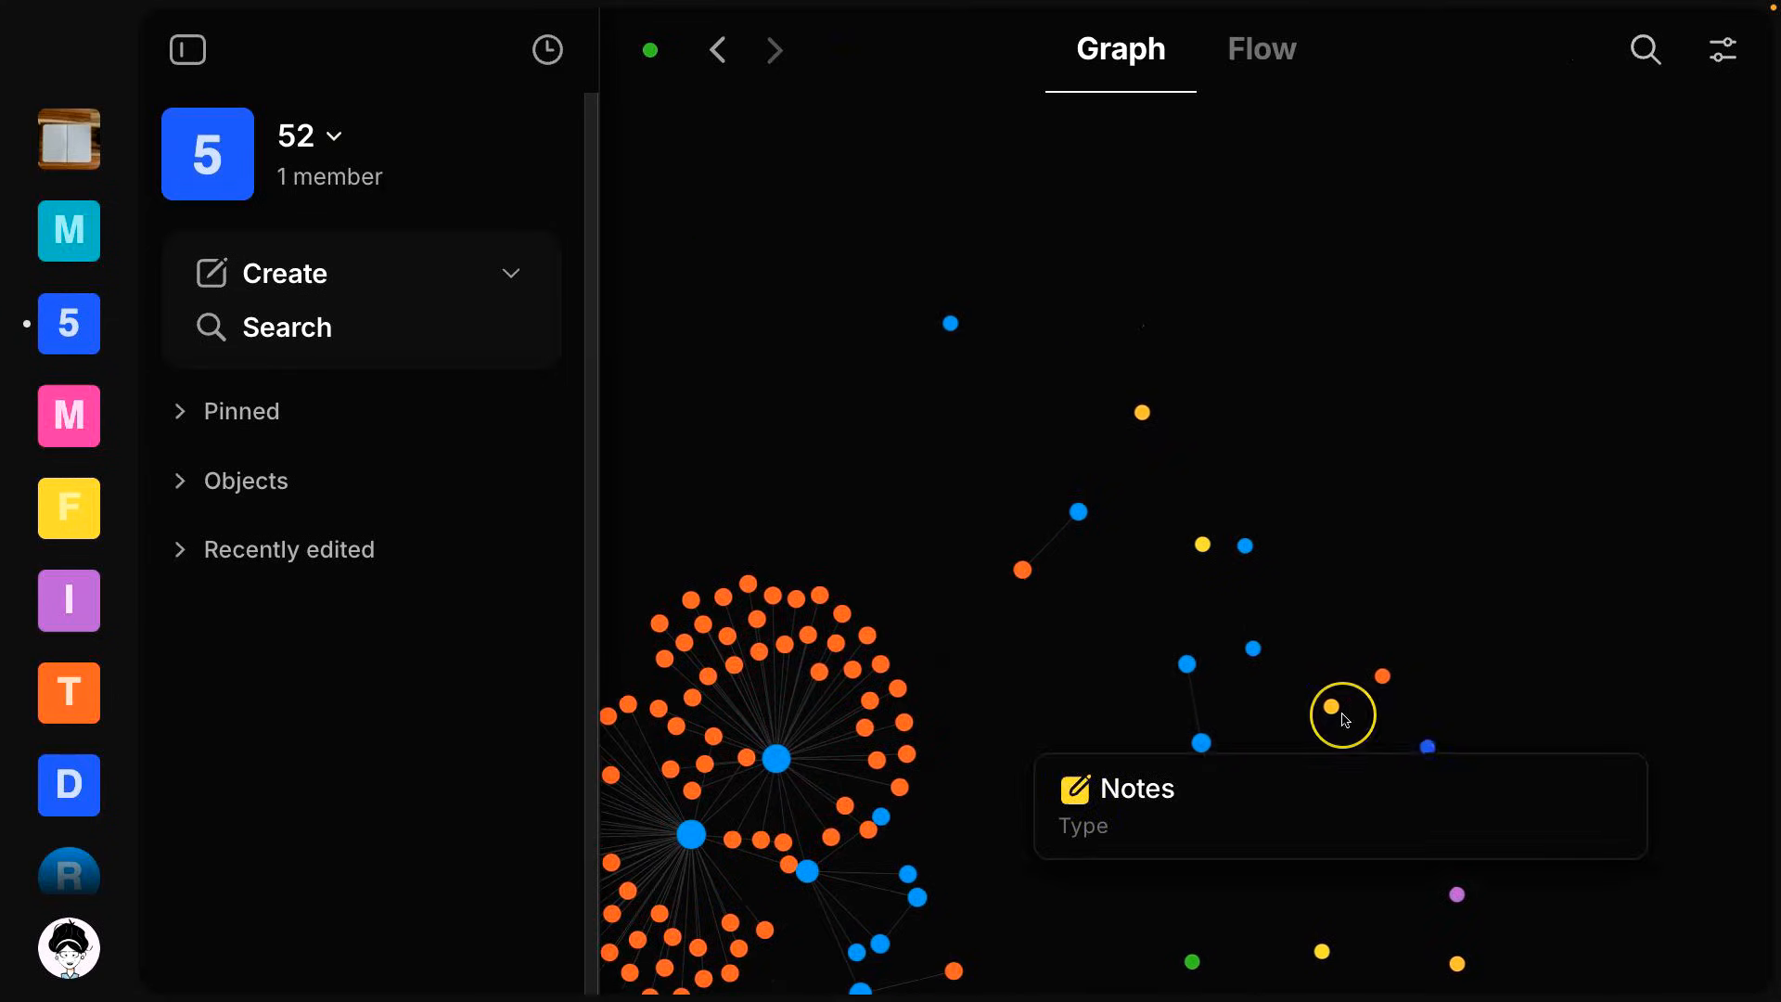
mouse_move(1100, 119)
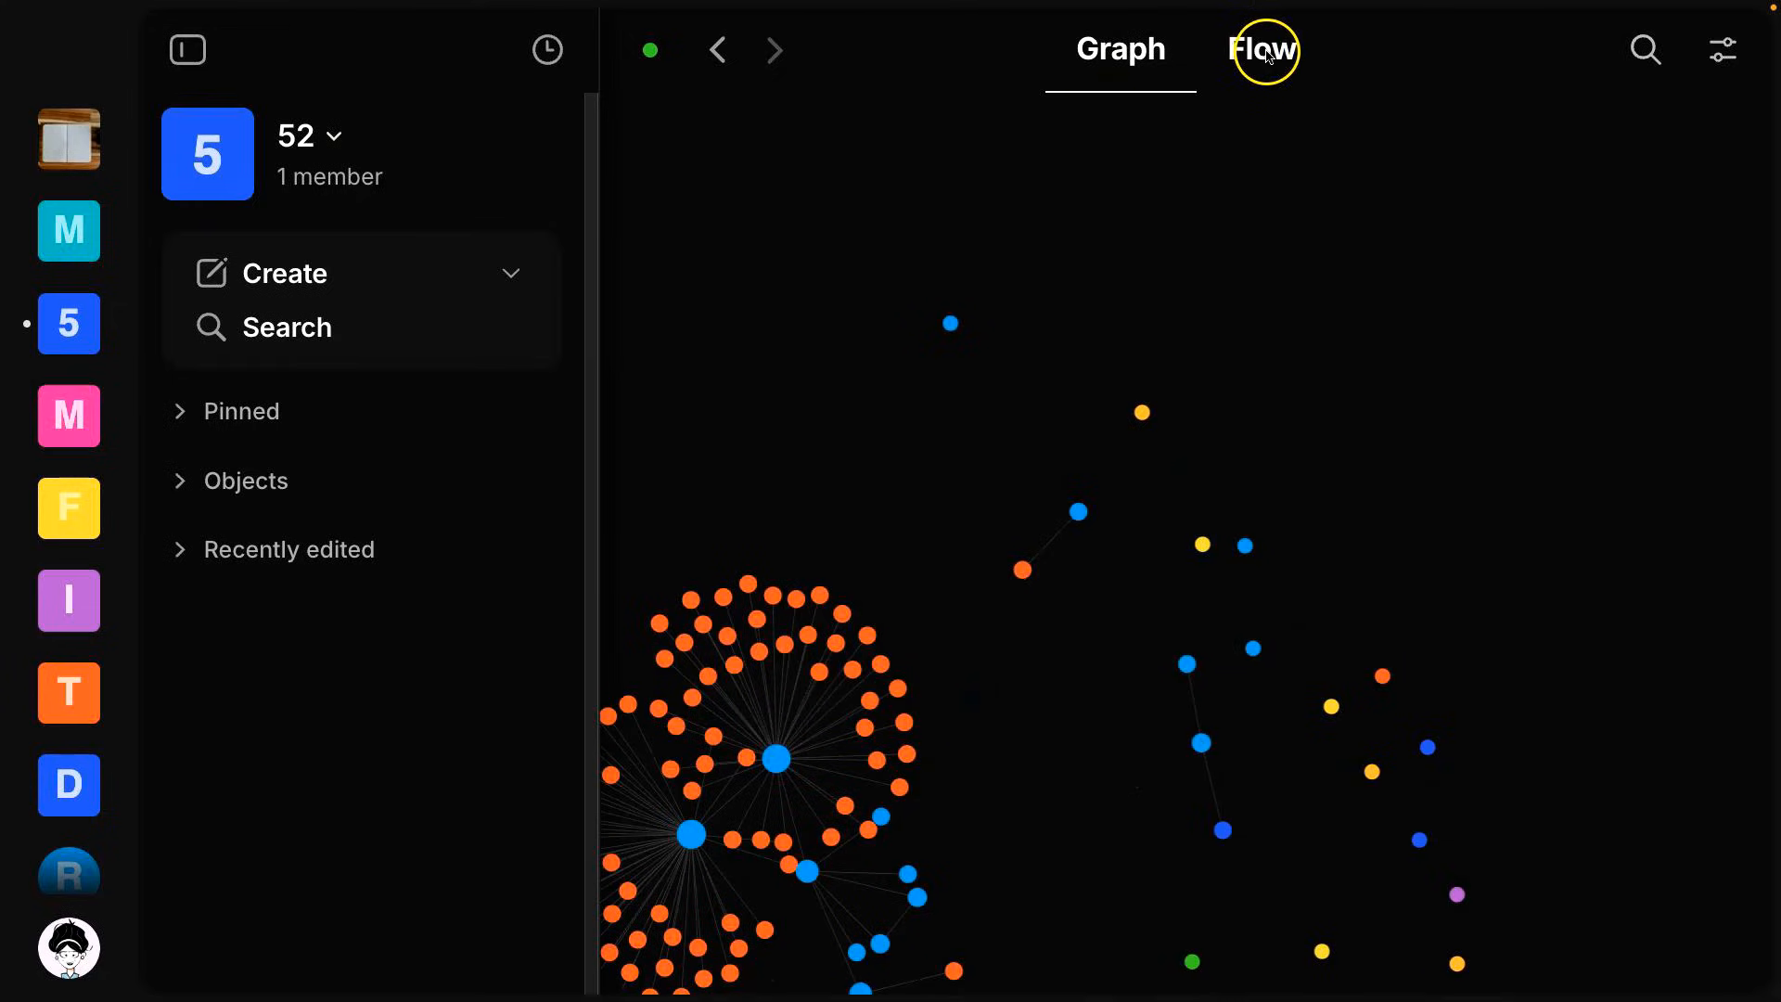
click(1259, 48)
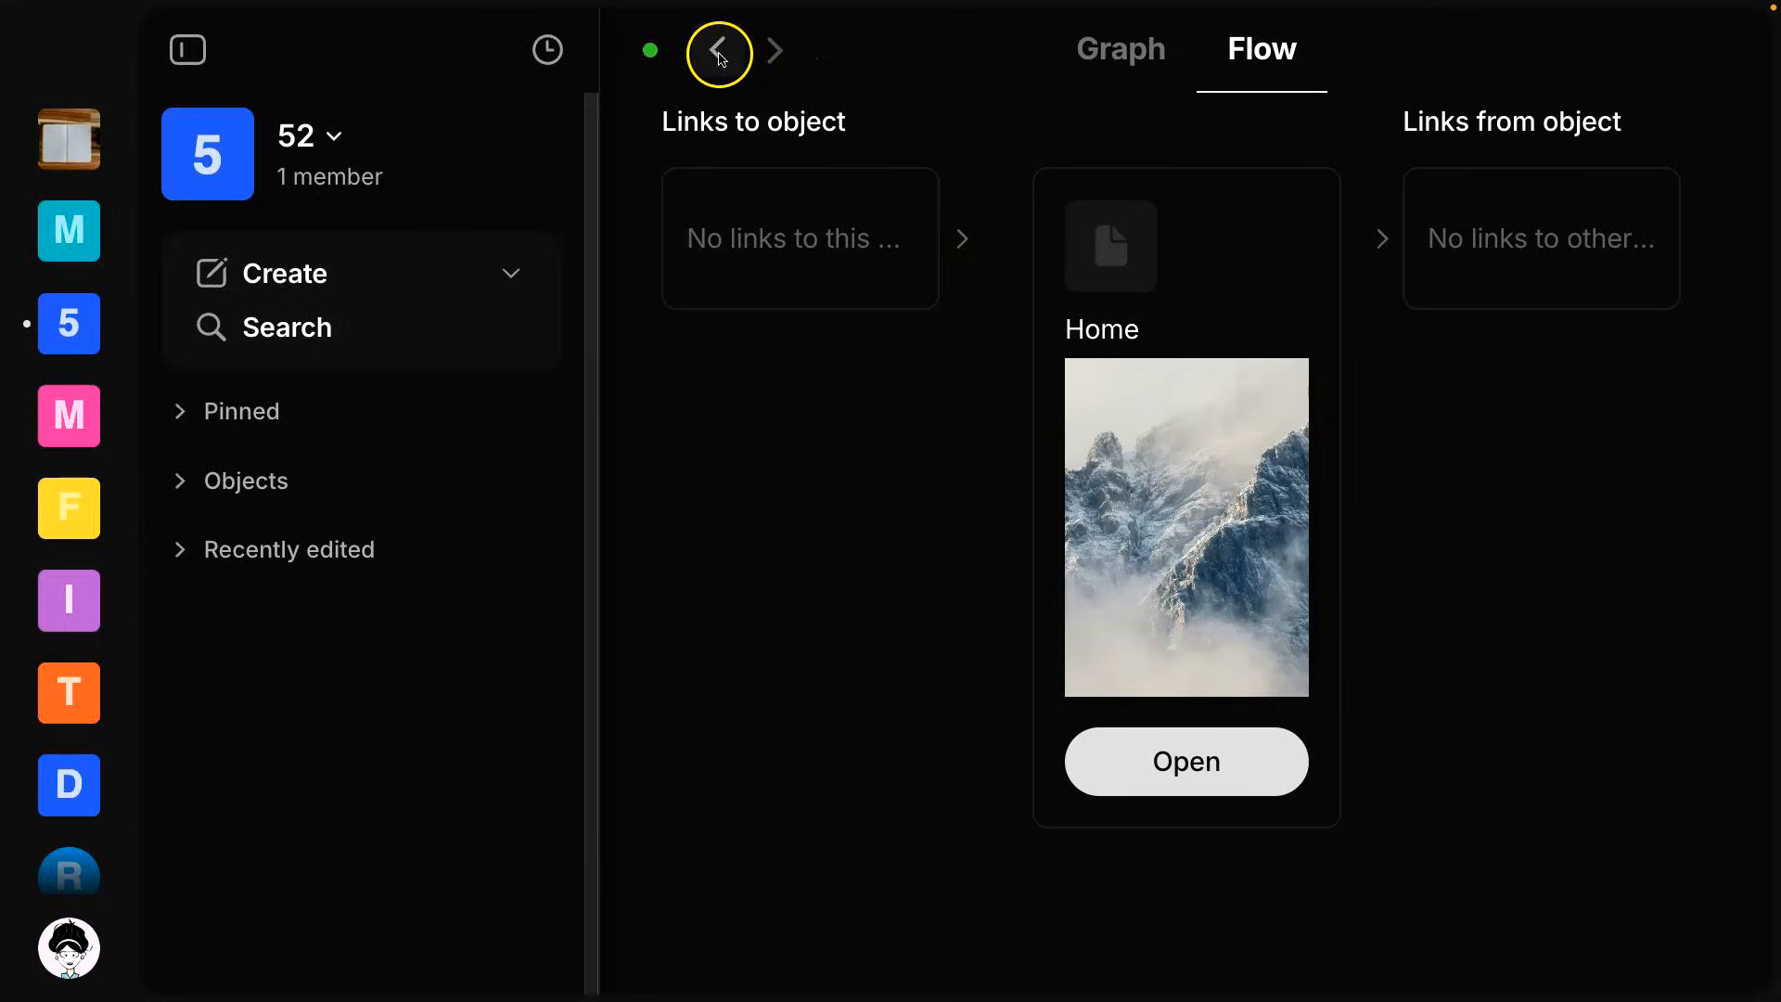
click(1118, 49)
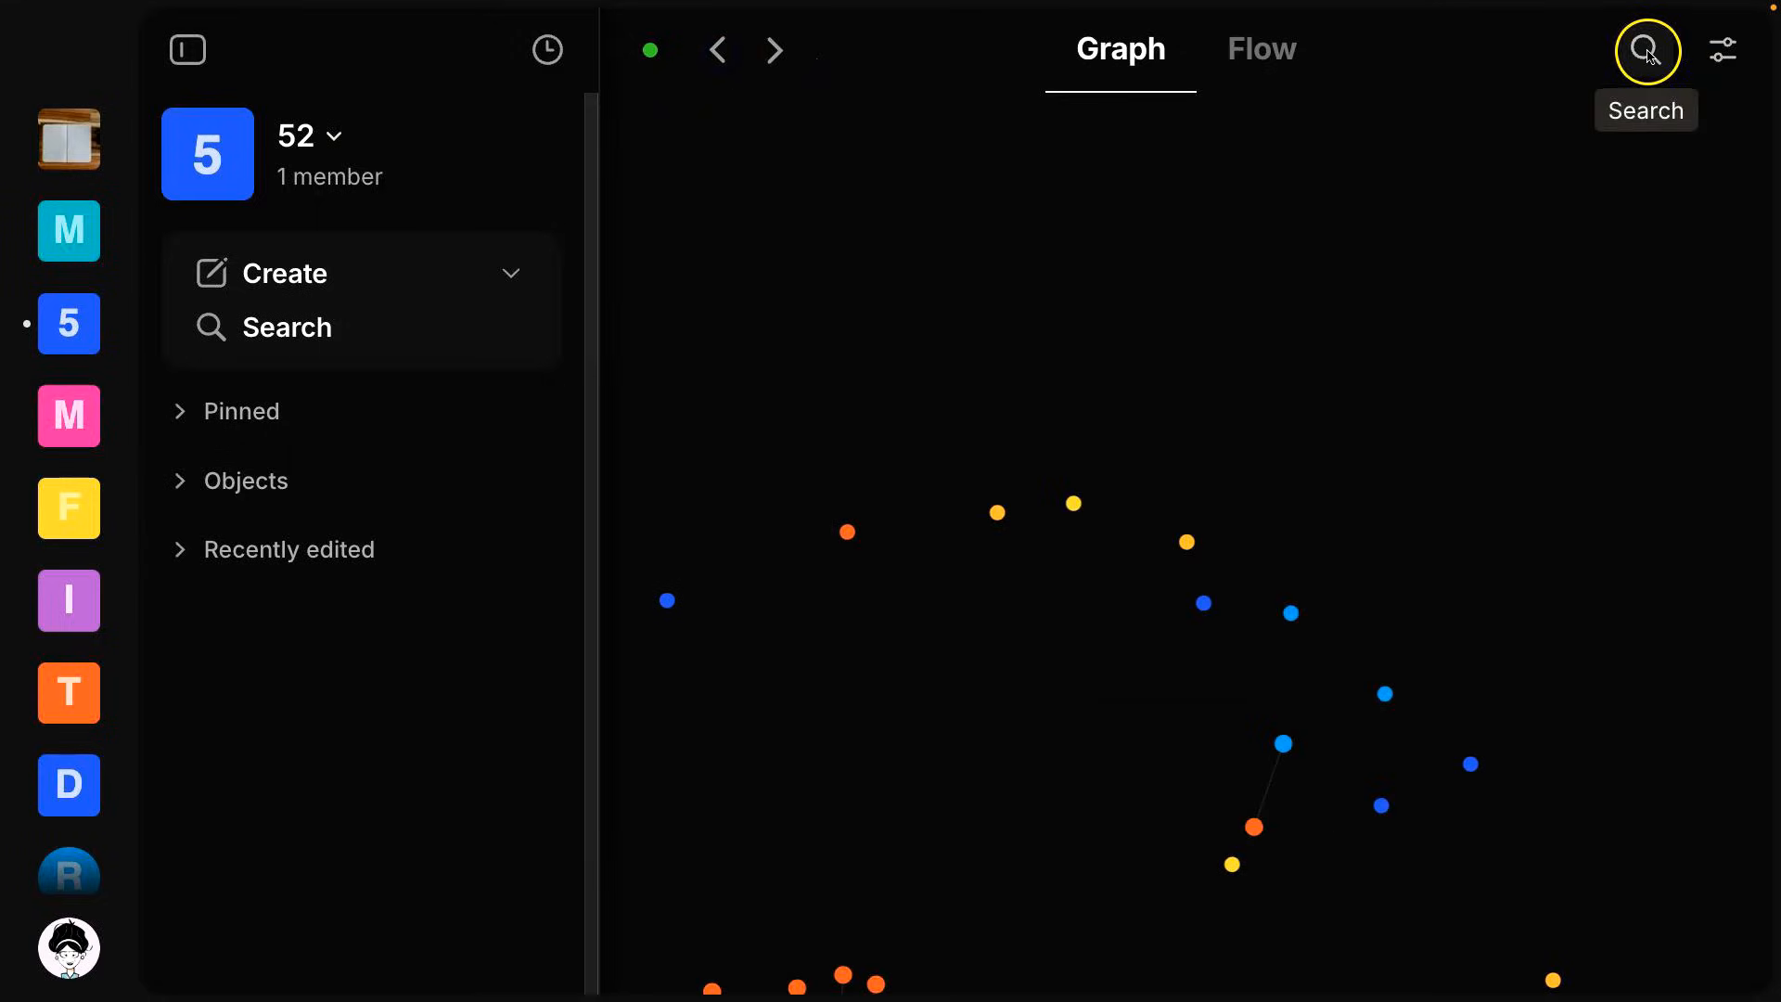
click(1721, 49)
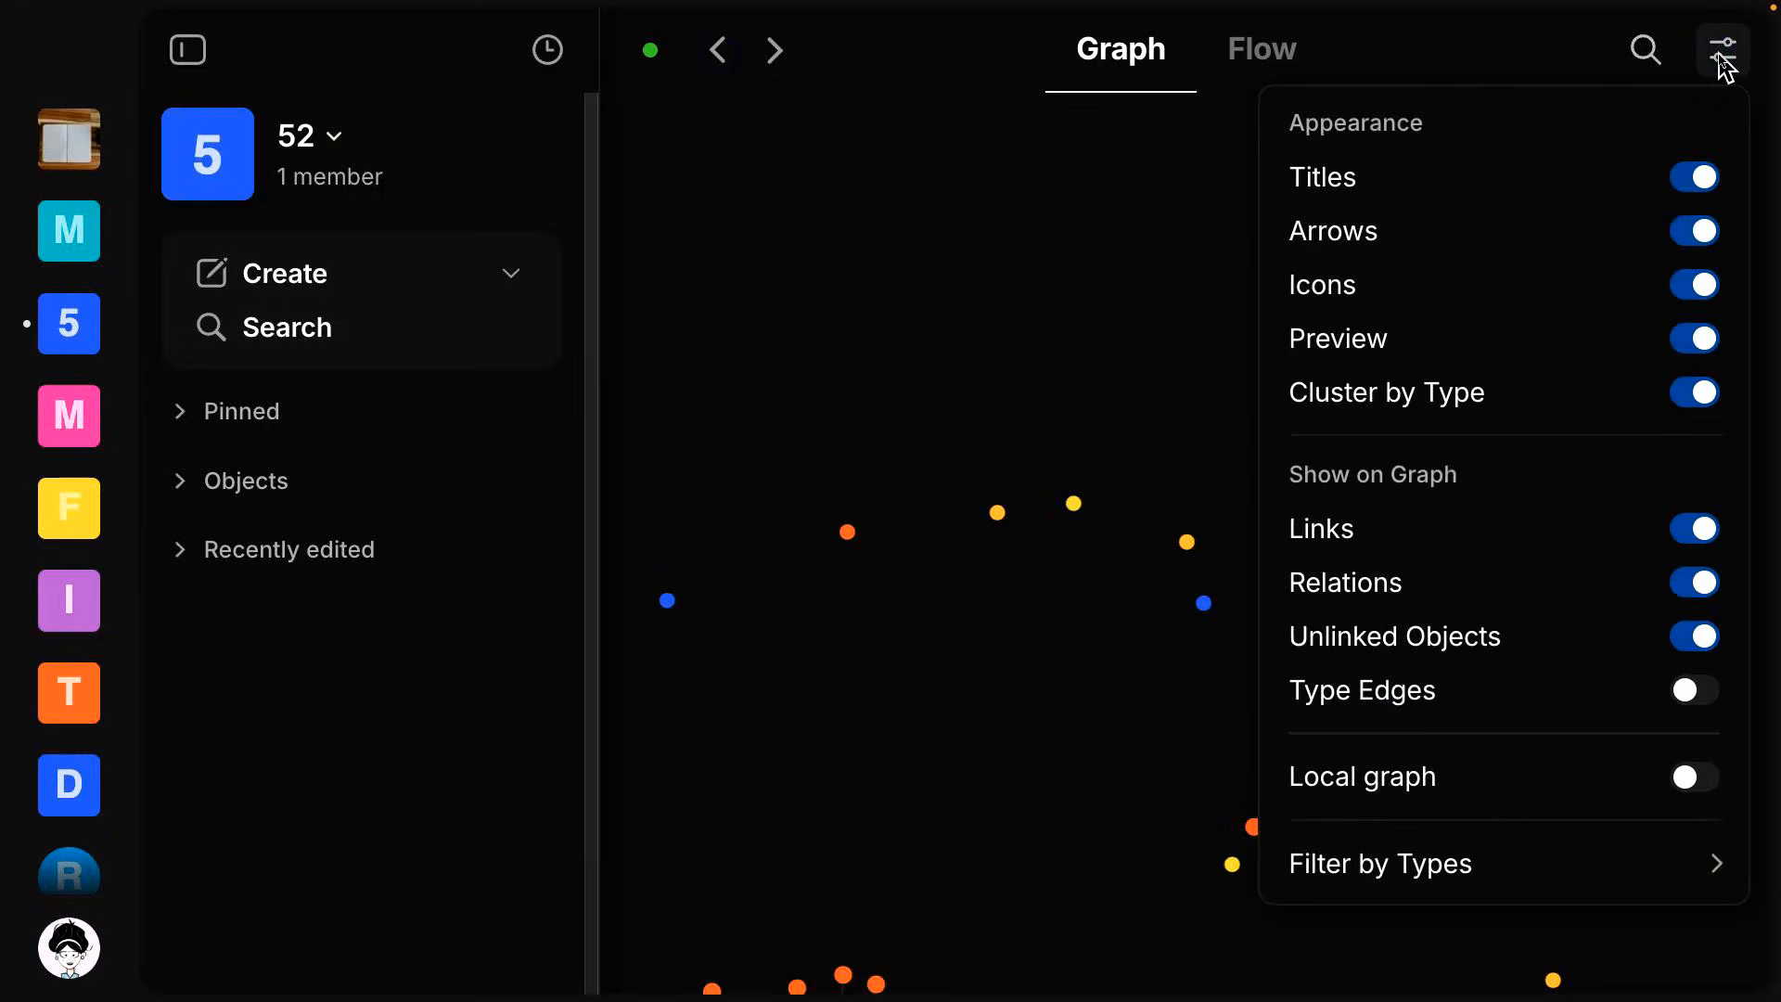
click(1721, 48)
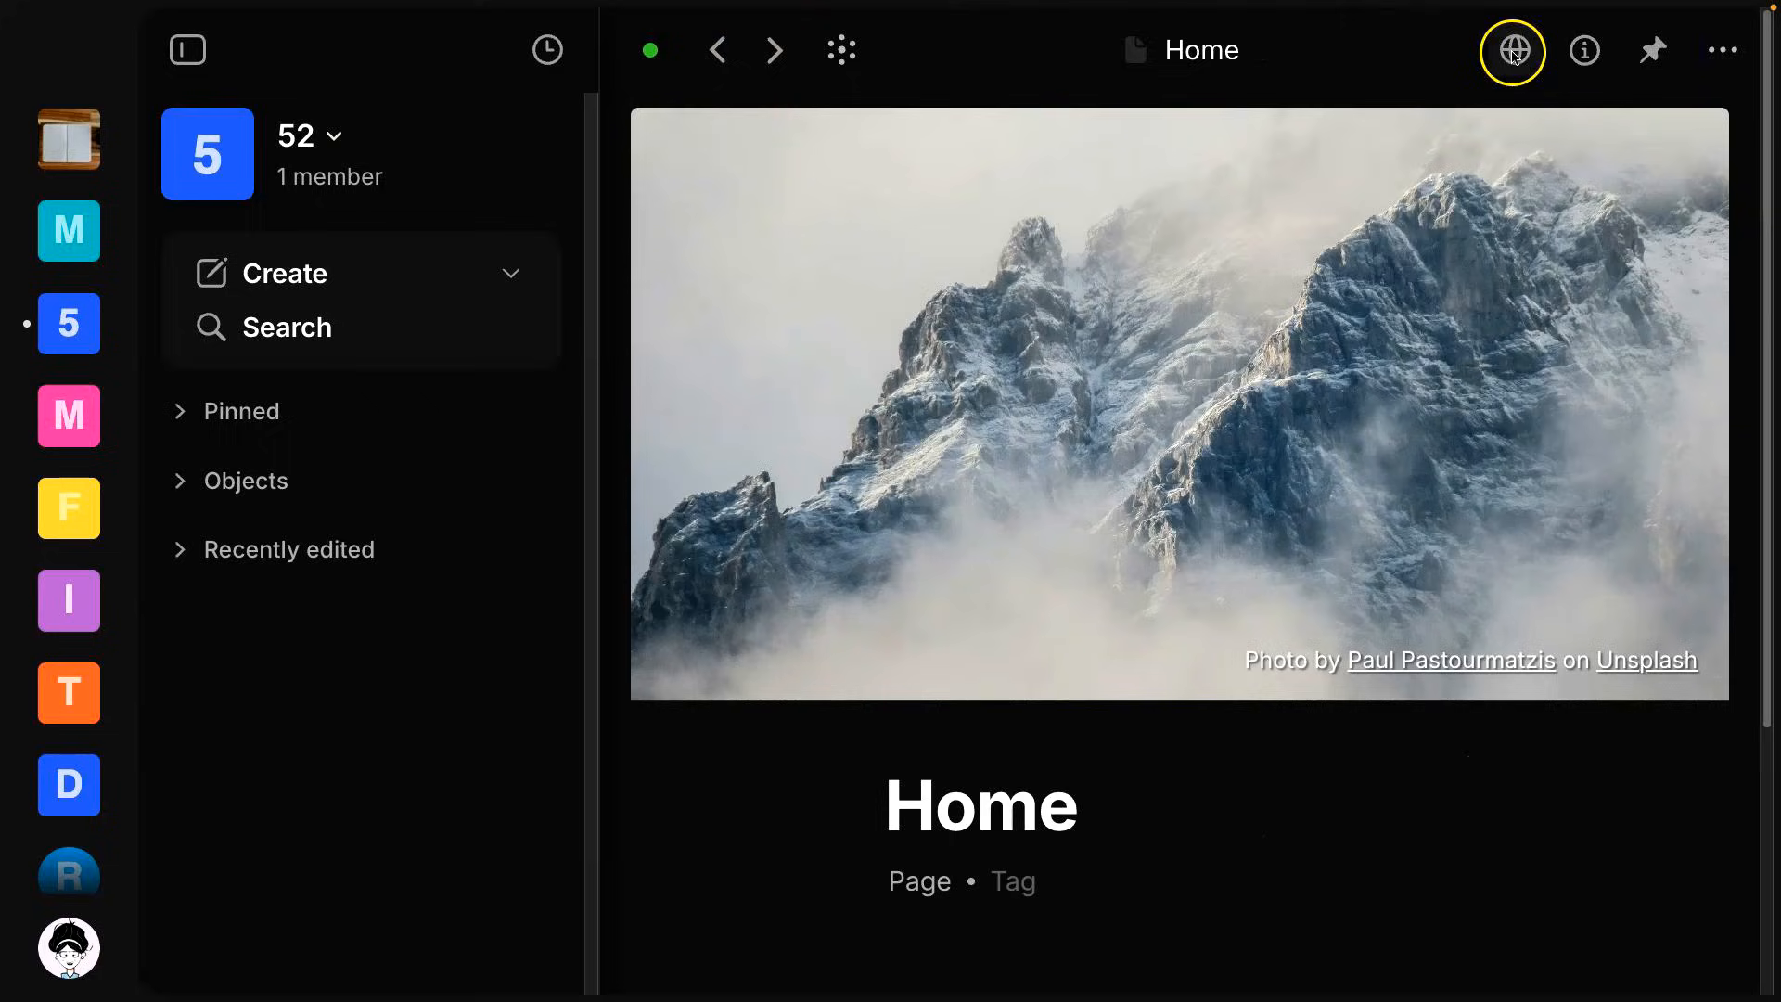
mouse_move(1512, 52)
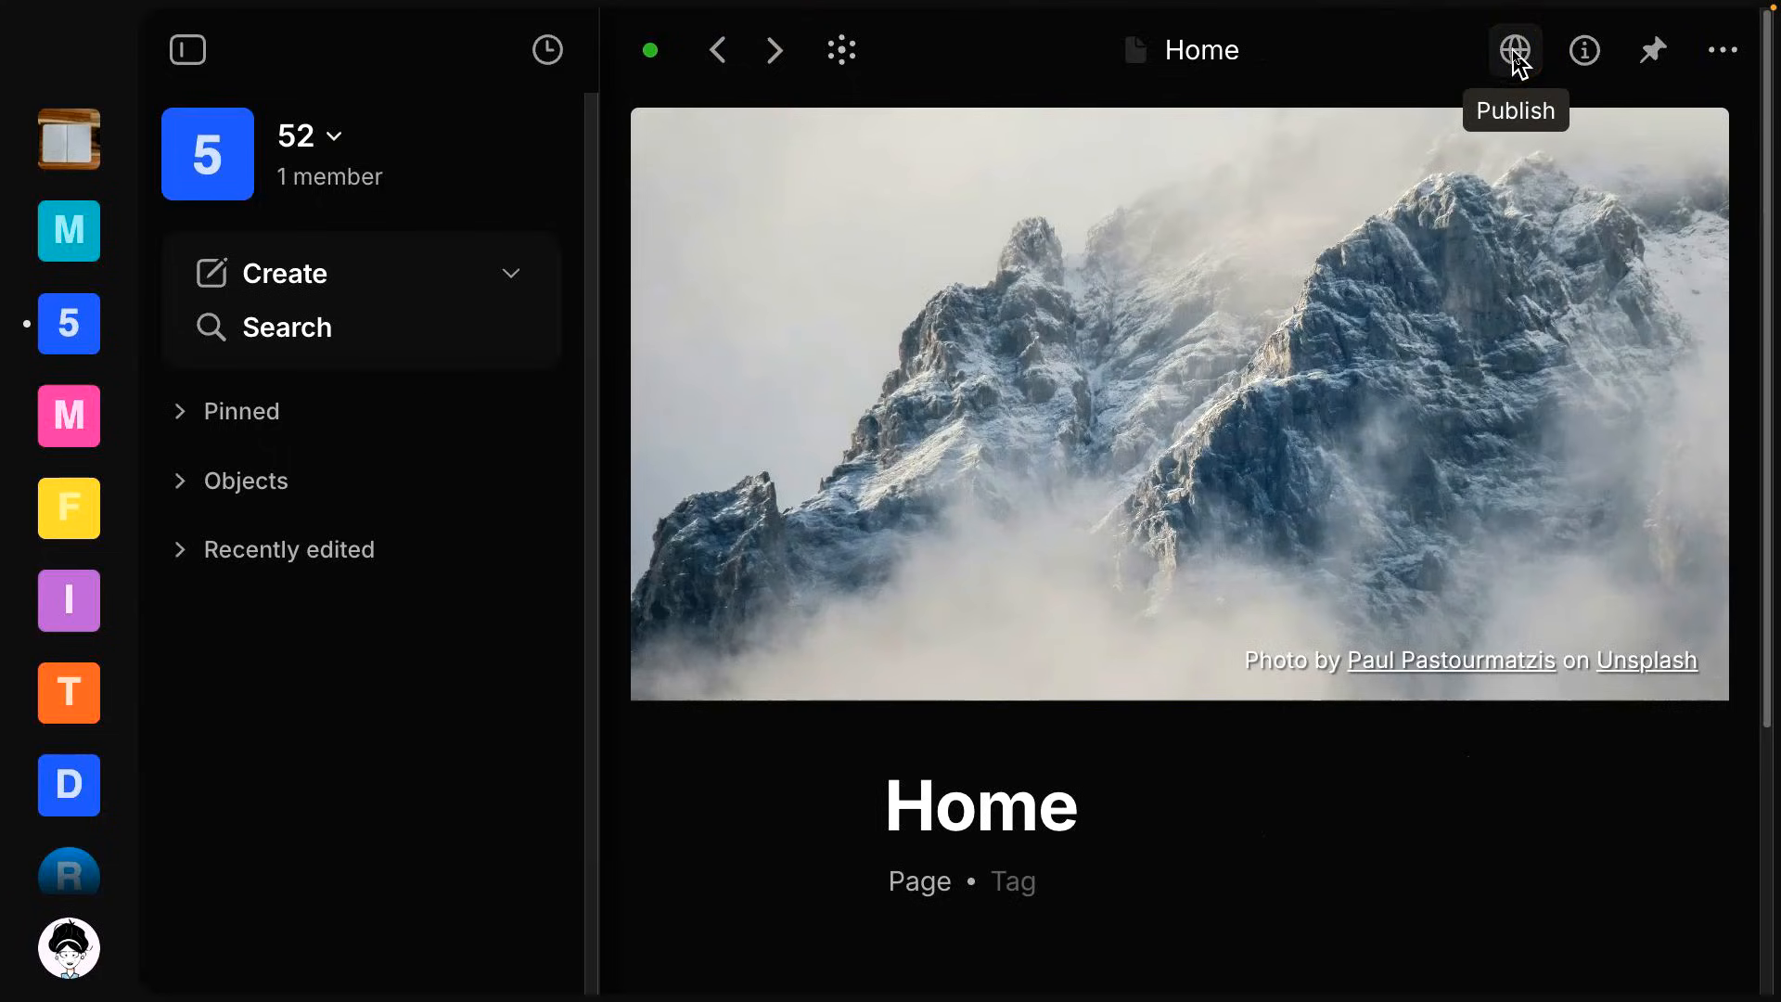
click(1514, 51)
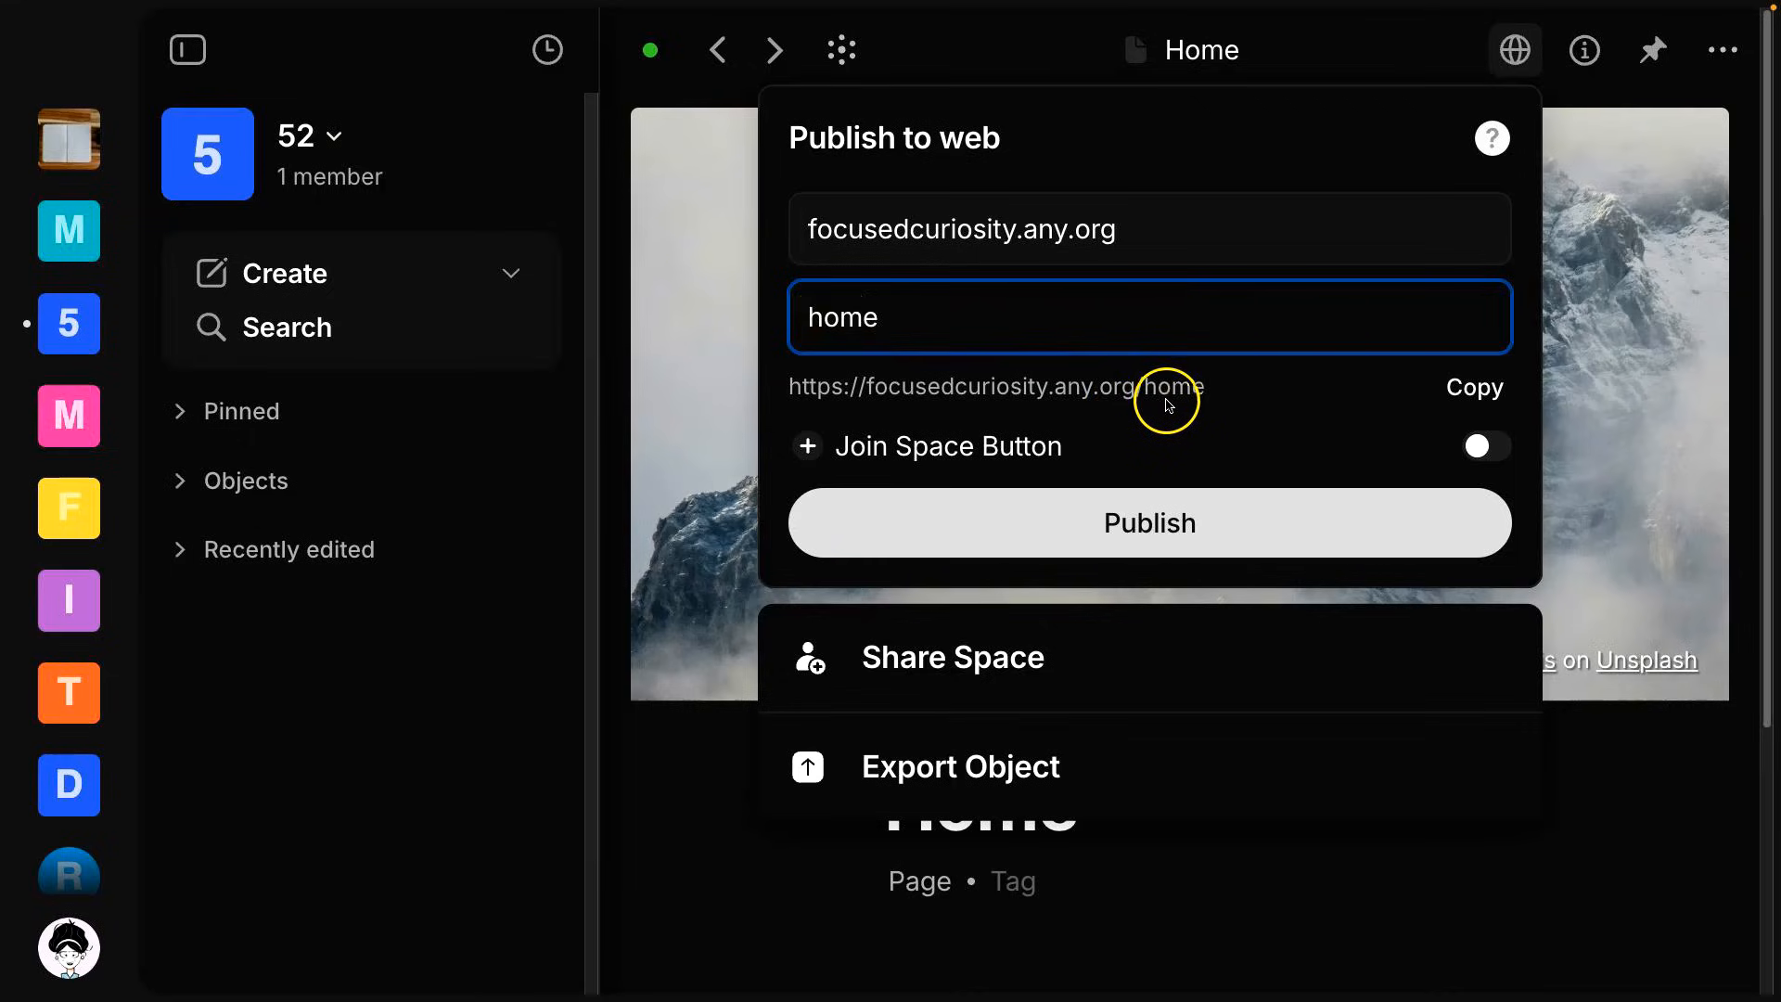
mouse_move(1542, 78)
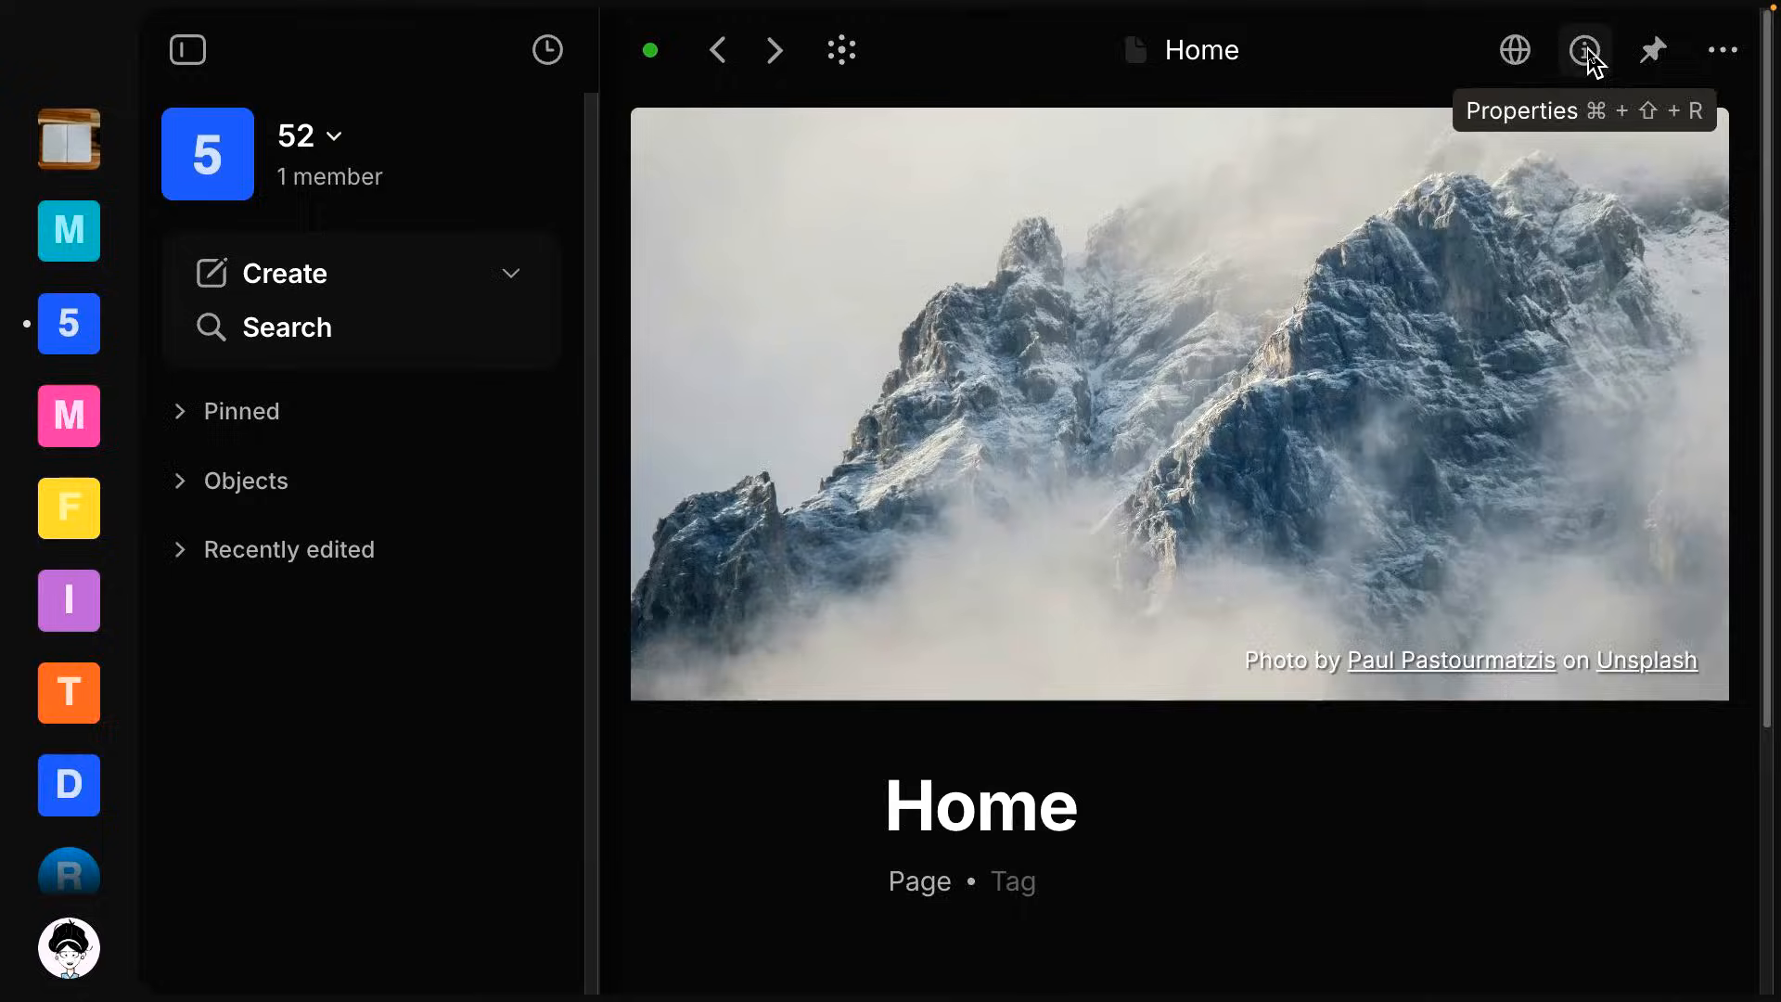
click(1586, 50)
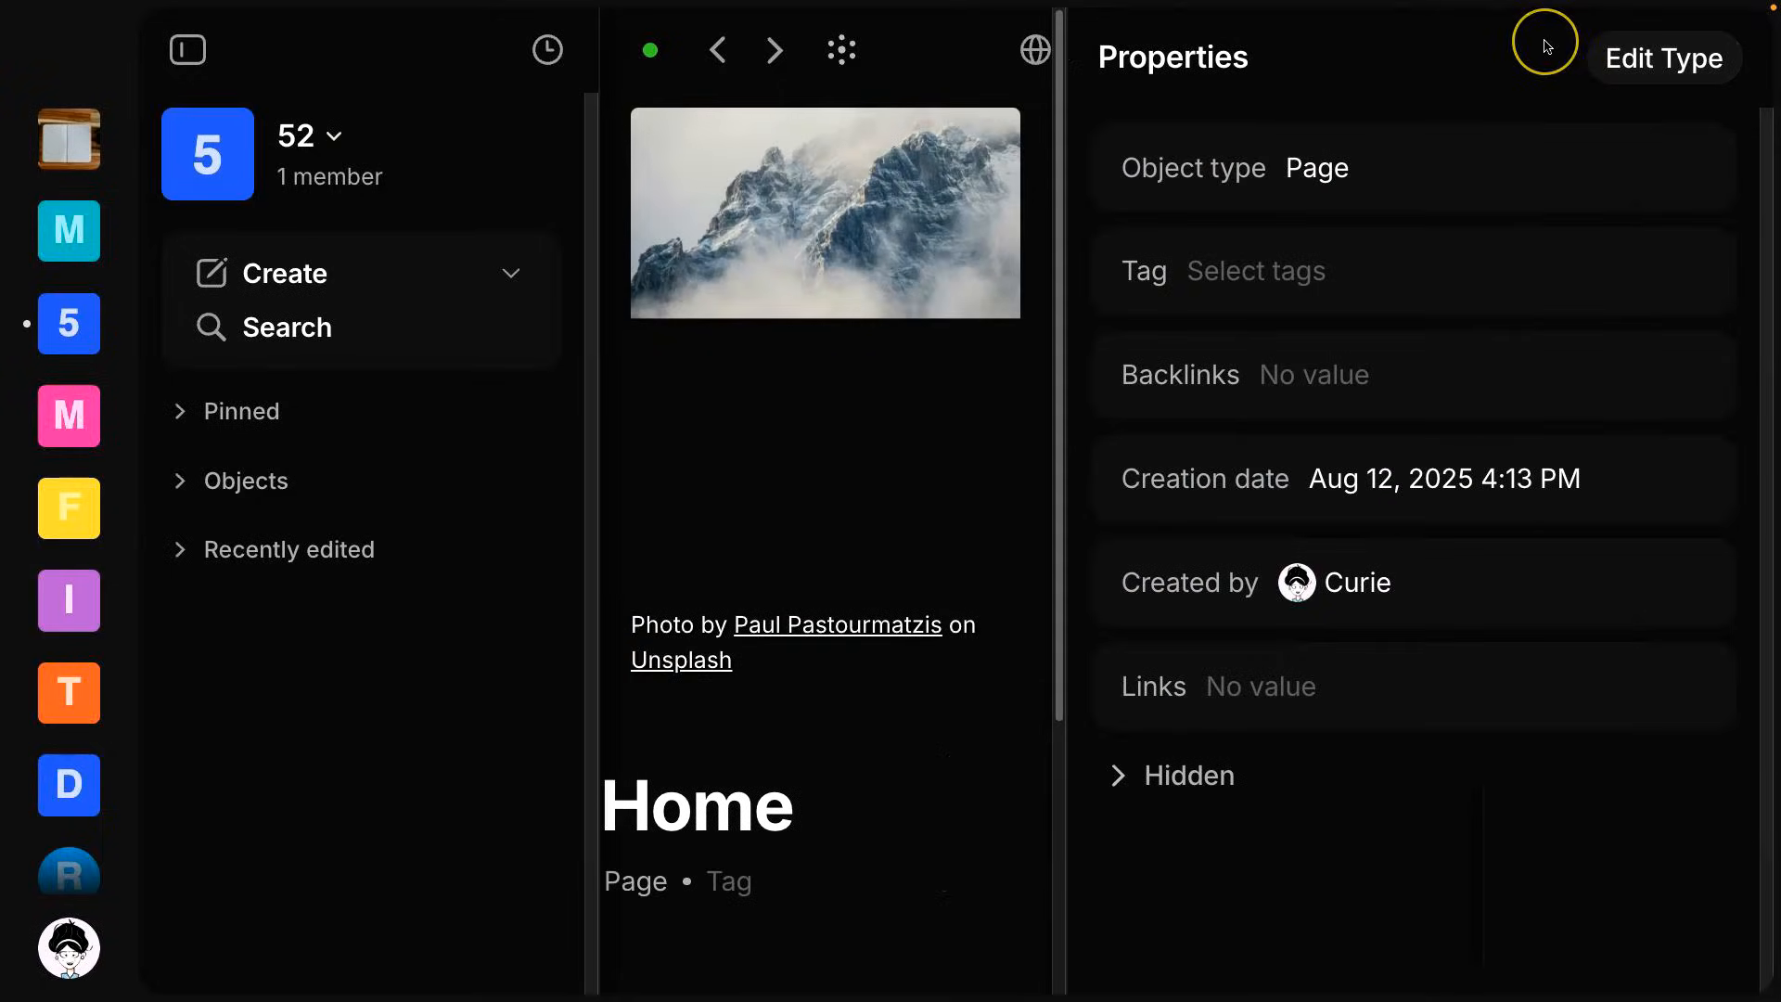
mouse_move(1551, 54)
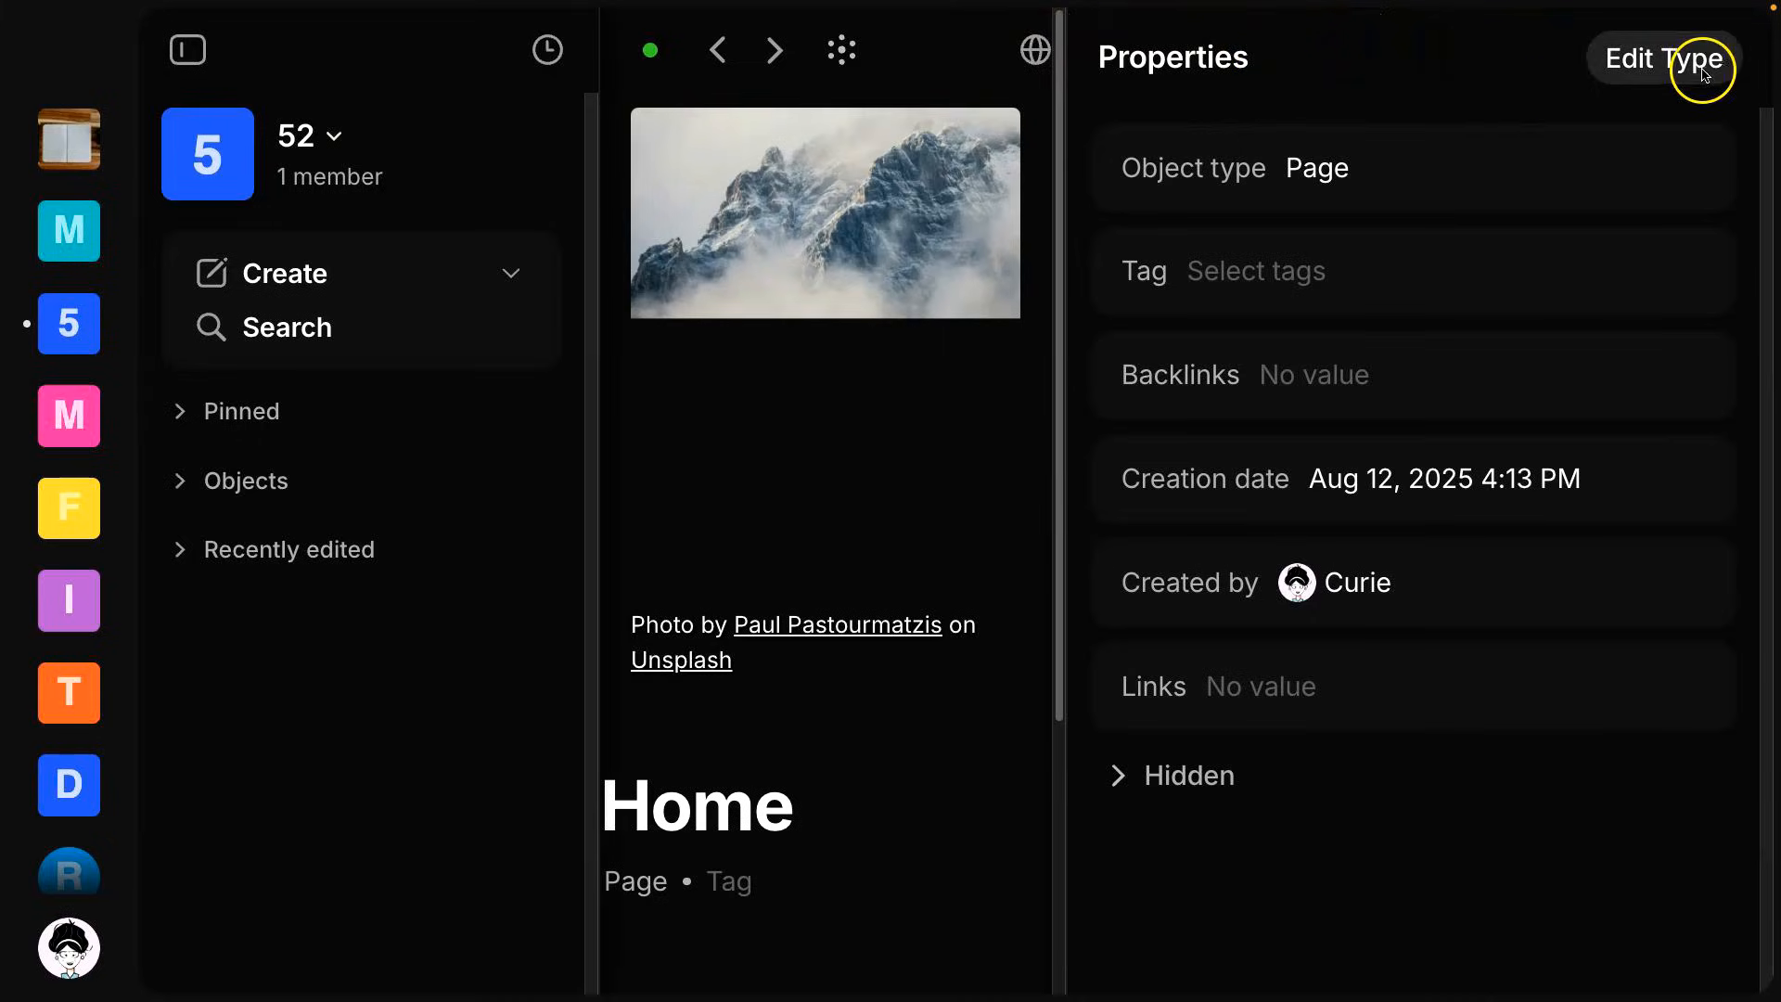
mouse_move(1678, 67)
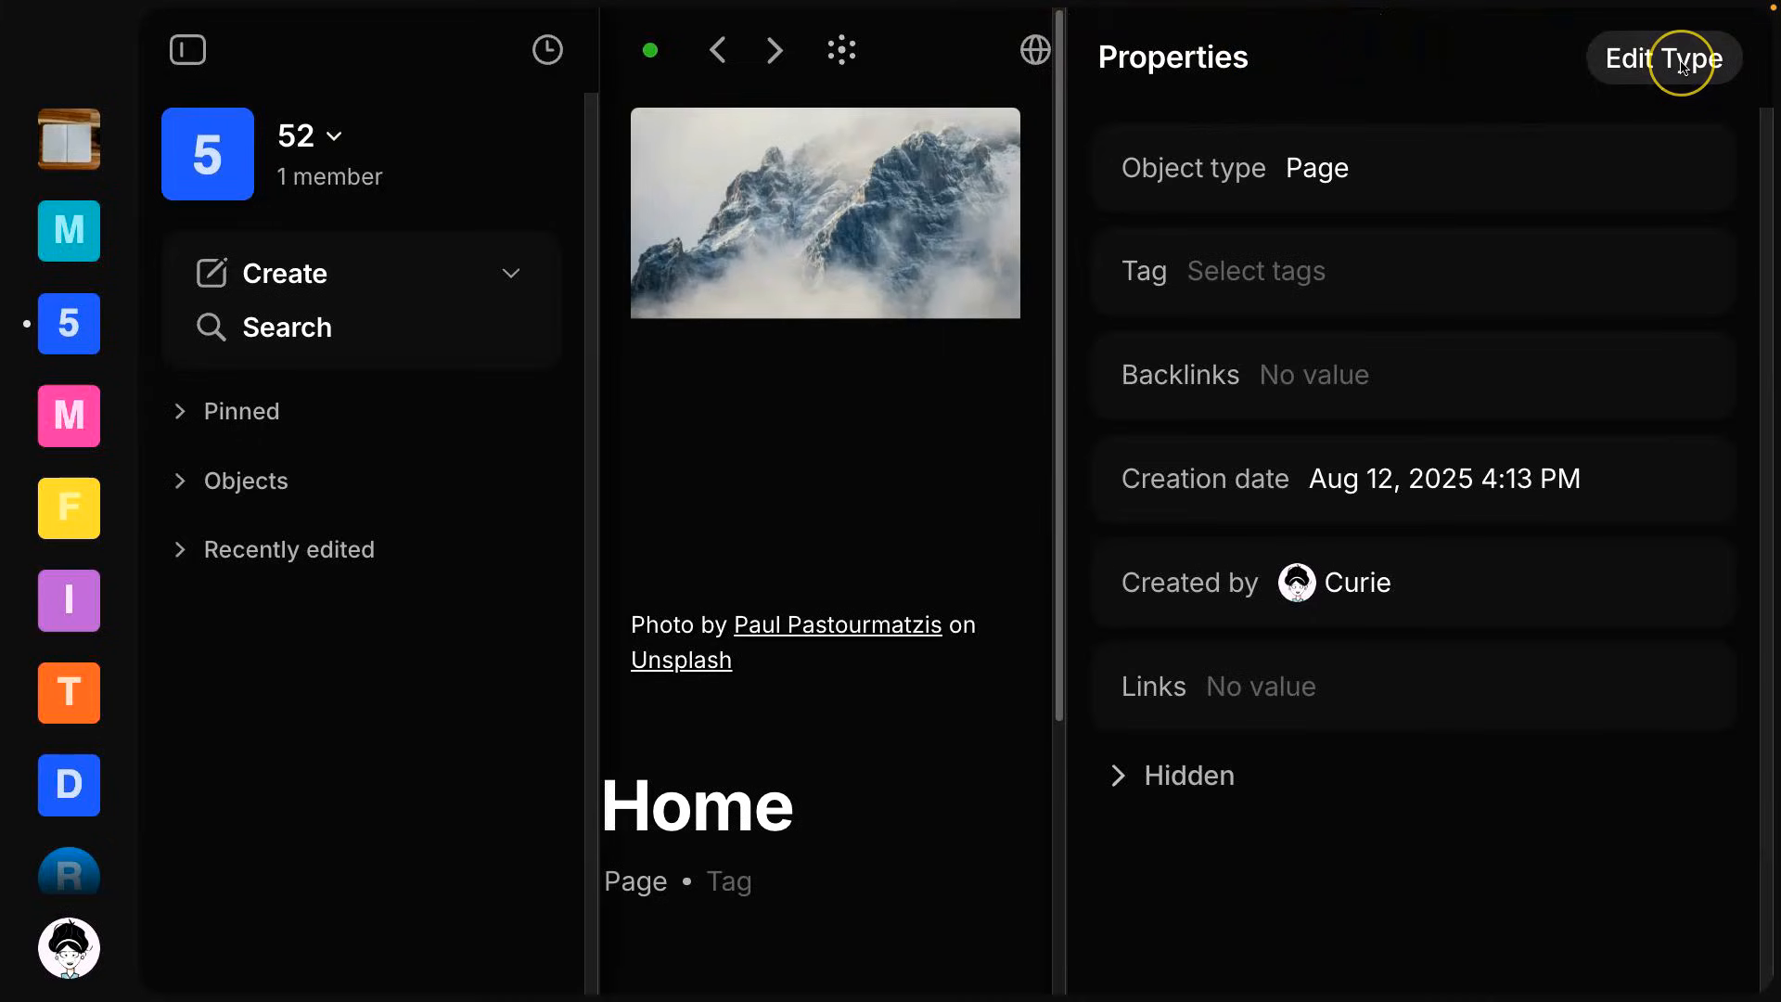
mouse_move(1573, 75)
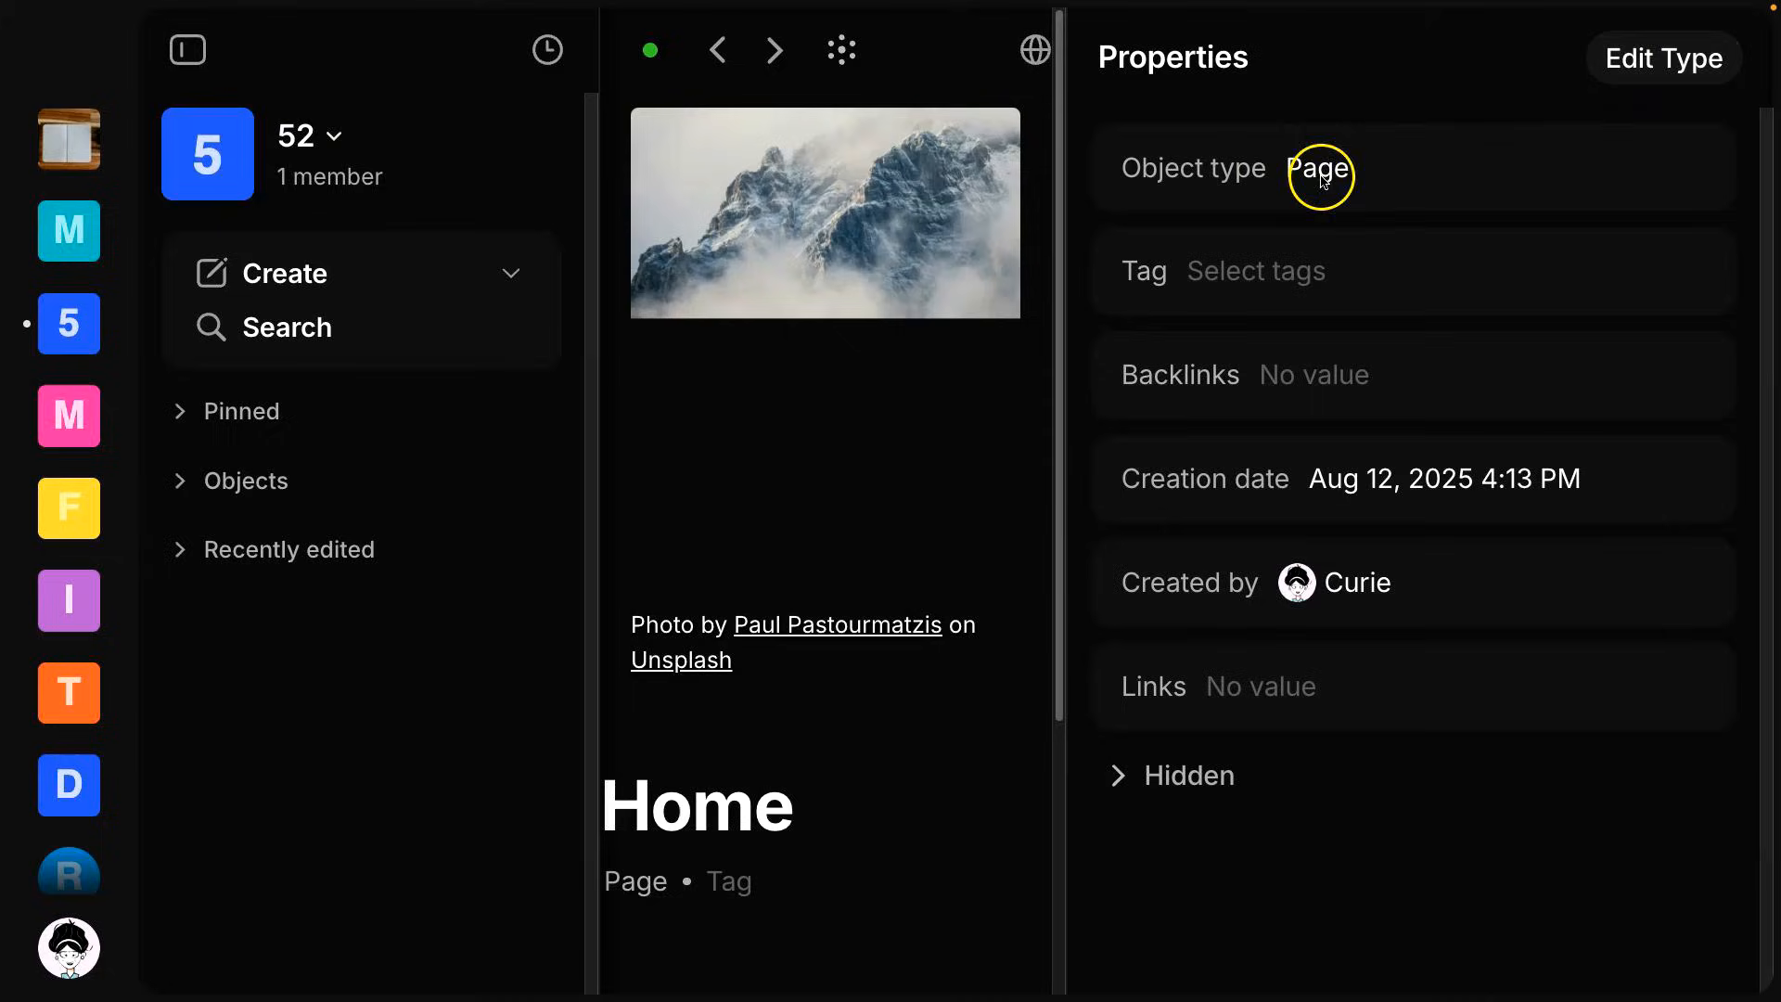
mouse_move(1319, 186)
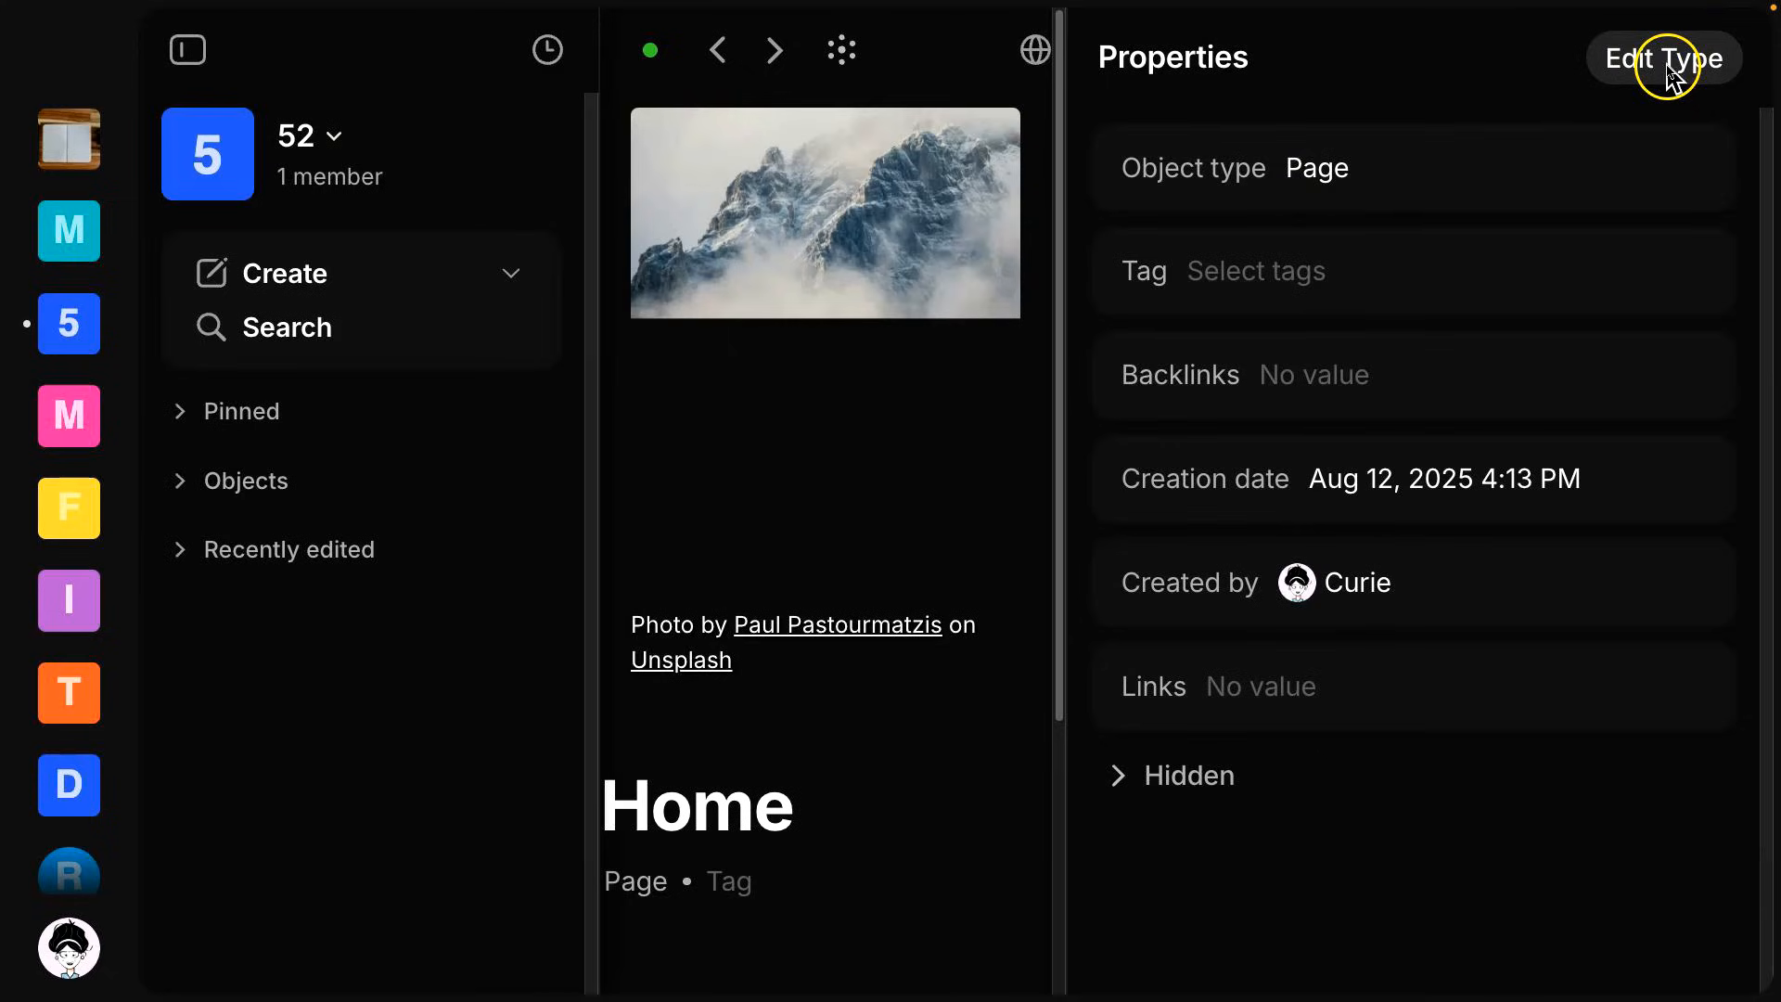
click(1664, 58)
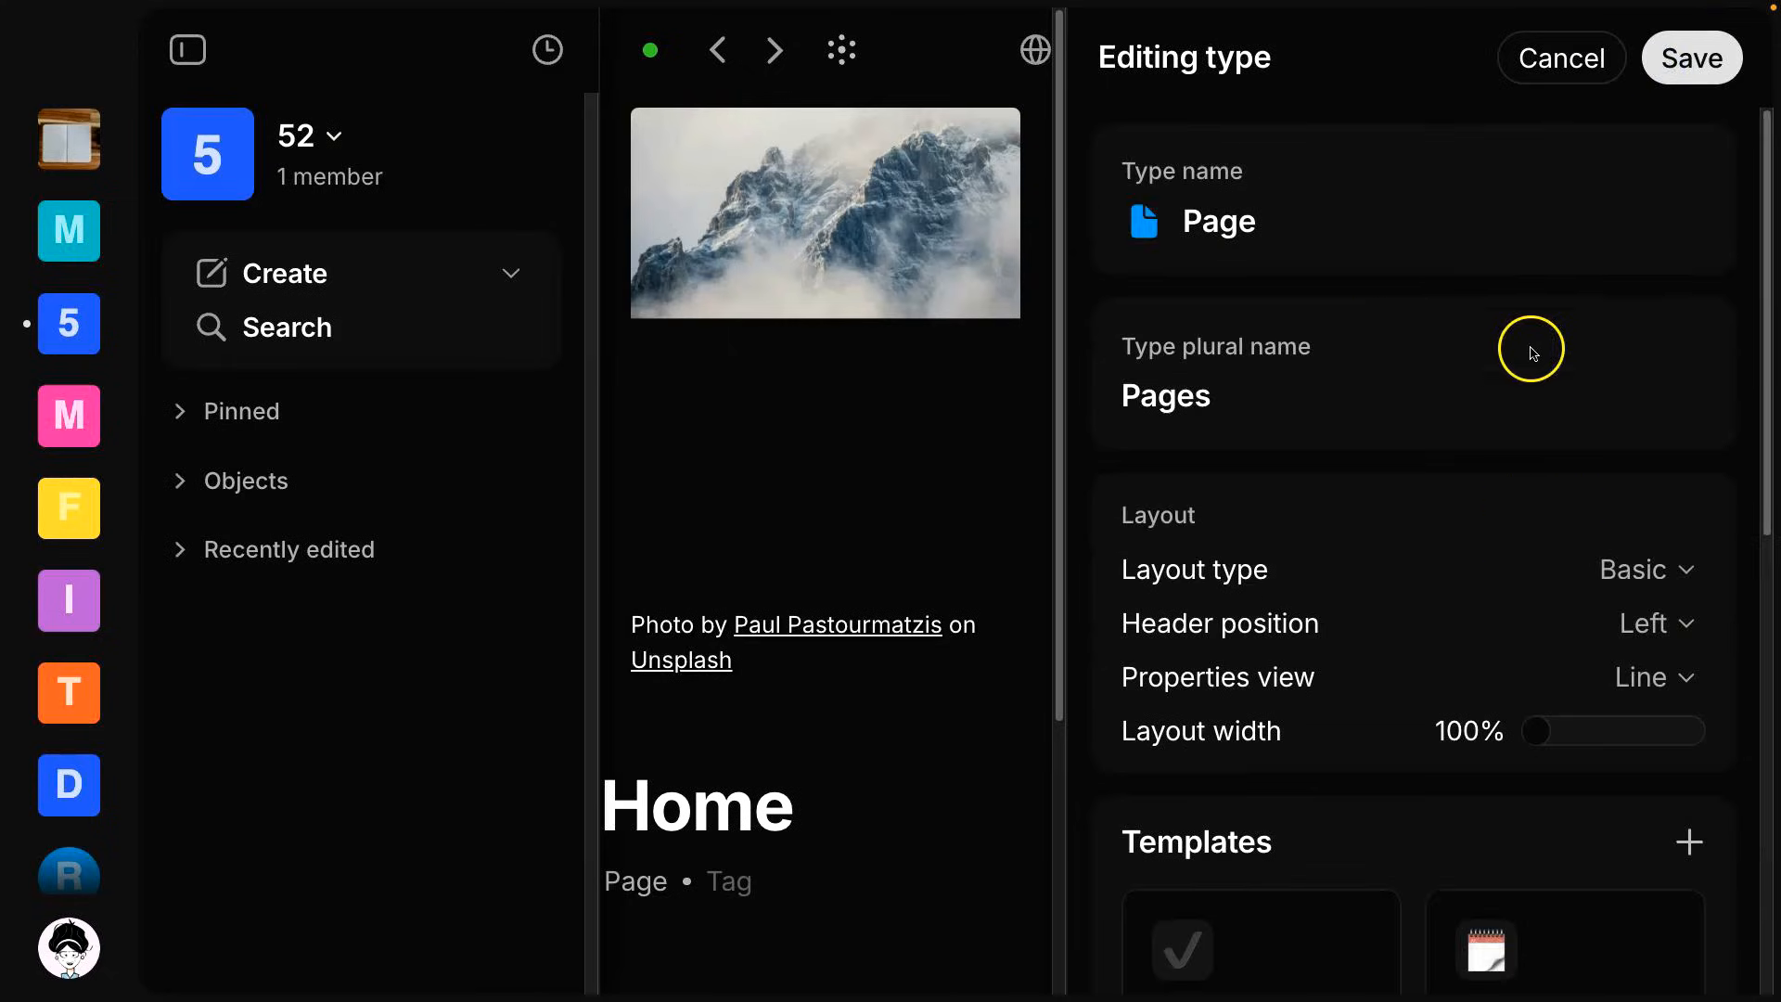
scroll(down, 3)
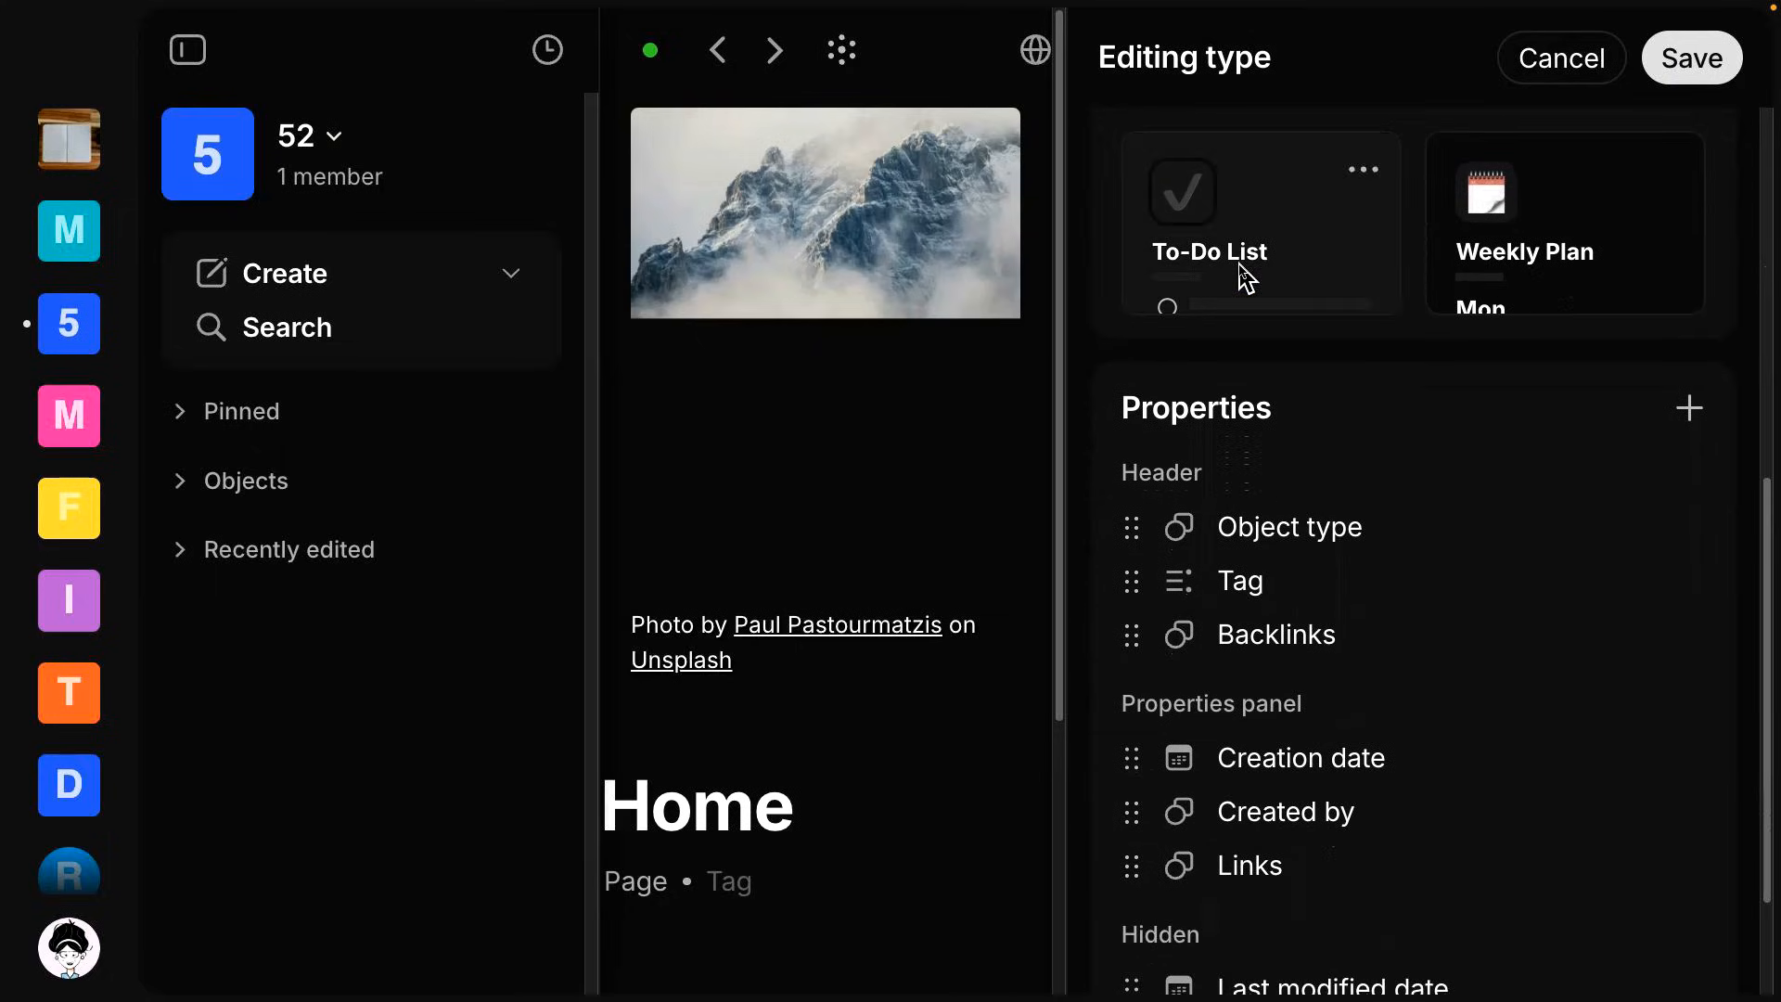
mouse_move(1738, 271)
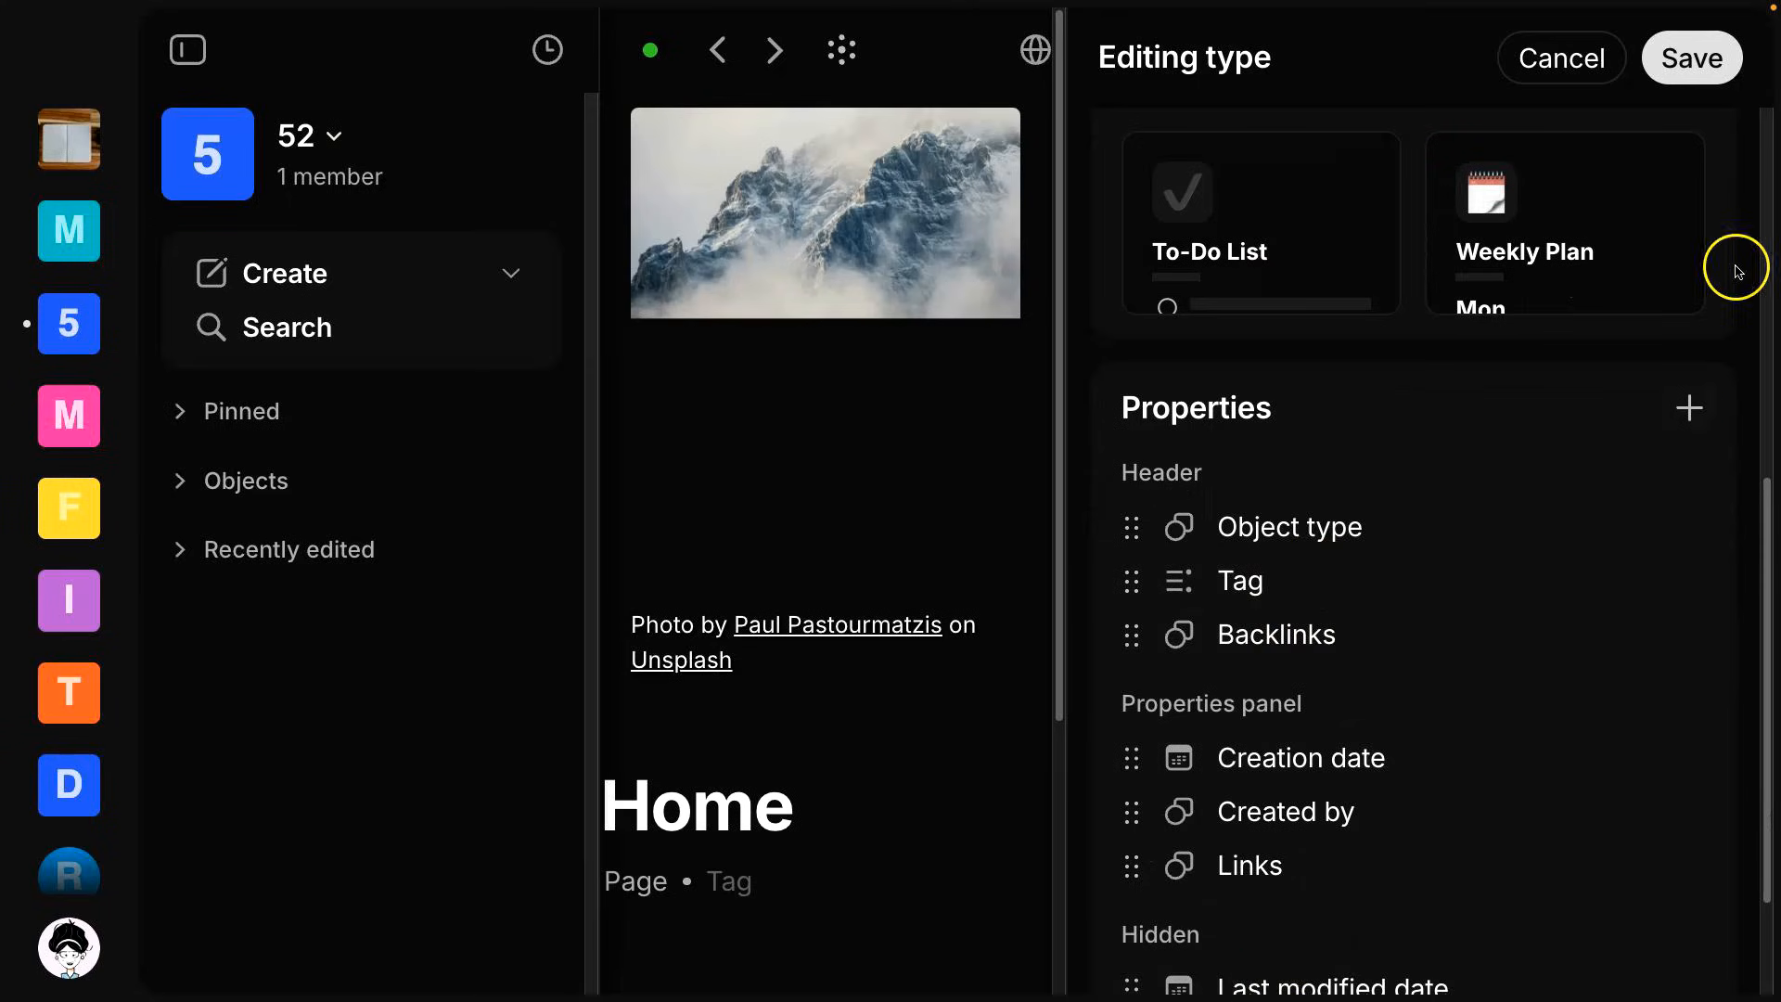
click(1562, 58)
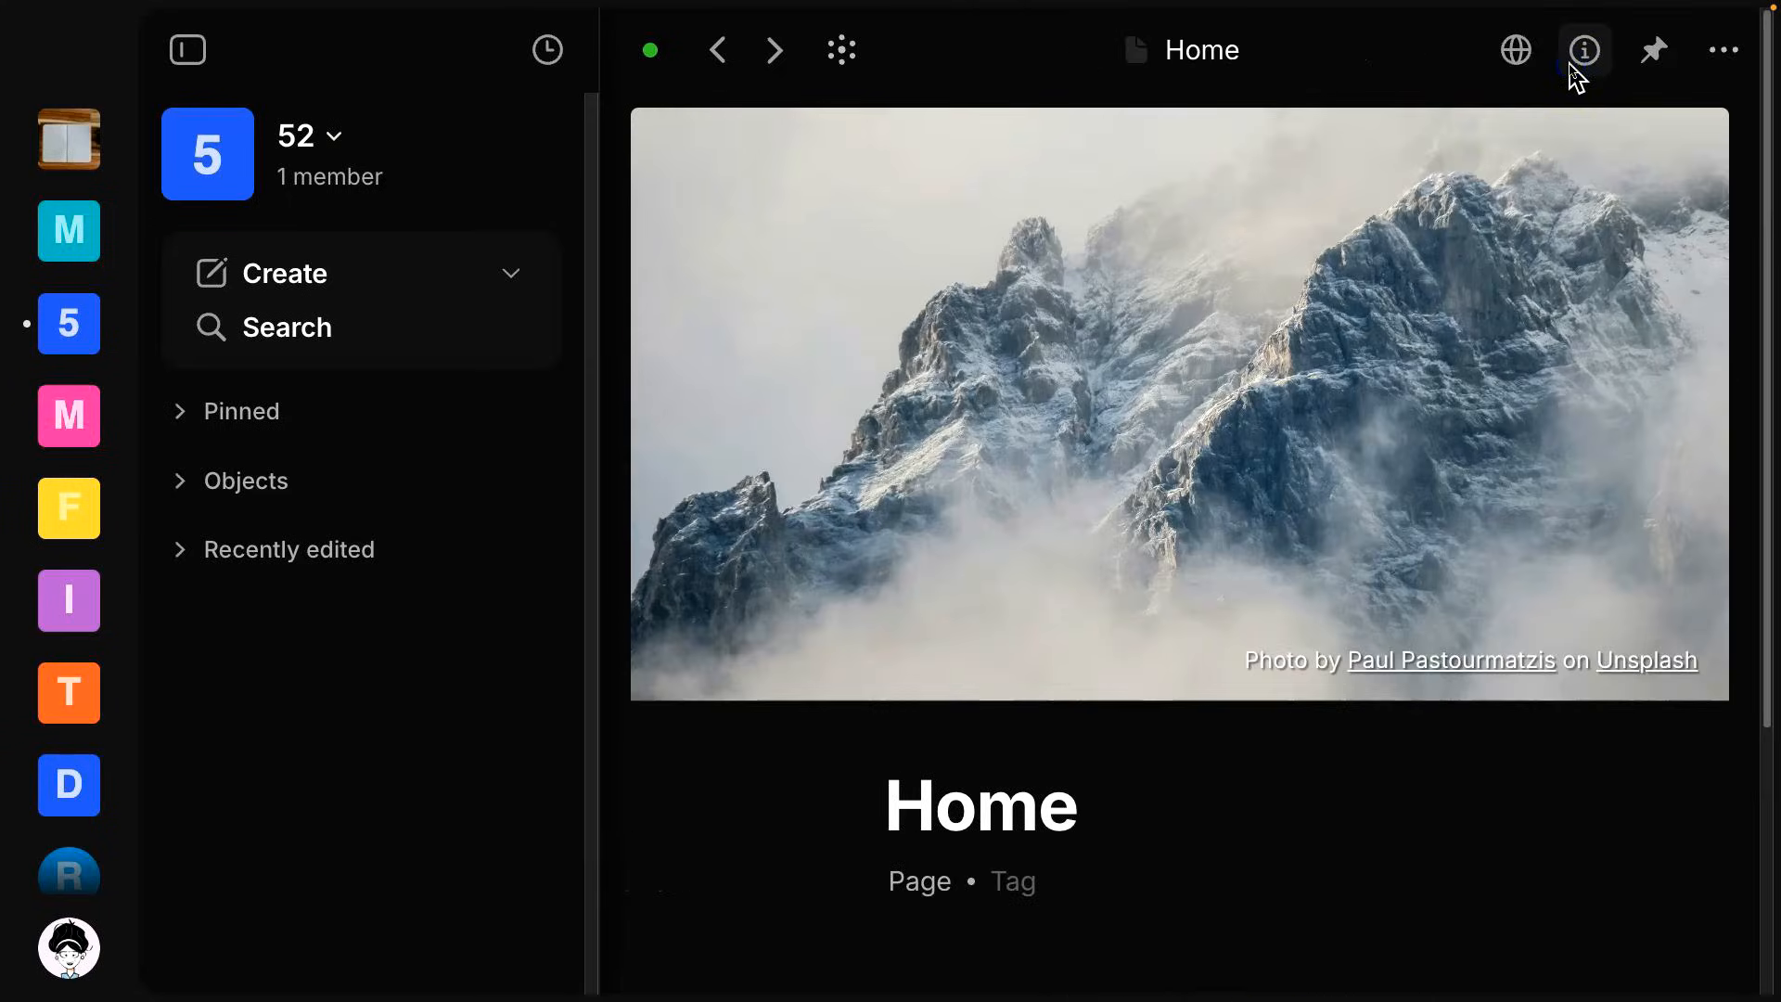